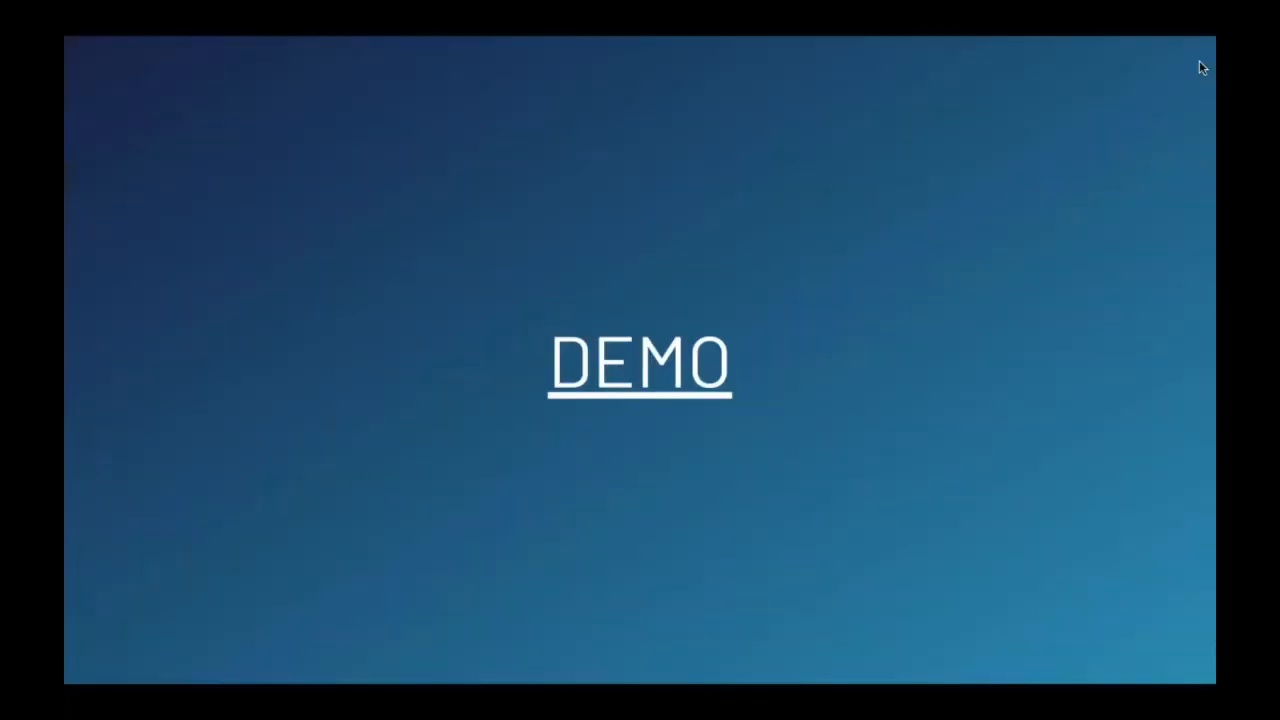
mouse_move(953, 425)
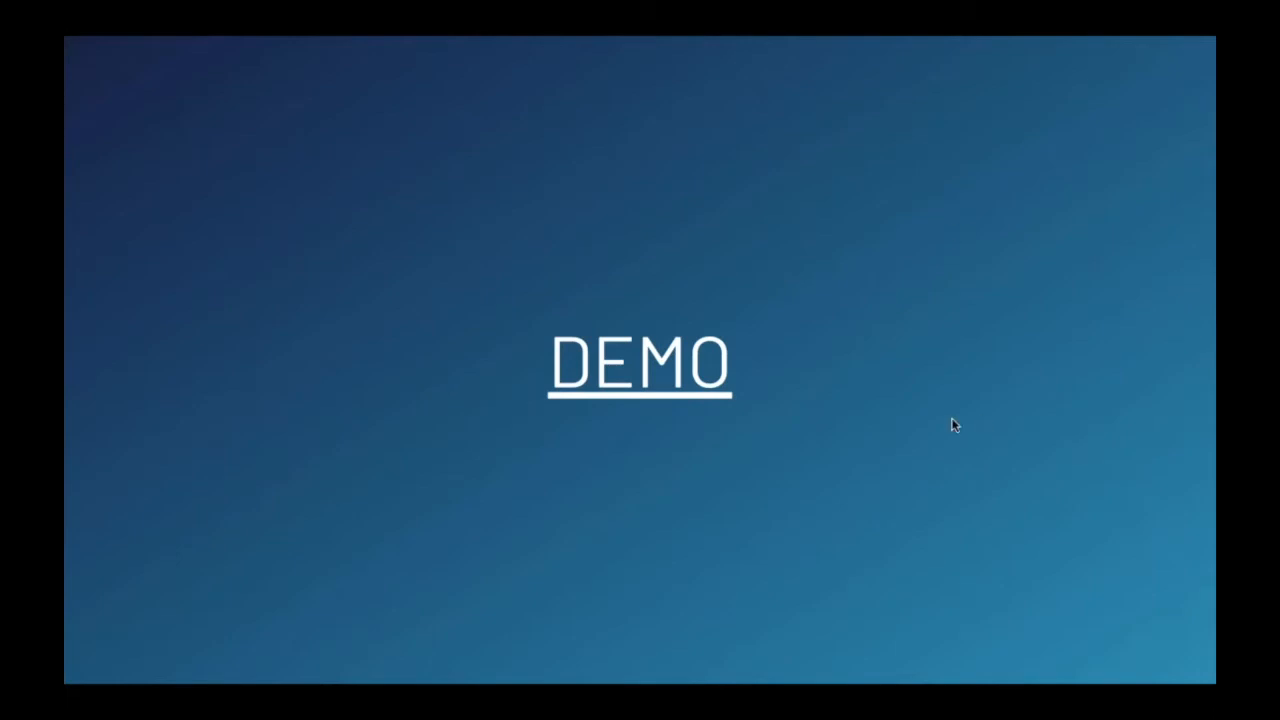
mouse_move(1121, 121)
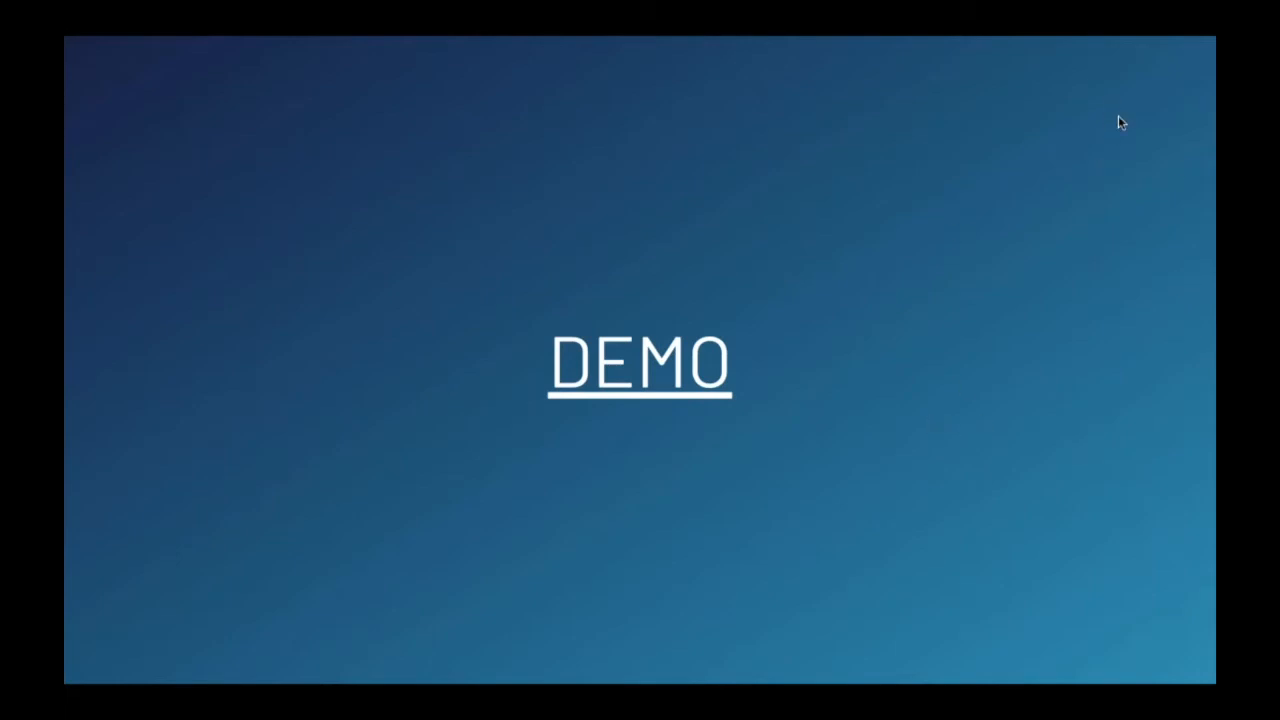
mouse_move(902, 337)
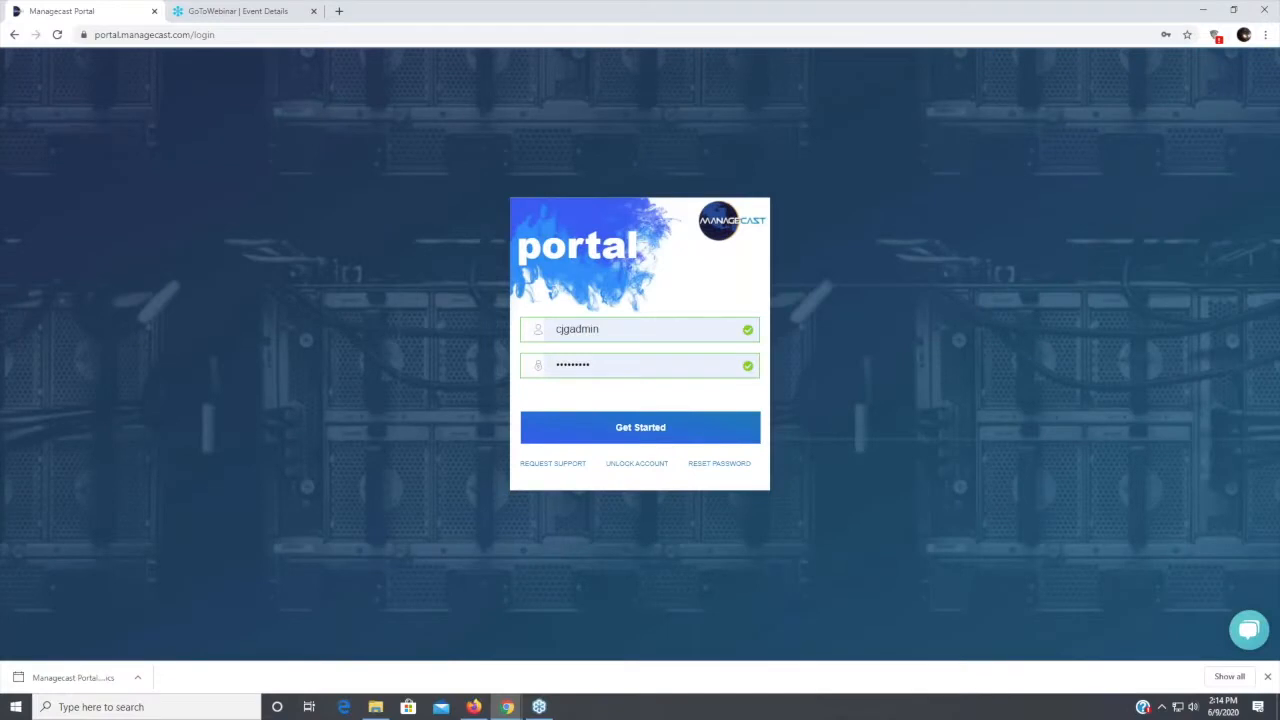
mouse_move(530, 105)
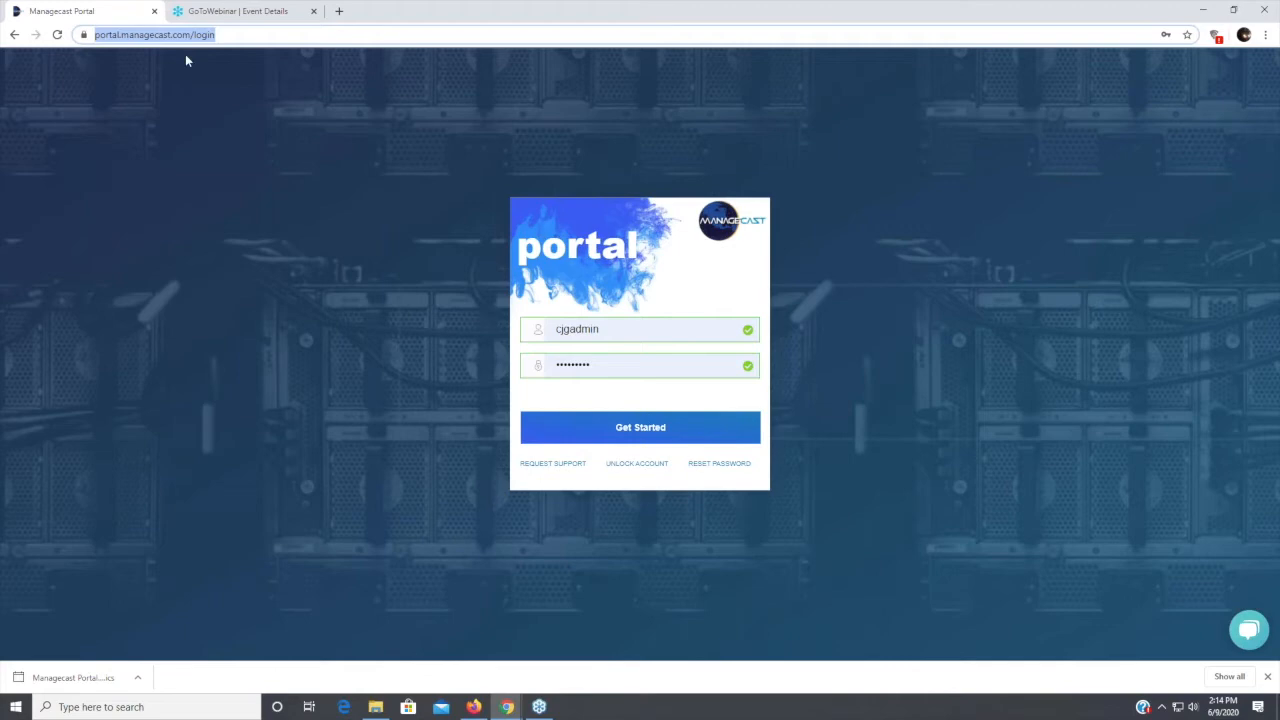
mouse_move(733, 236)
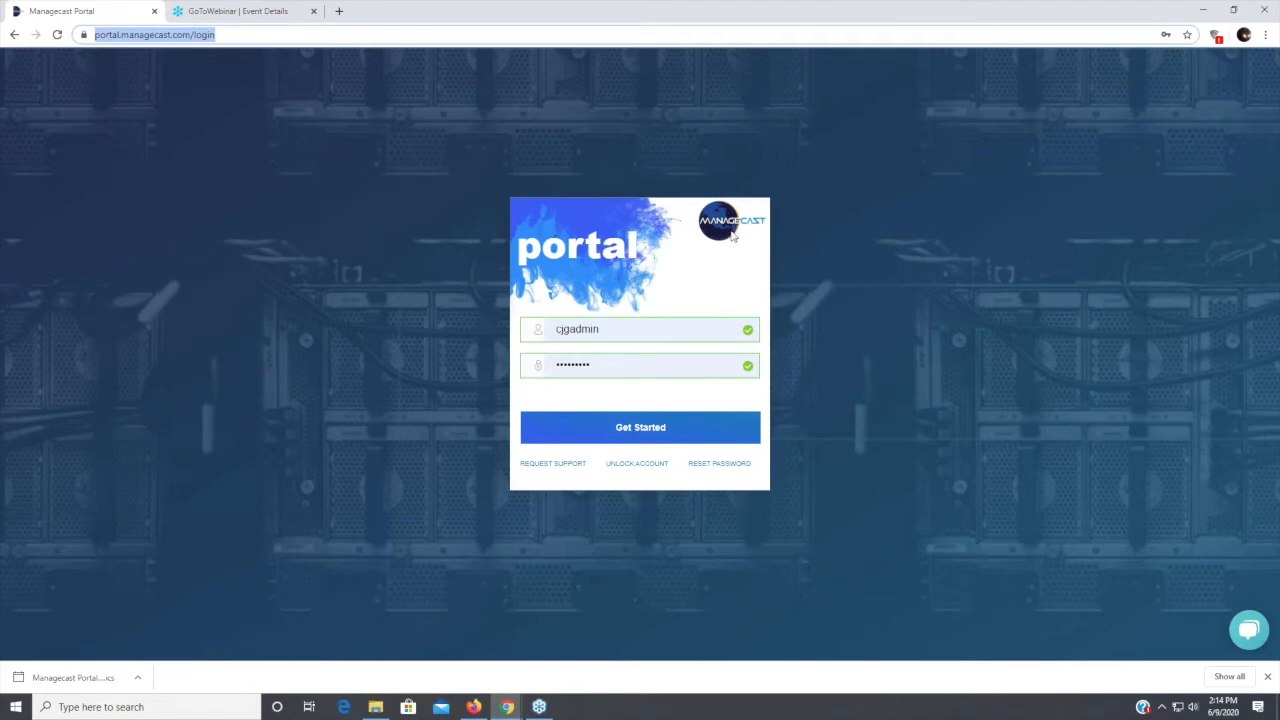
mouse_move(727, 257)
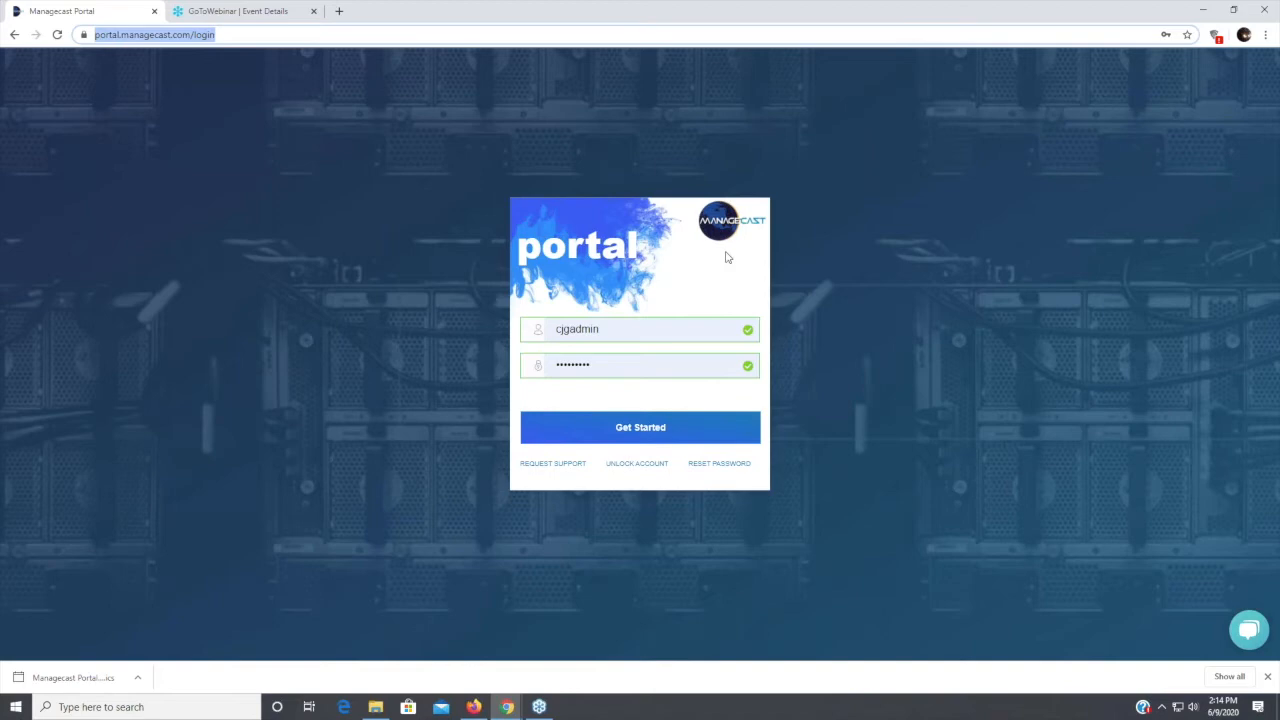
mouse_move(697, 261)
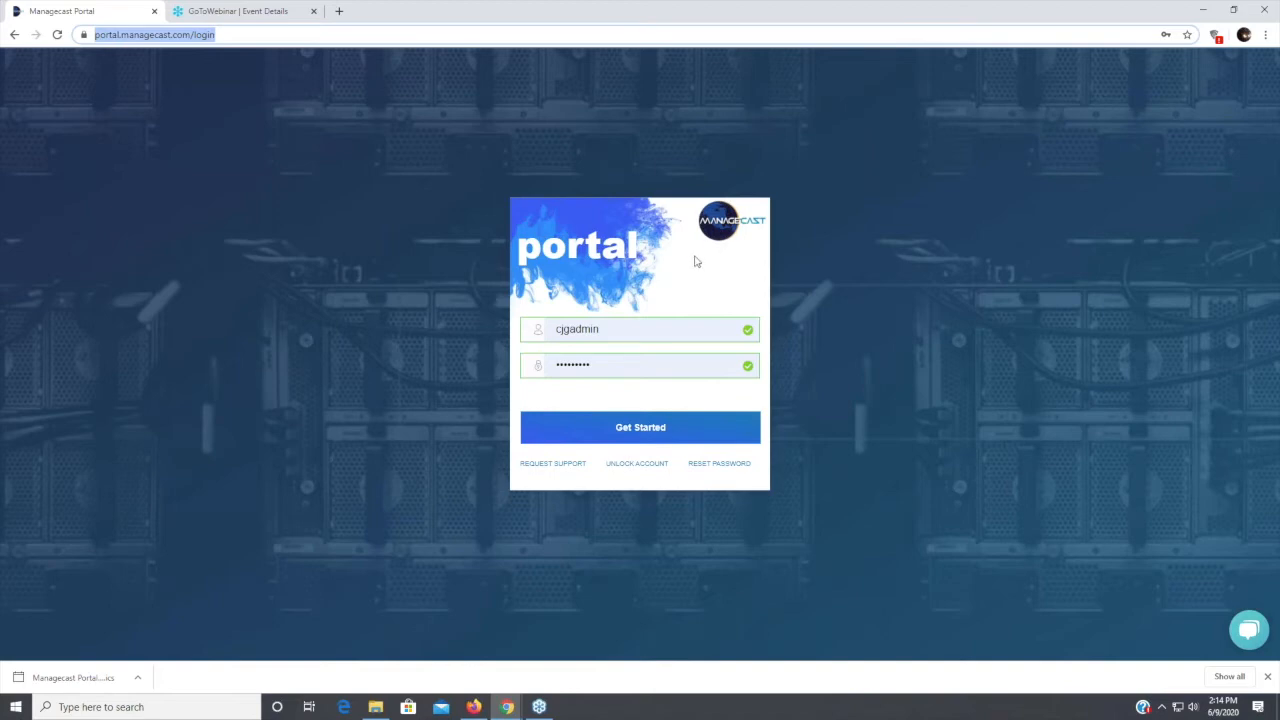
mouse_move(335, 77)
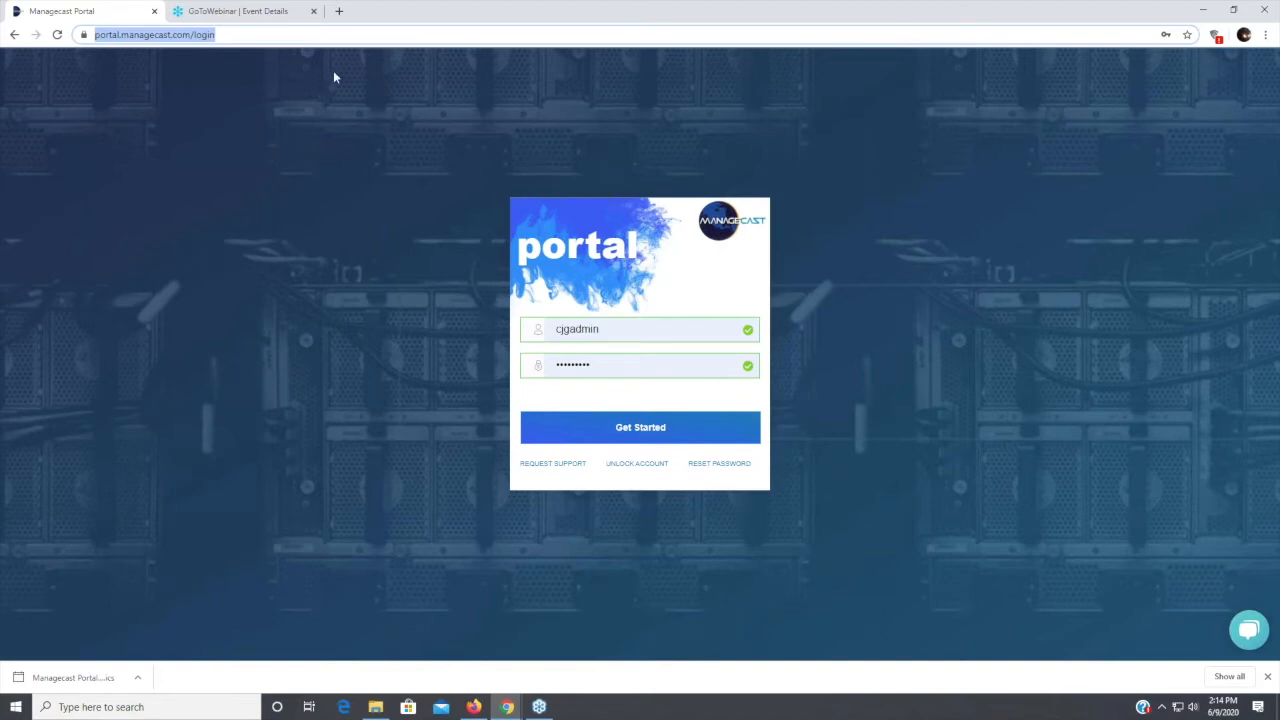
Navigate the browser to the CloudBackupGuy login page at portal.cloudbackupguy.com/login.
left_click(155, 34)
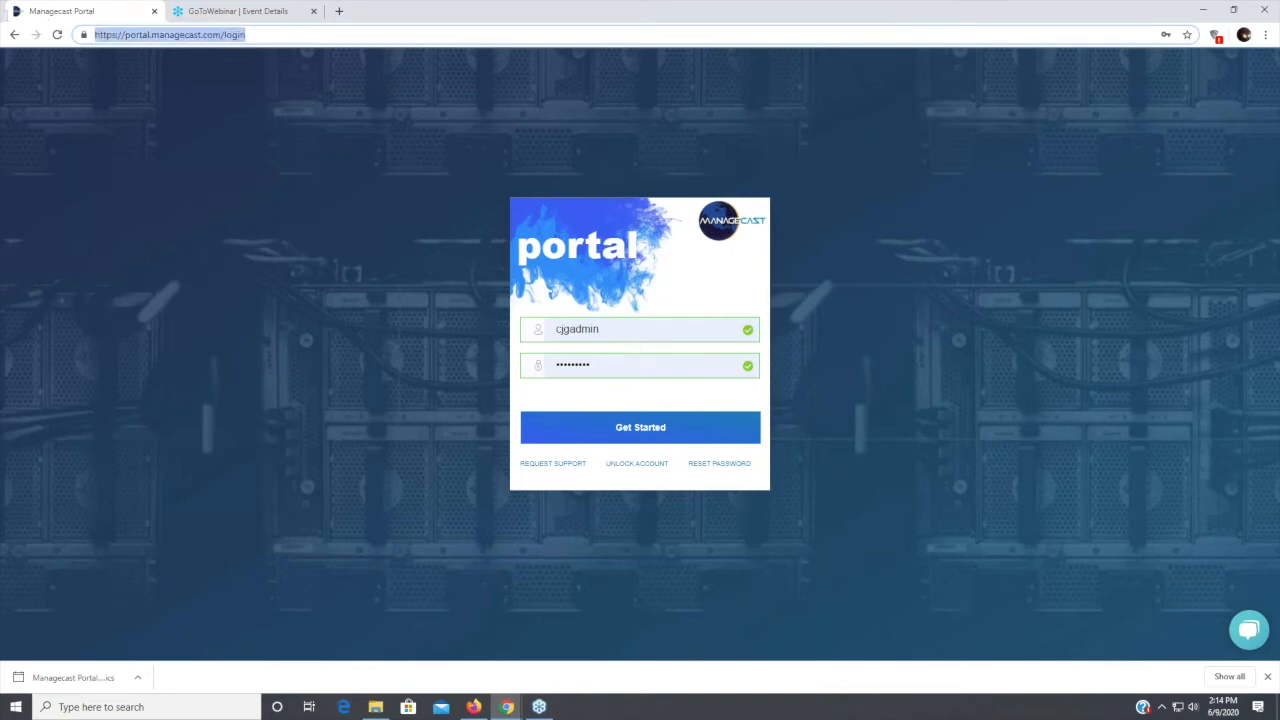
type("clou")
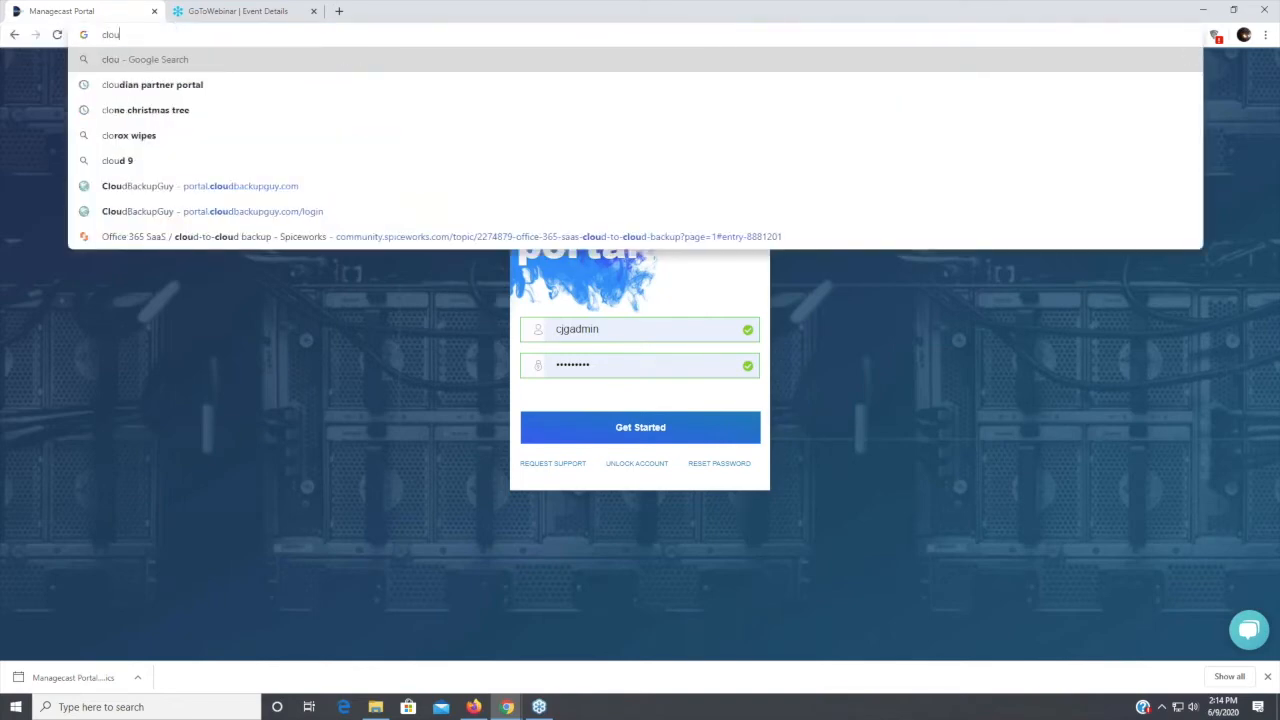
type("cp")
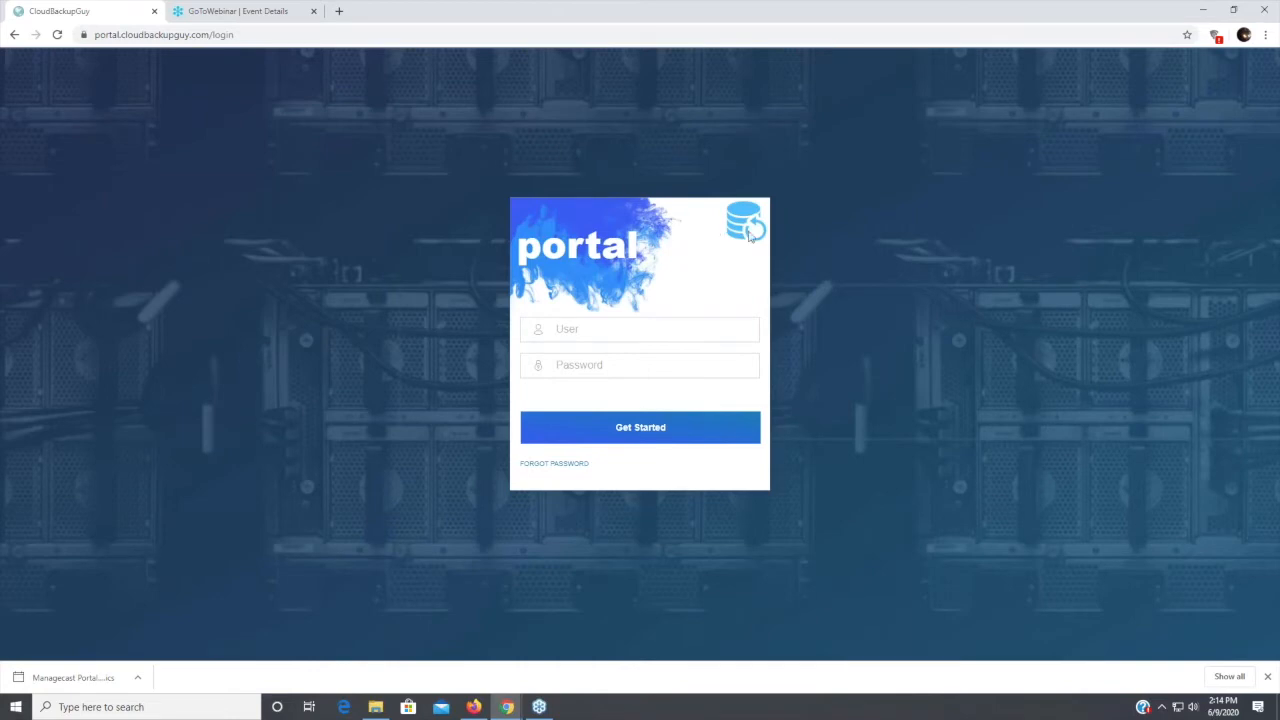
mouse_move(681, 330)
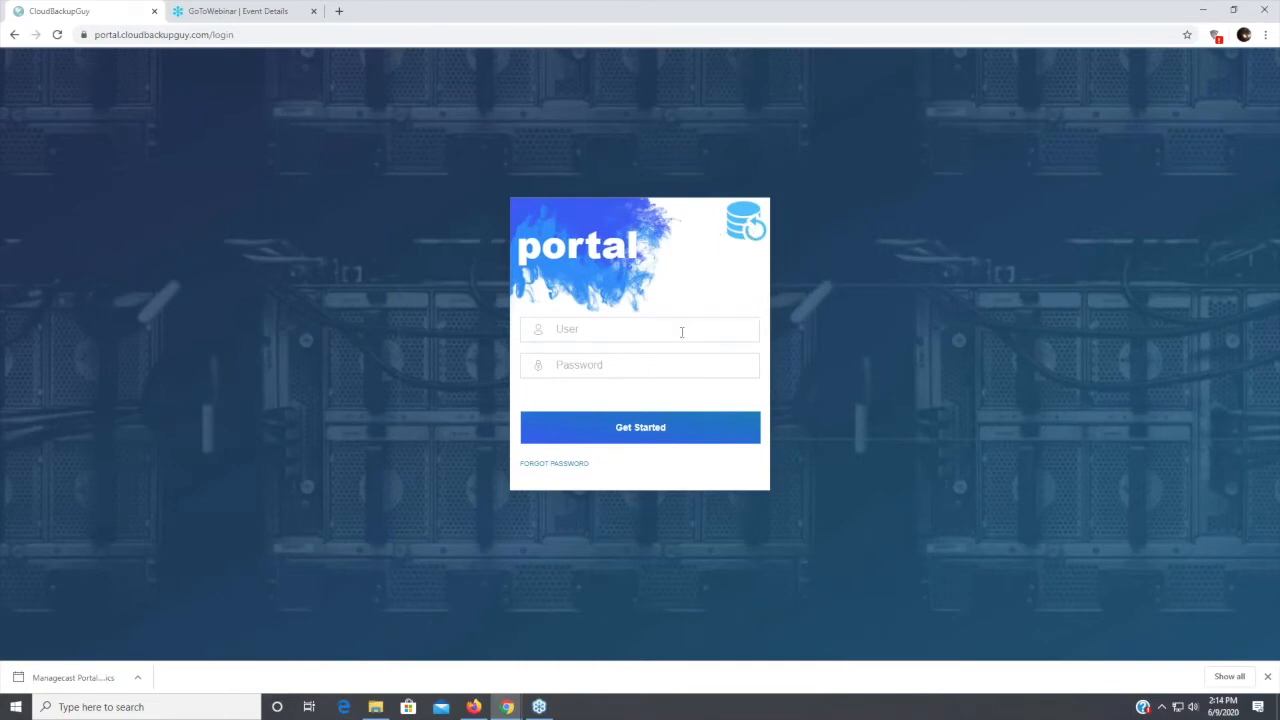
mouse_move(252, 38)
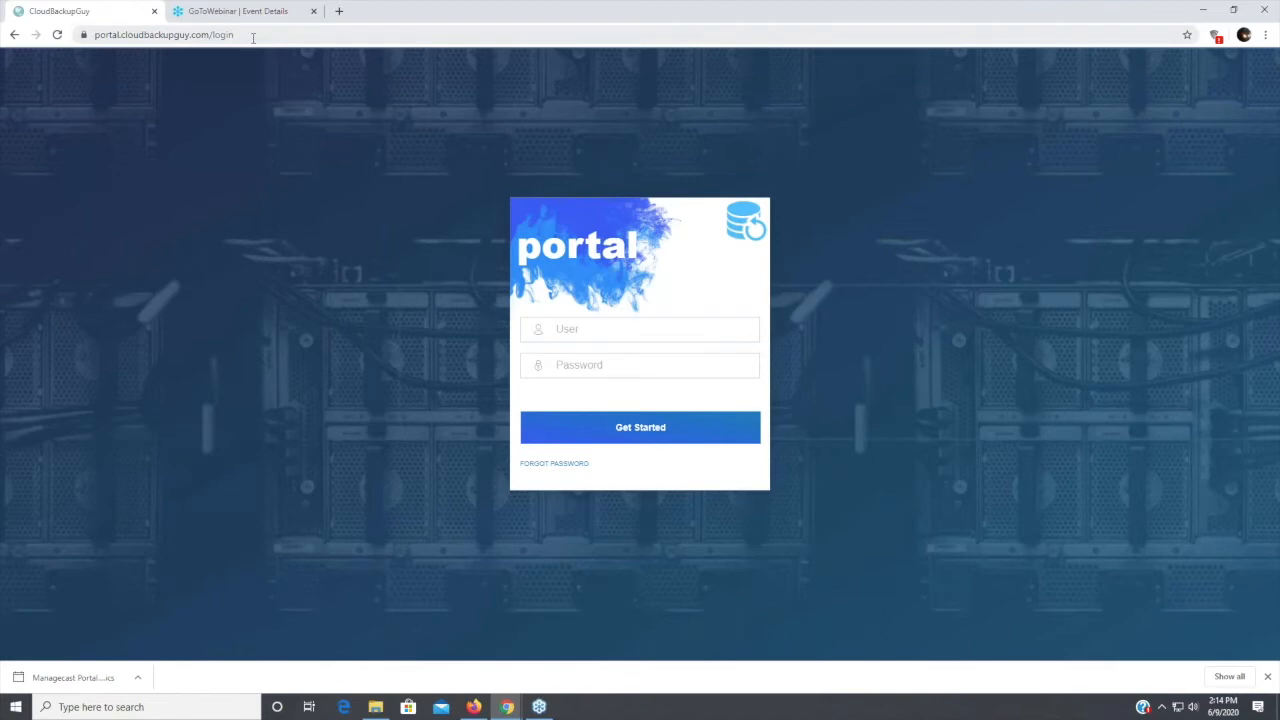
mouse_move(270, 36)
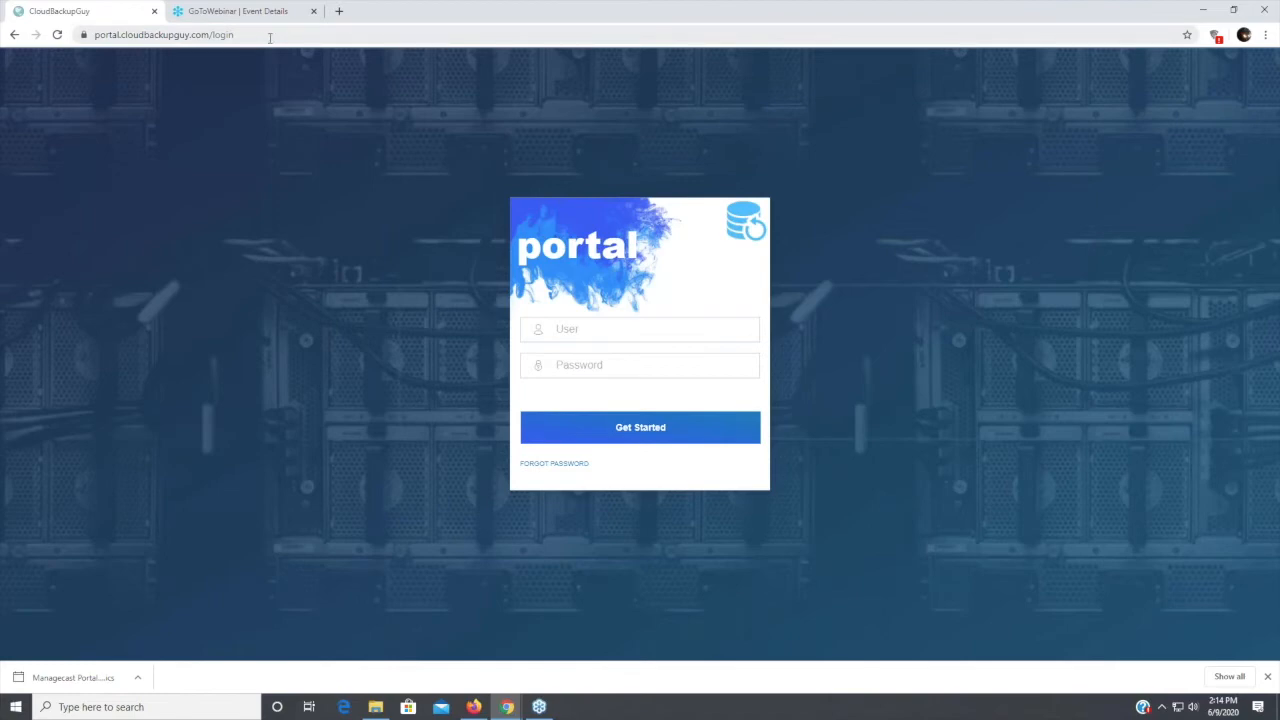
mouse_move(235, 109)
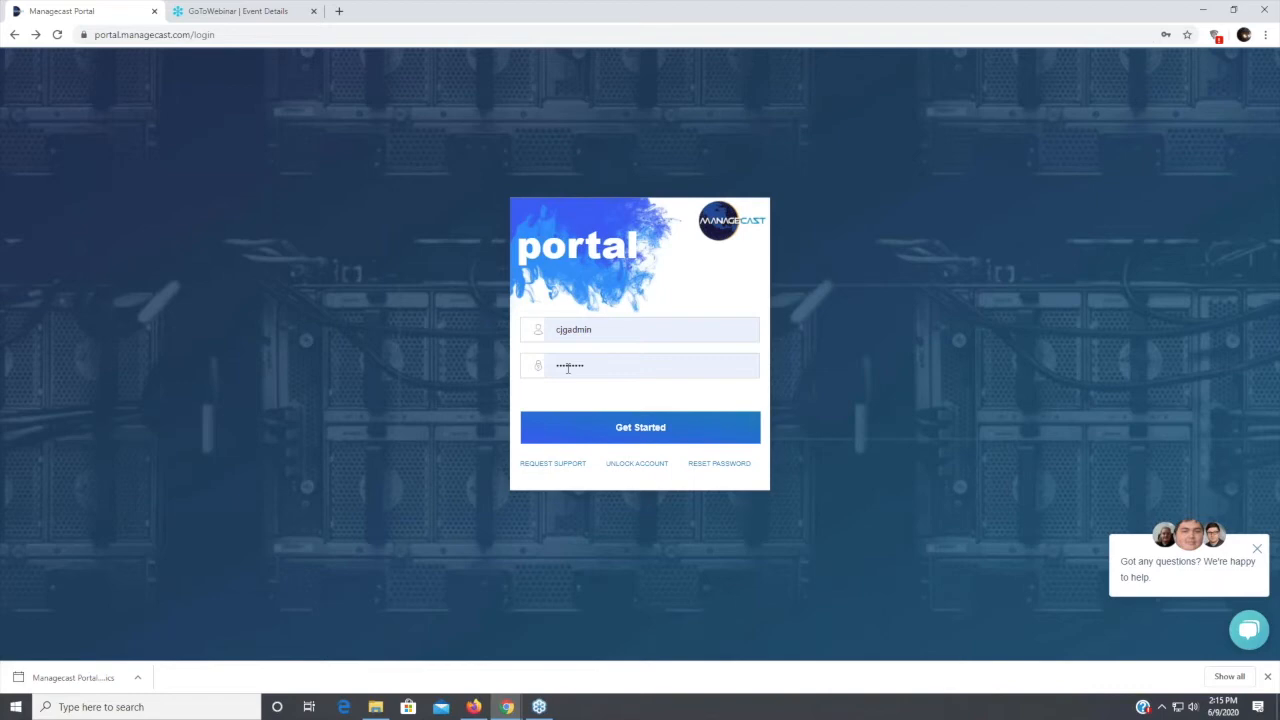
Autofill the saved credentials and sign in to the Demo MSP Account dashboard.
left_click(640, 427)
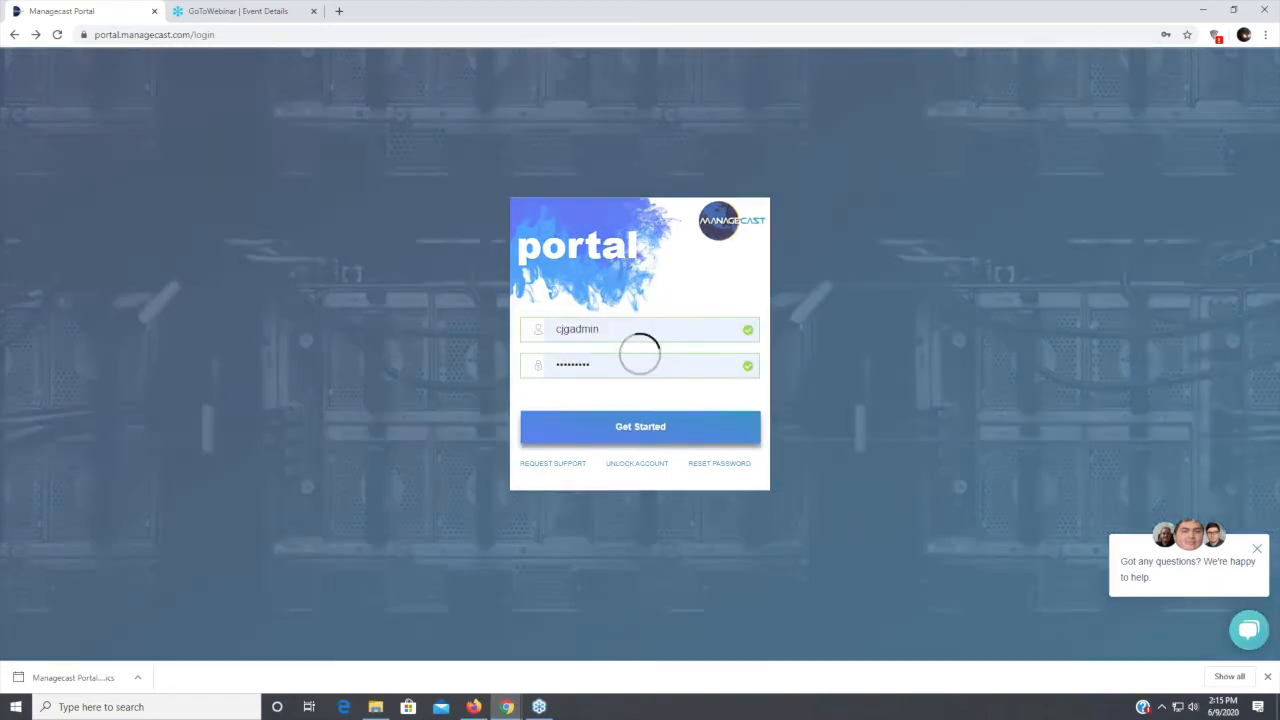
left_click(640, 426)
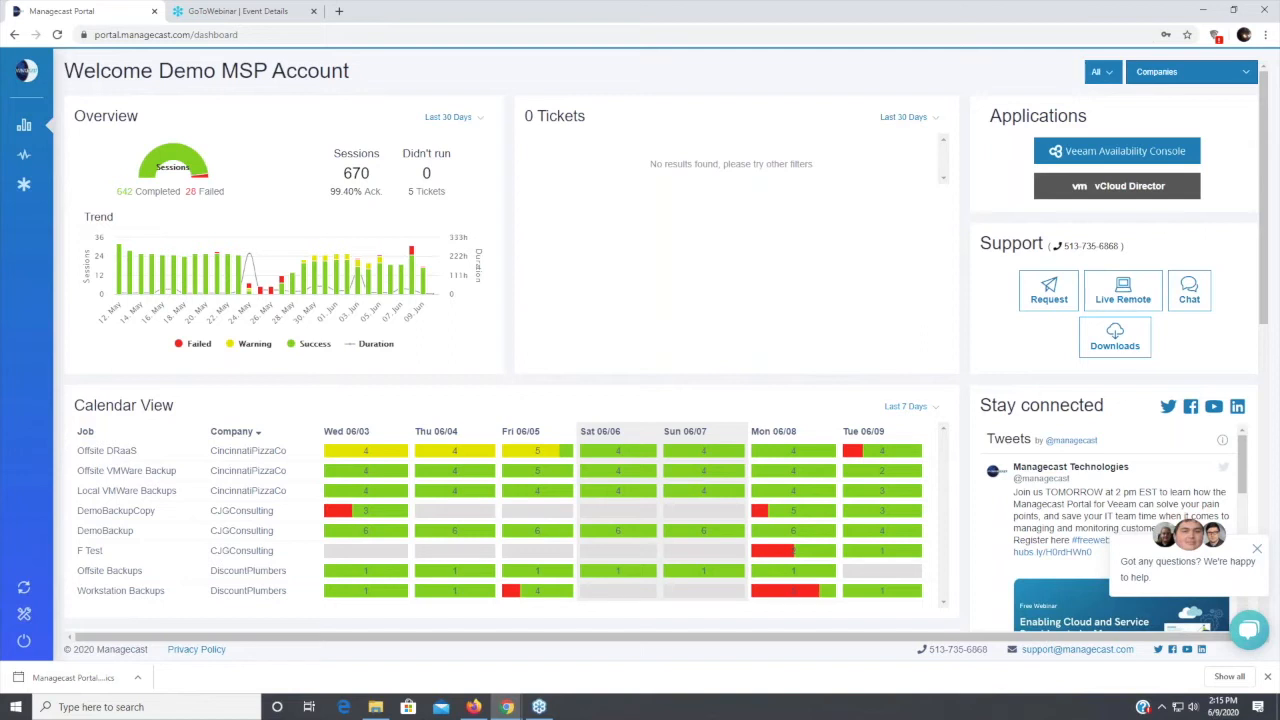
mouse_move(1076, 461)
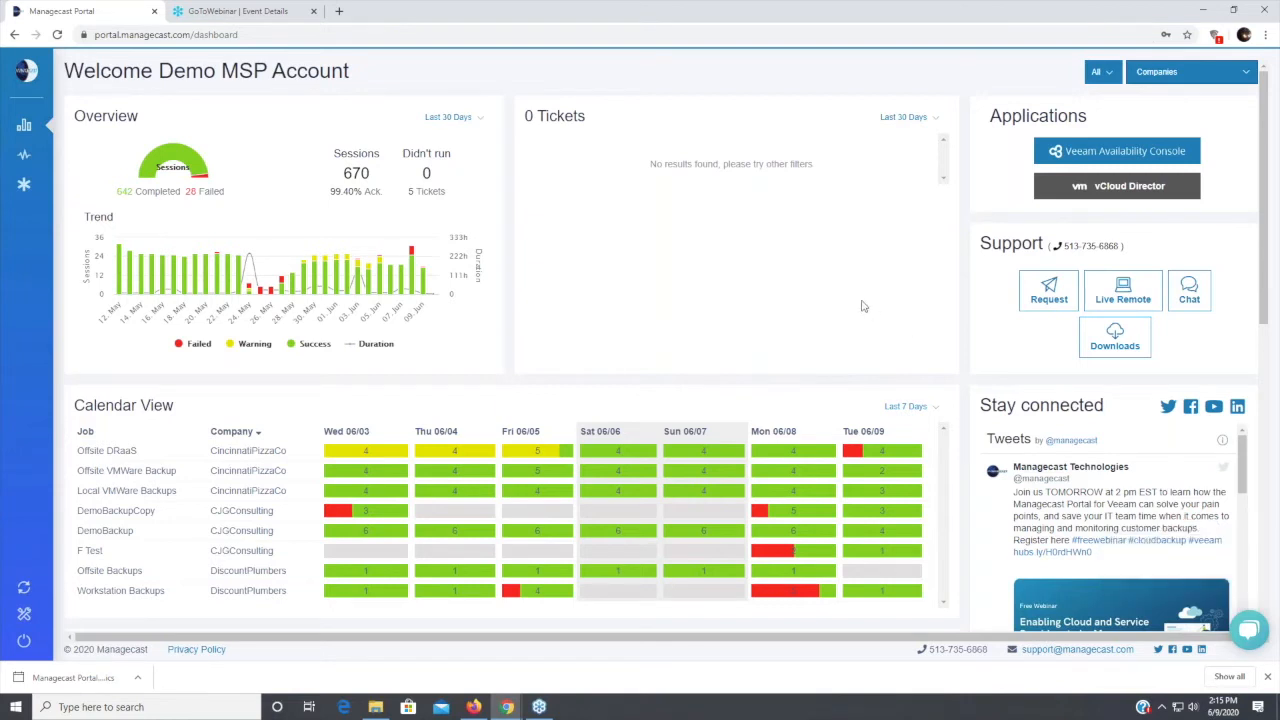
mouse_move(355, 275)
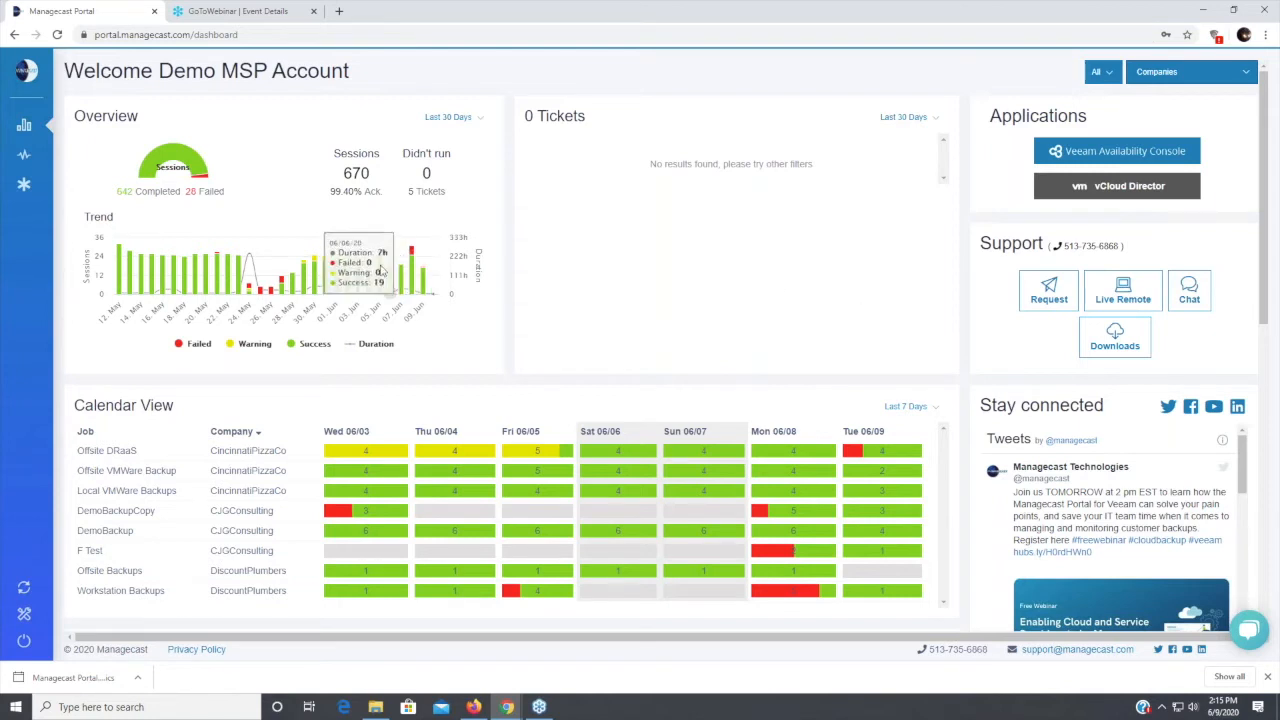
mouse_move(408, 275)
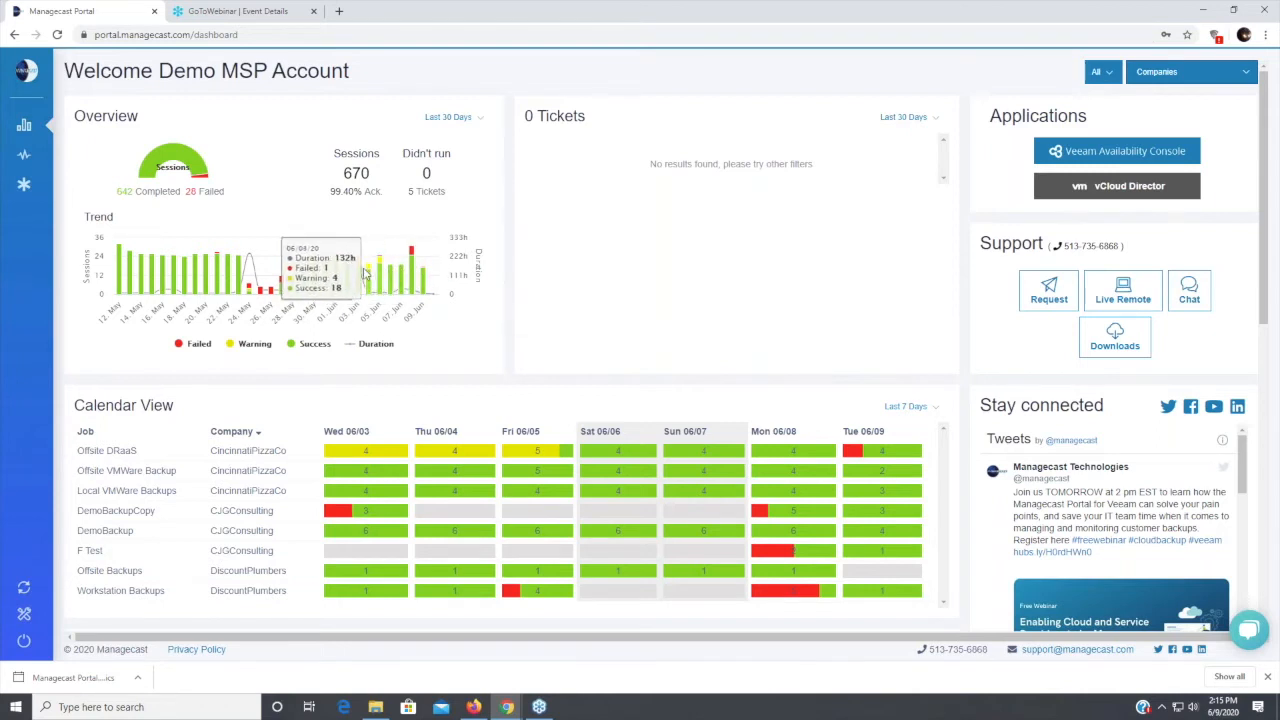
mouse_move(455, 120)
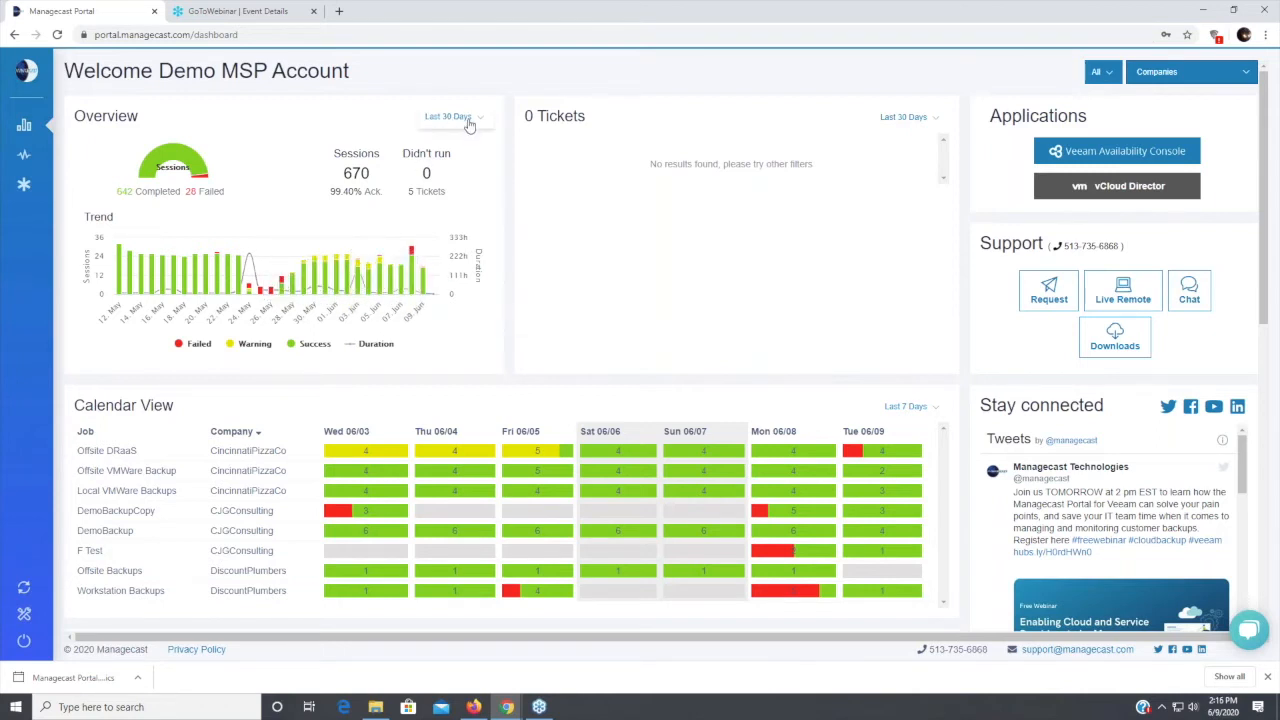
left_click(450, 116)
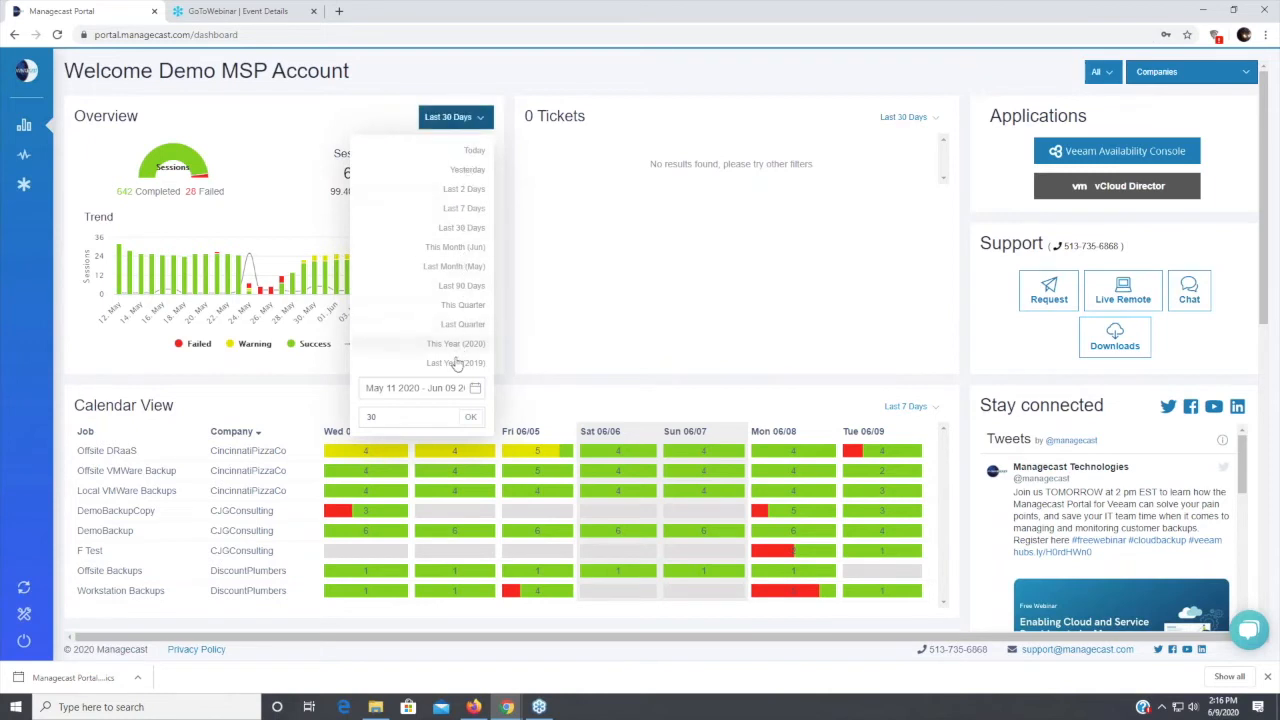
left_click(461, 227)
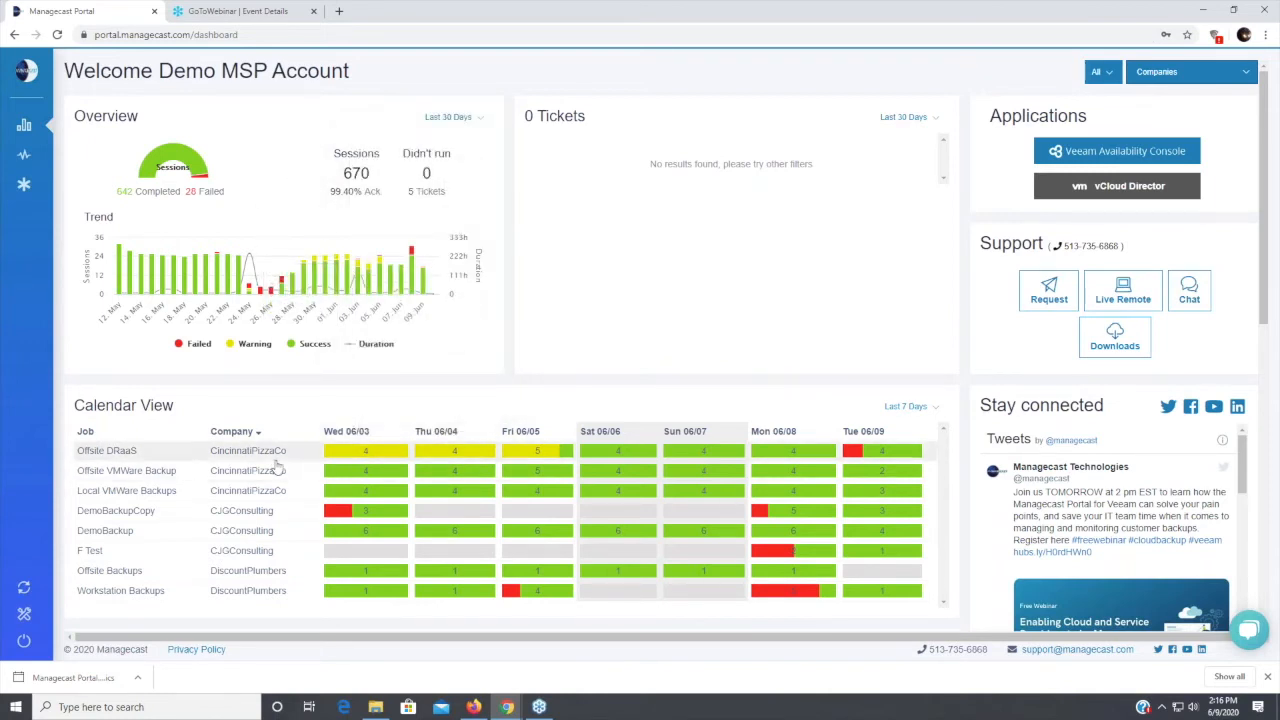
mouse_move(360, 490)
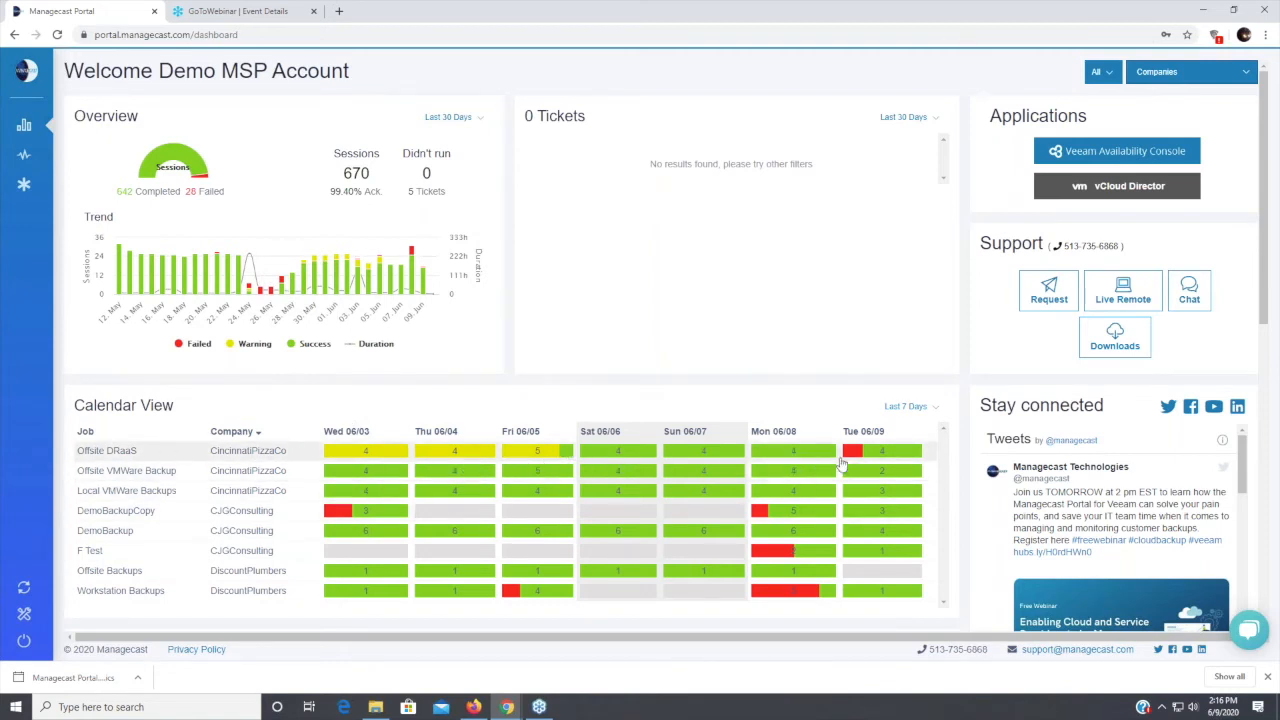
left_click(905, 405)
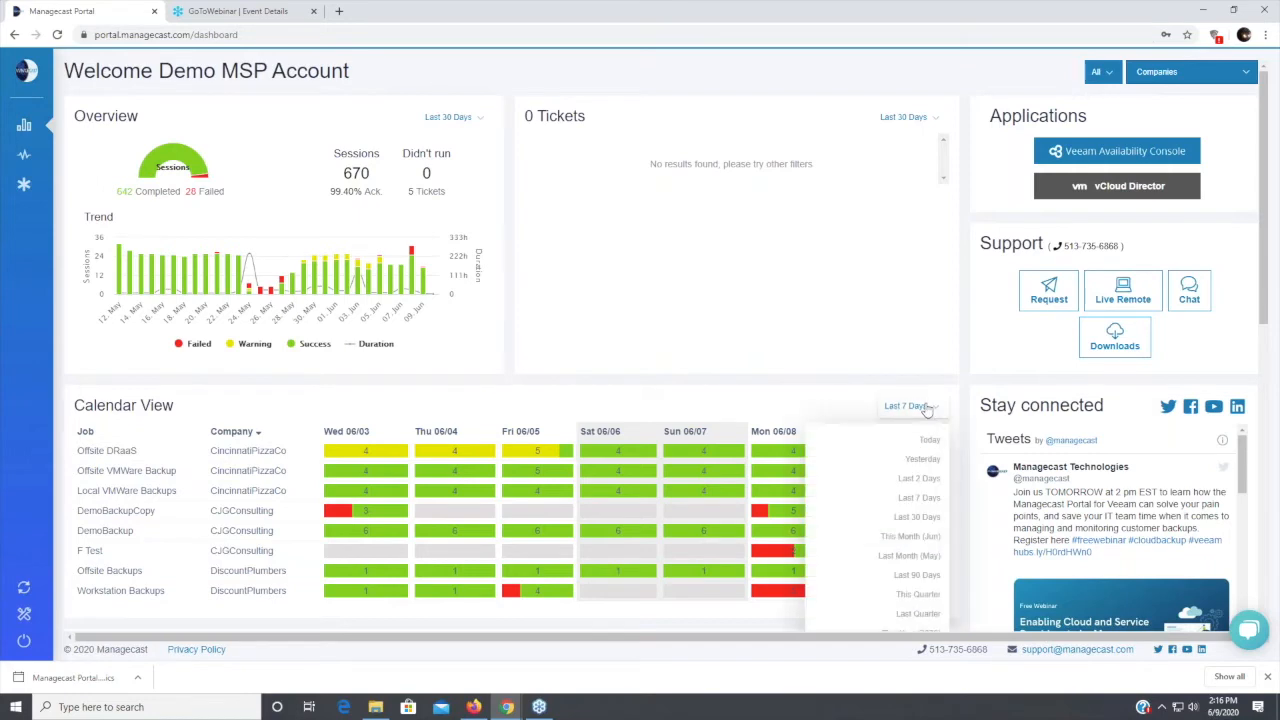
left_click(916, 517)
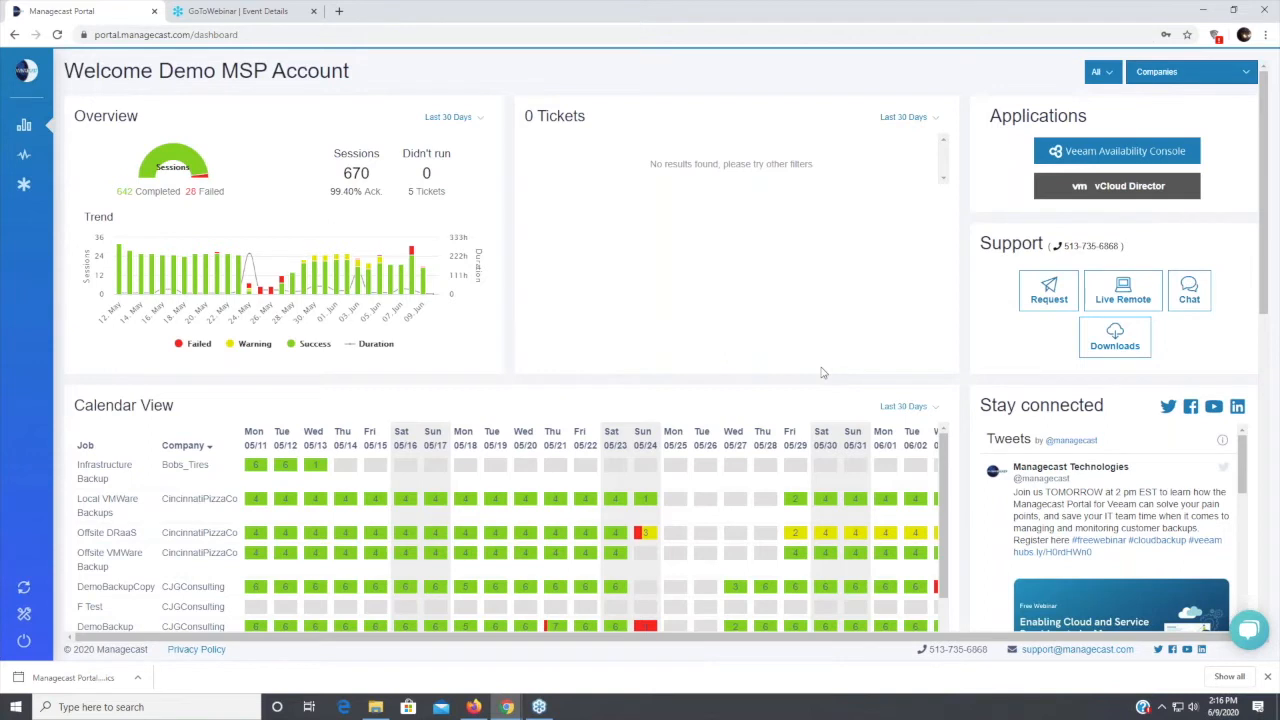
scroll("down", 3)
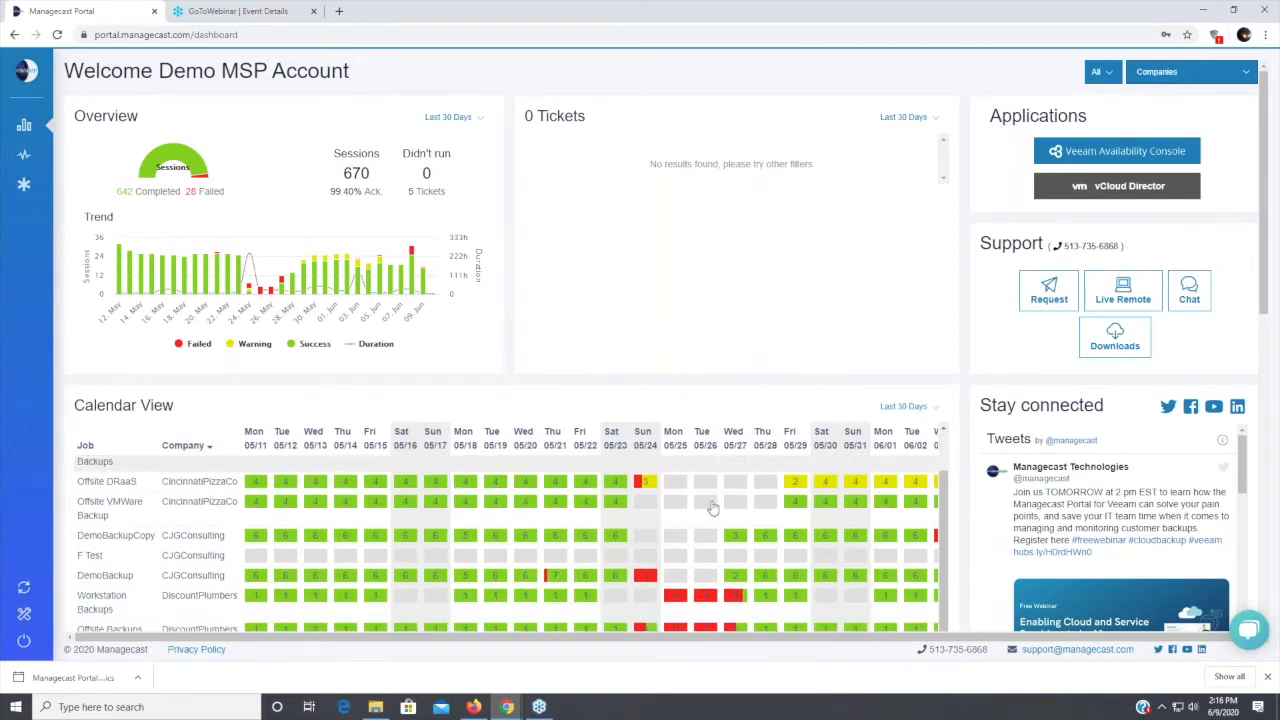
scroll("up", 3)
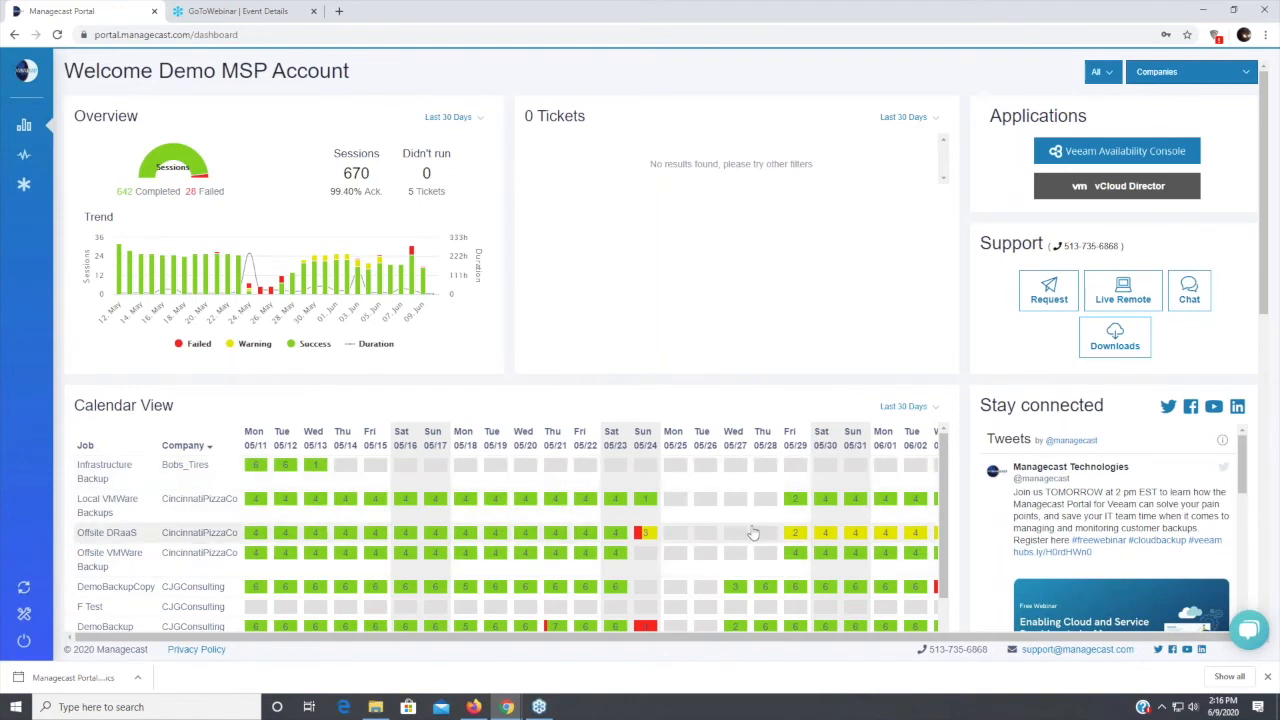
scroll("down", 3)
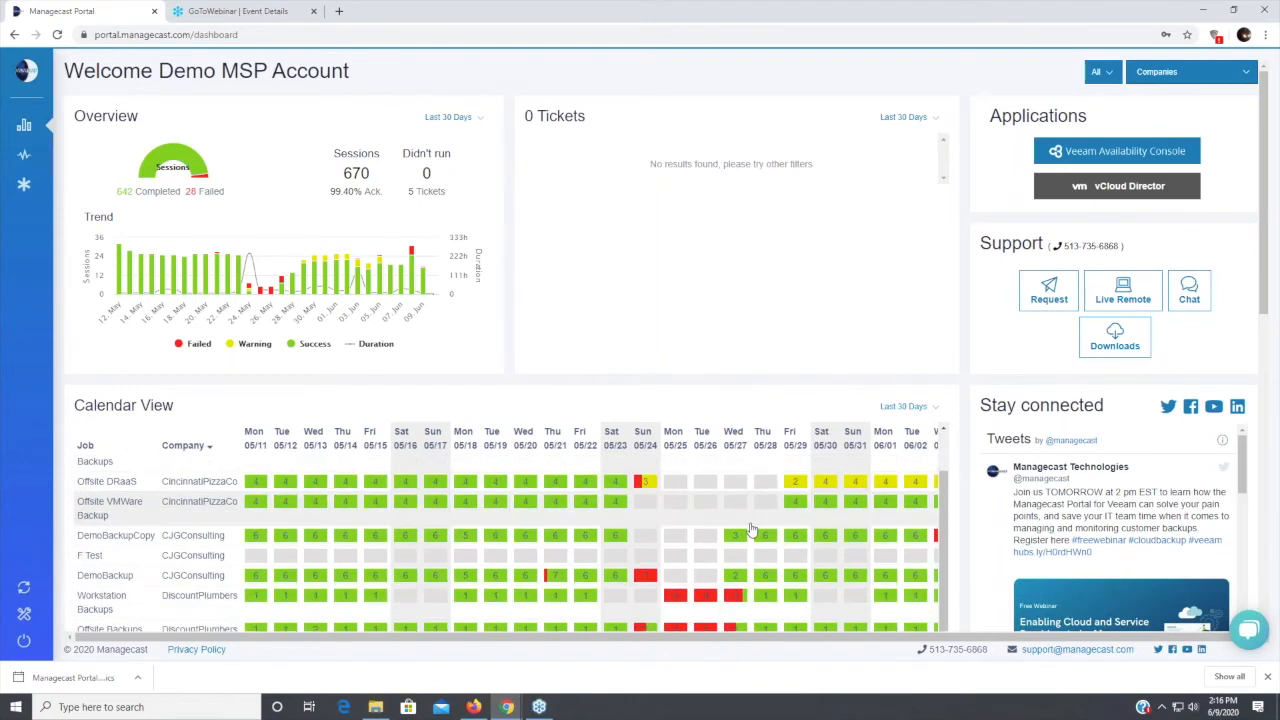
scroll("down", 3)
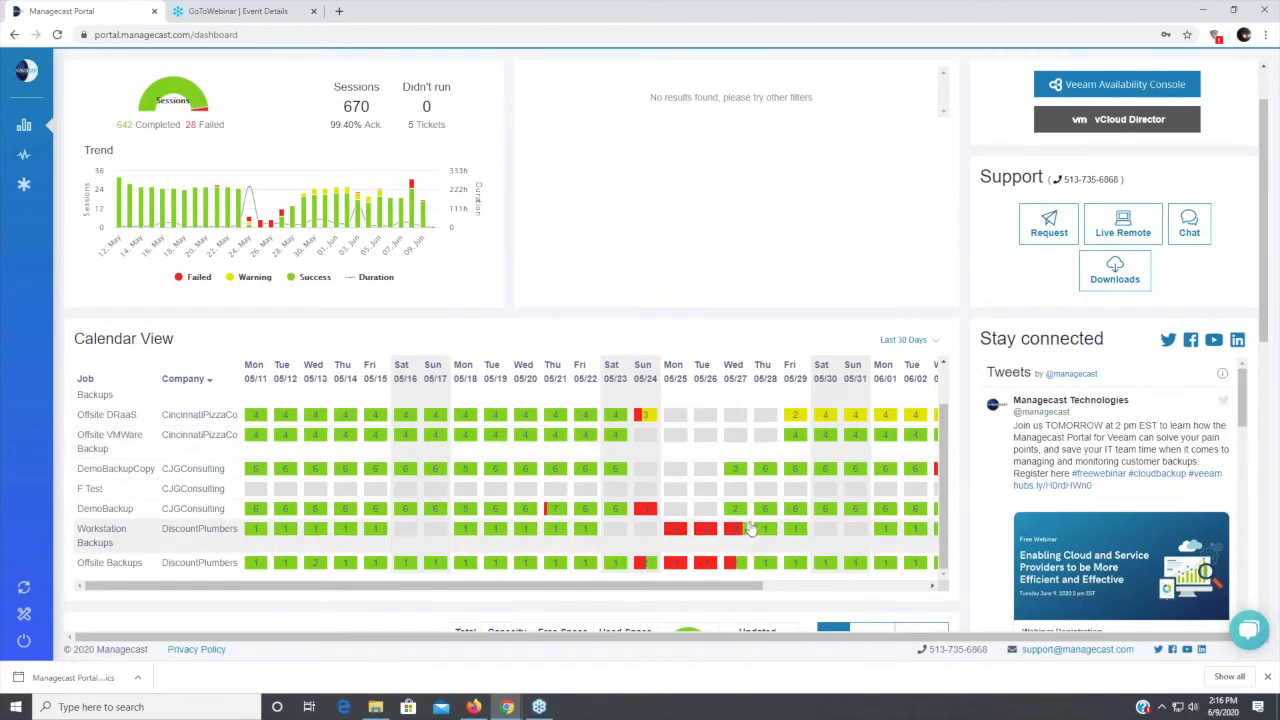
scroll("up", 3)
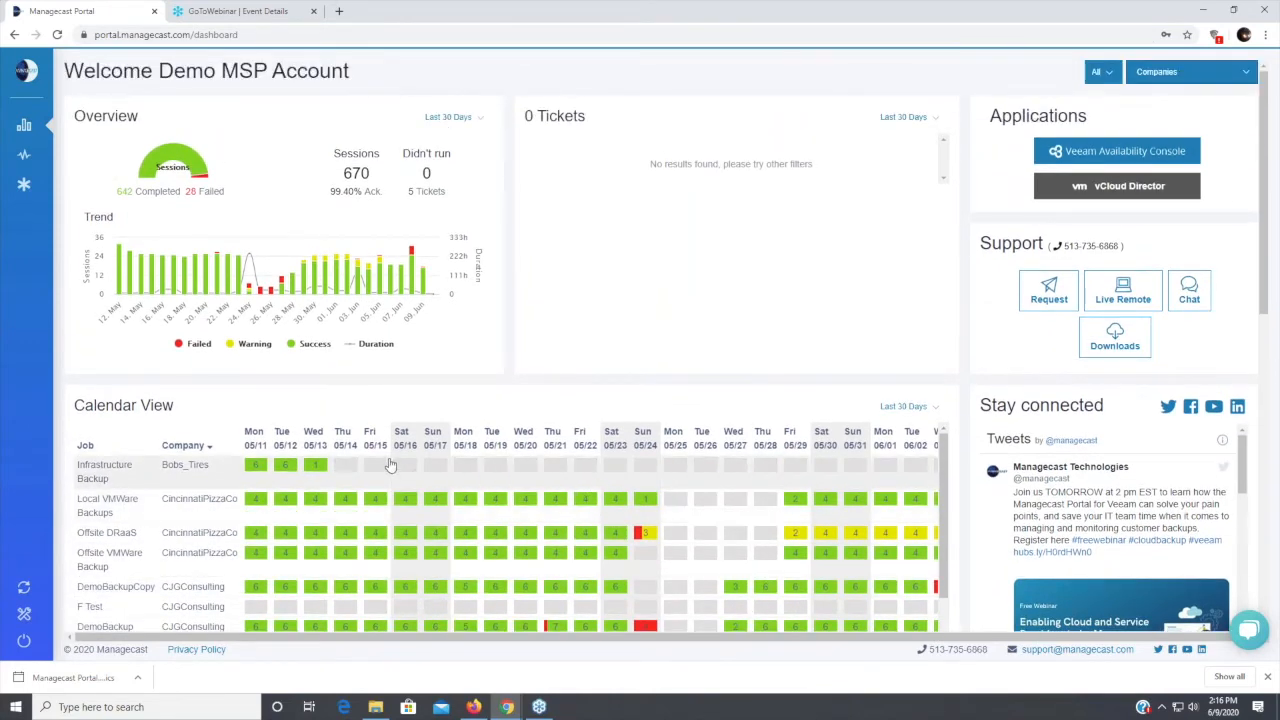
mouse_move(561, 489)
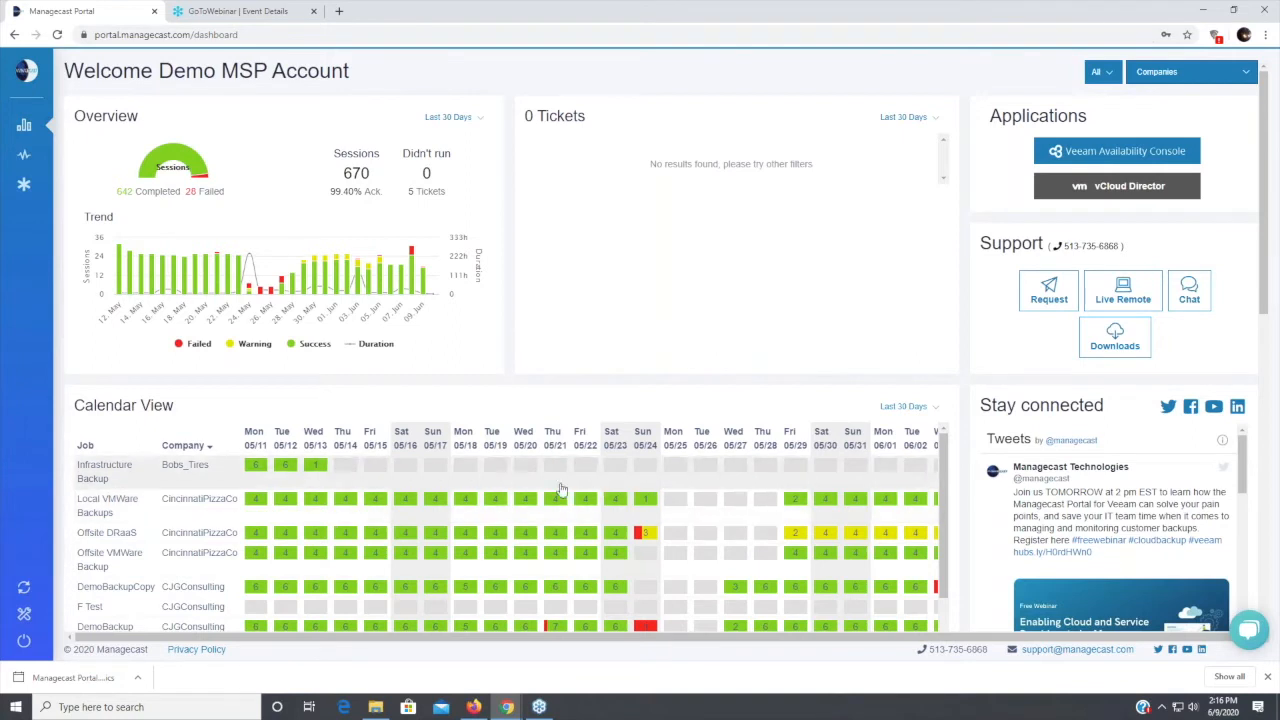
mouse_move(375, 499)
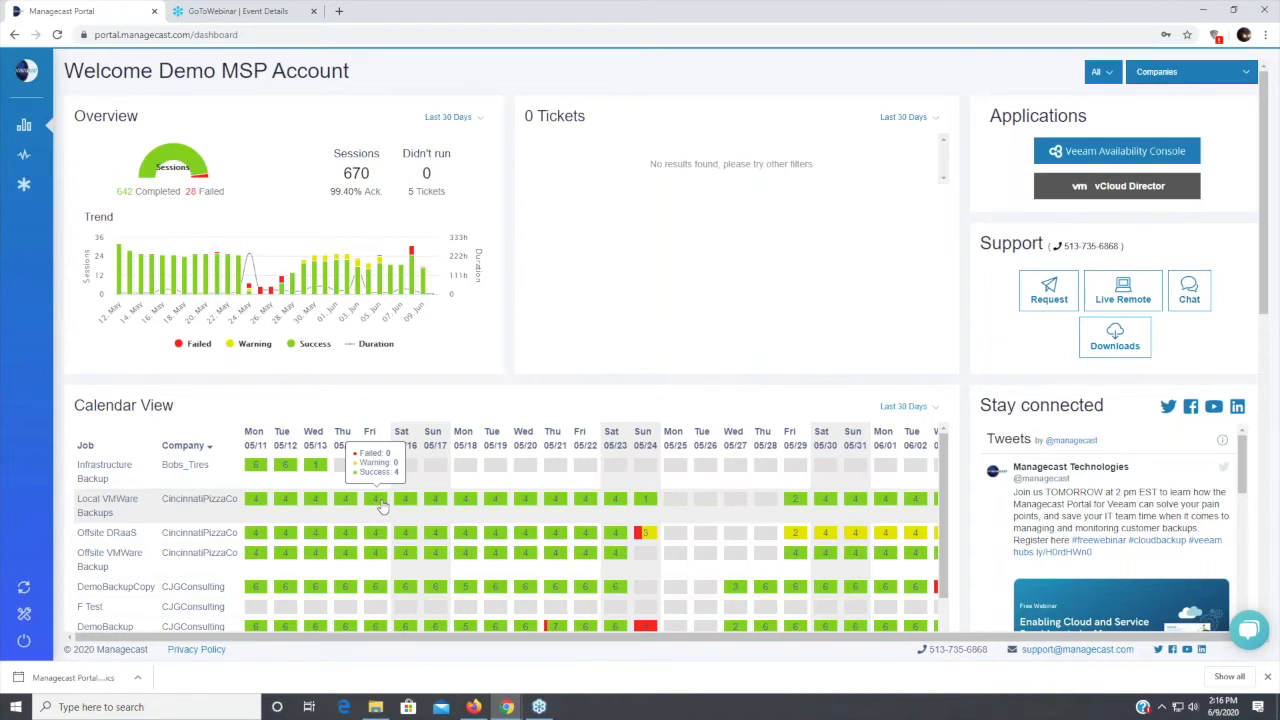
mouse_move(650, 540)
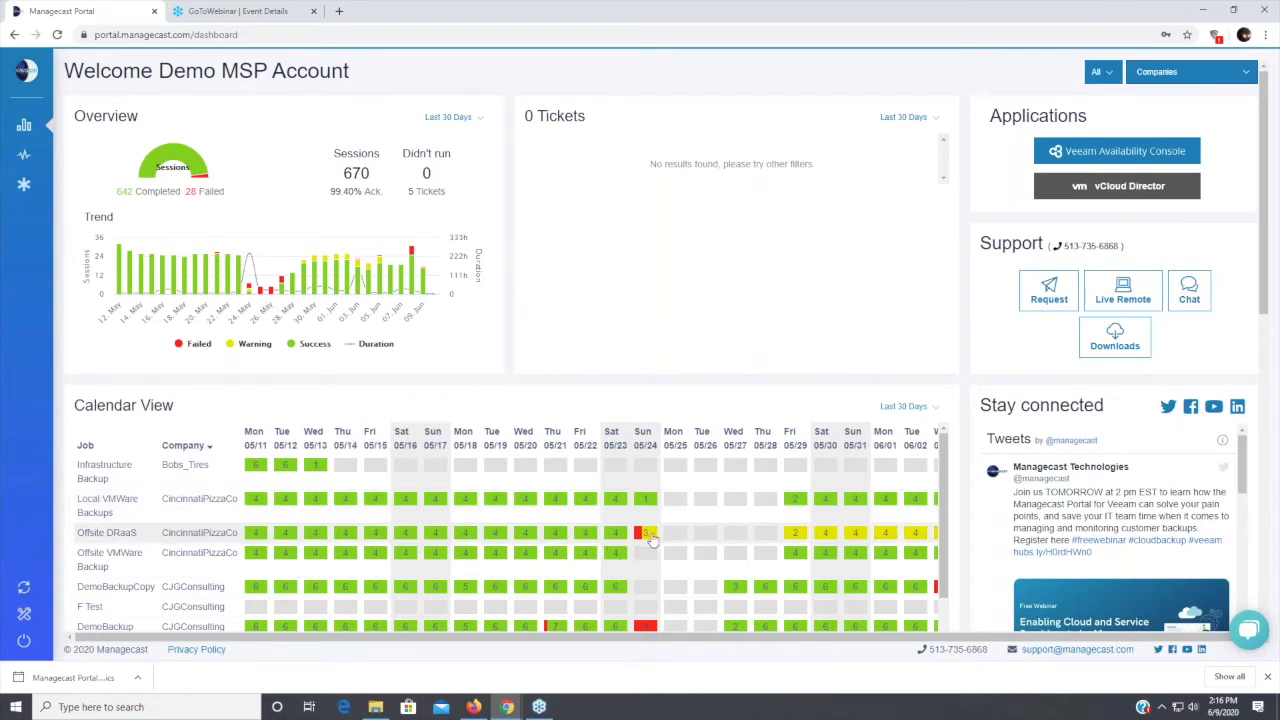
mouse_move(645, 533)
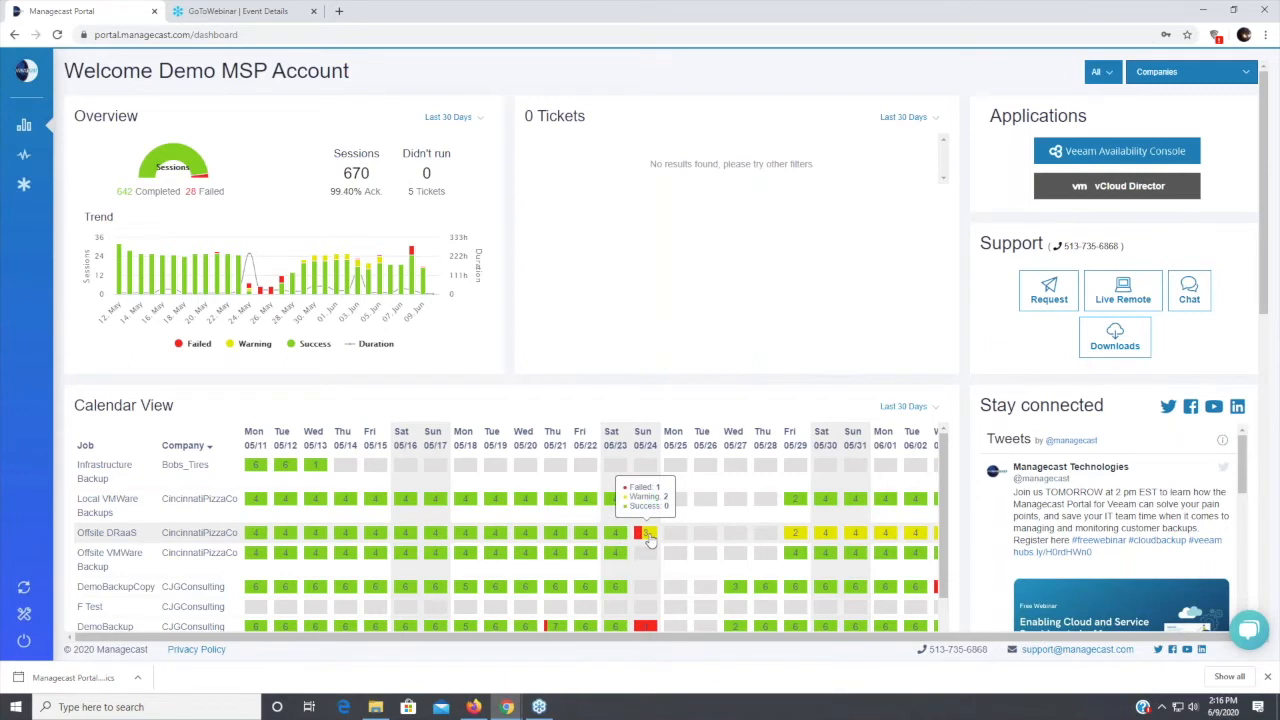
scroll("down", 3)
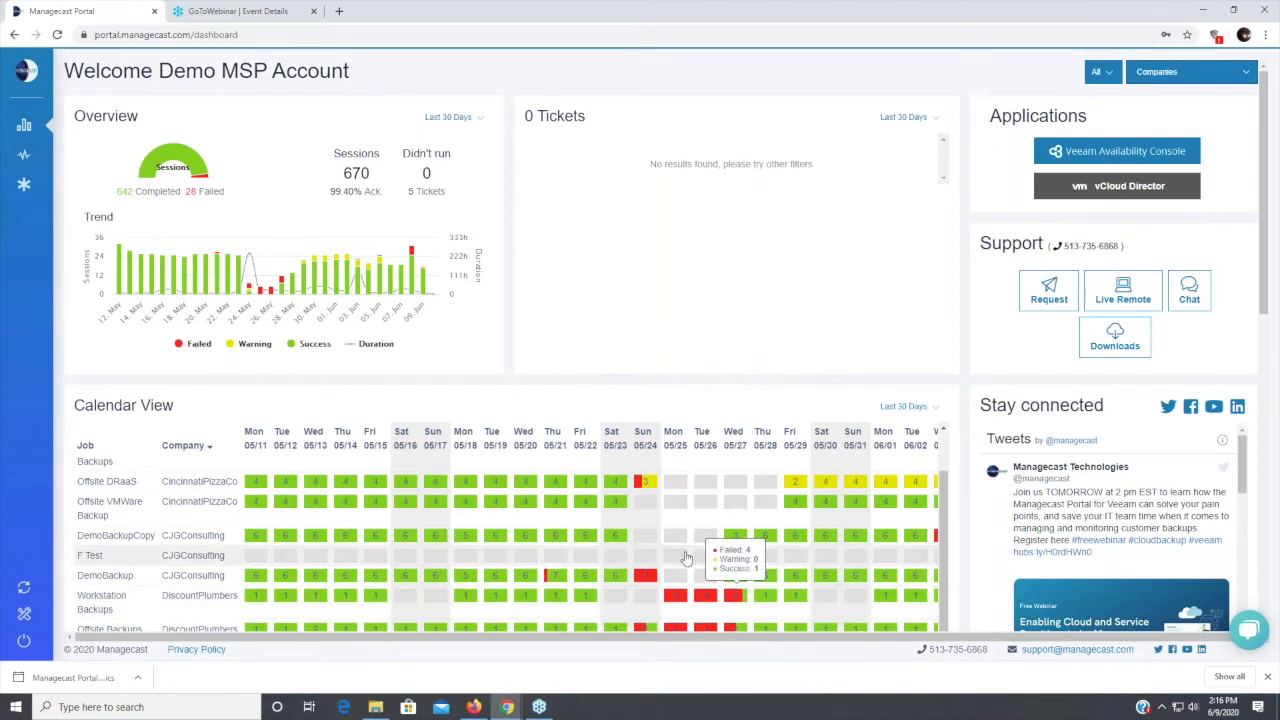
mouse_move(645, 568)
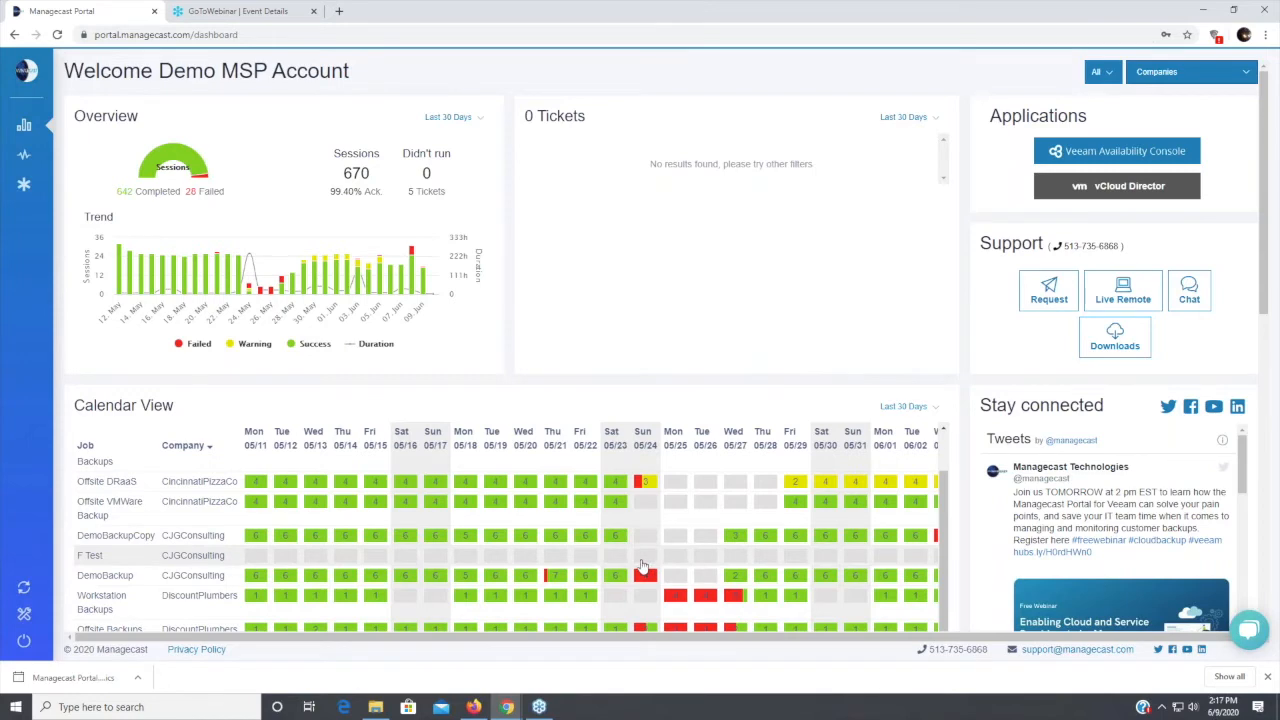
scroll("down", 3)
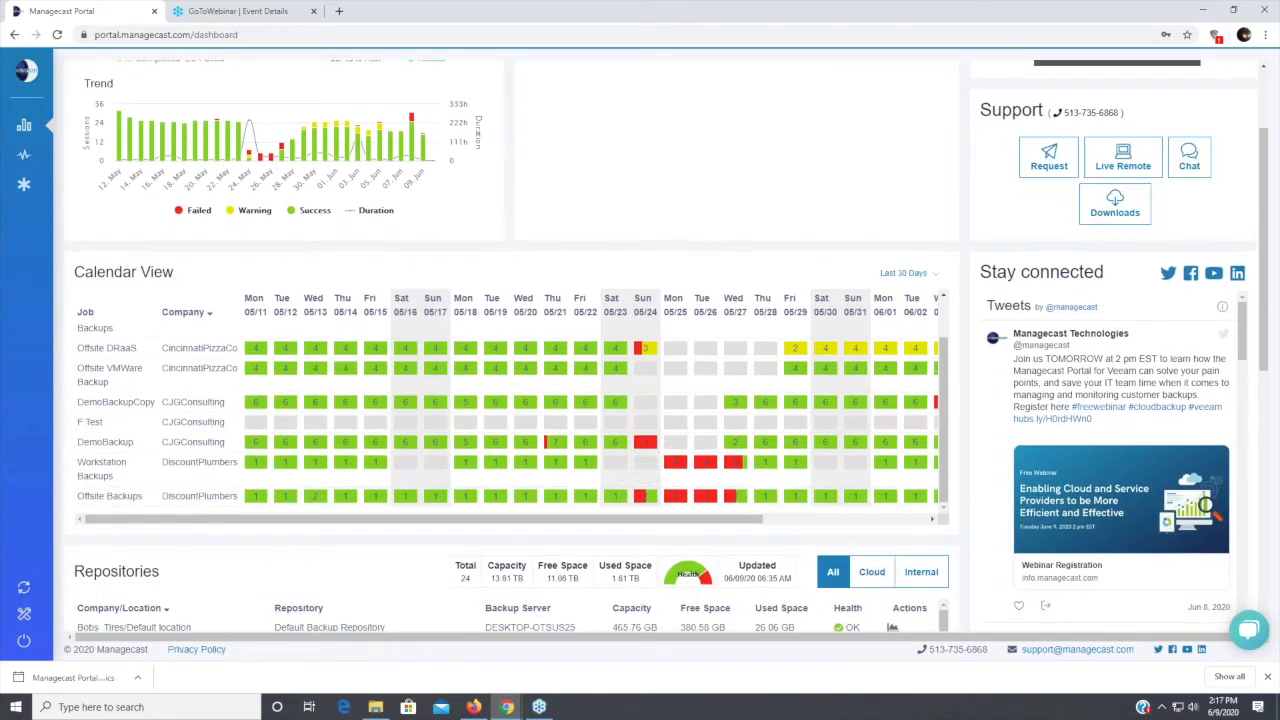
Scroll the dashboard sideways toward the Workstation Backups calendar entry.
scroll("right", 3)
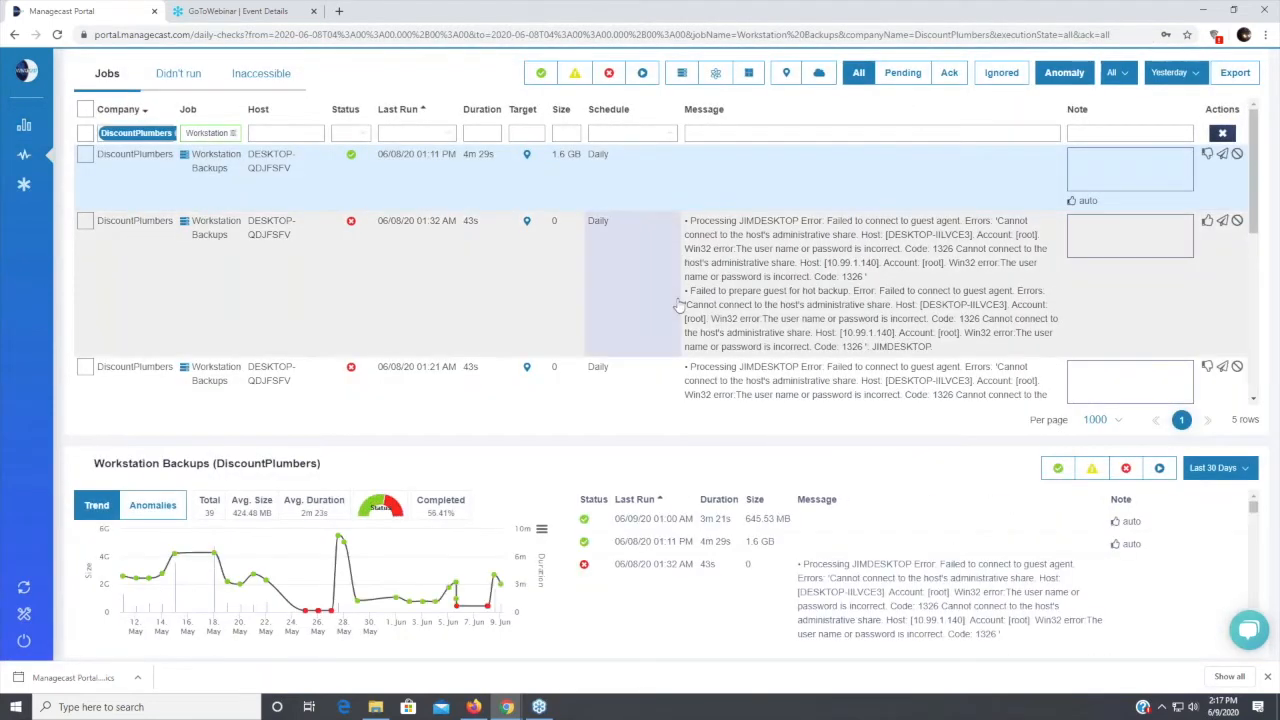
mouse_move(631, 221)
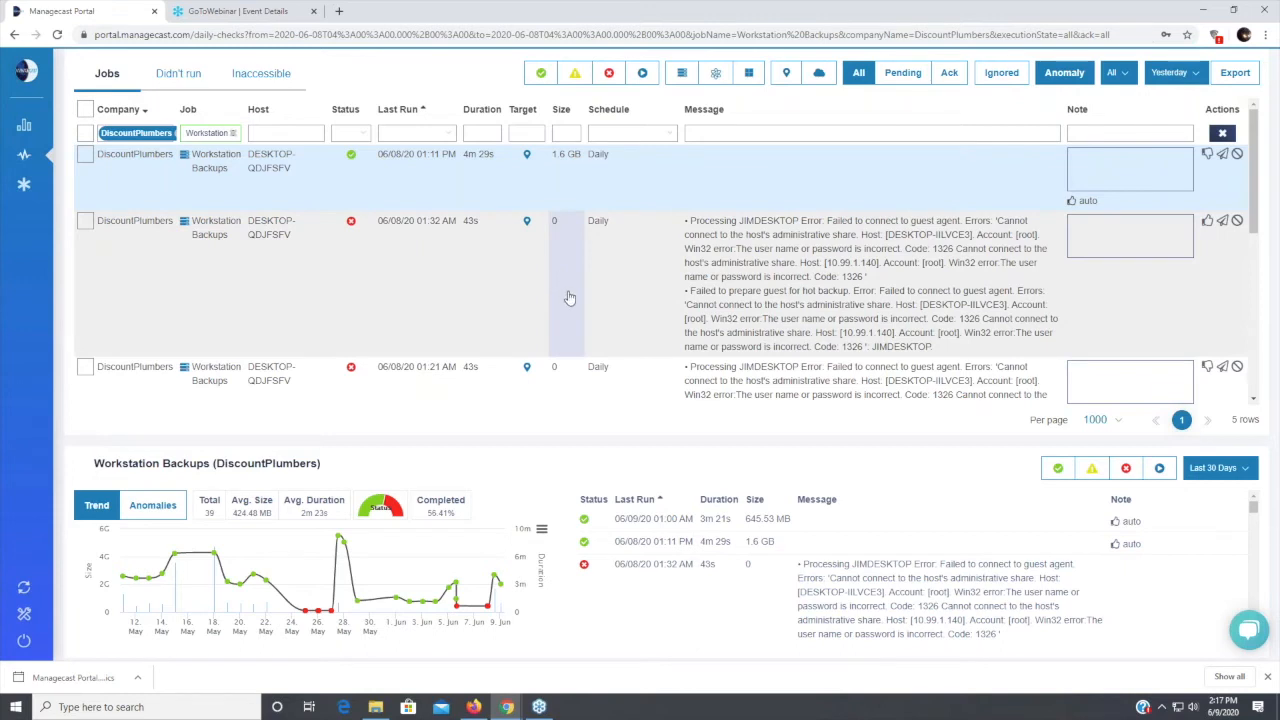
mouse_move(310, 250)
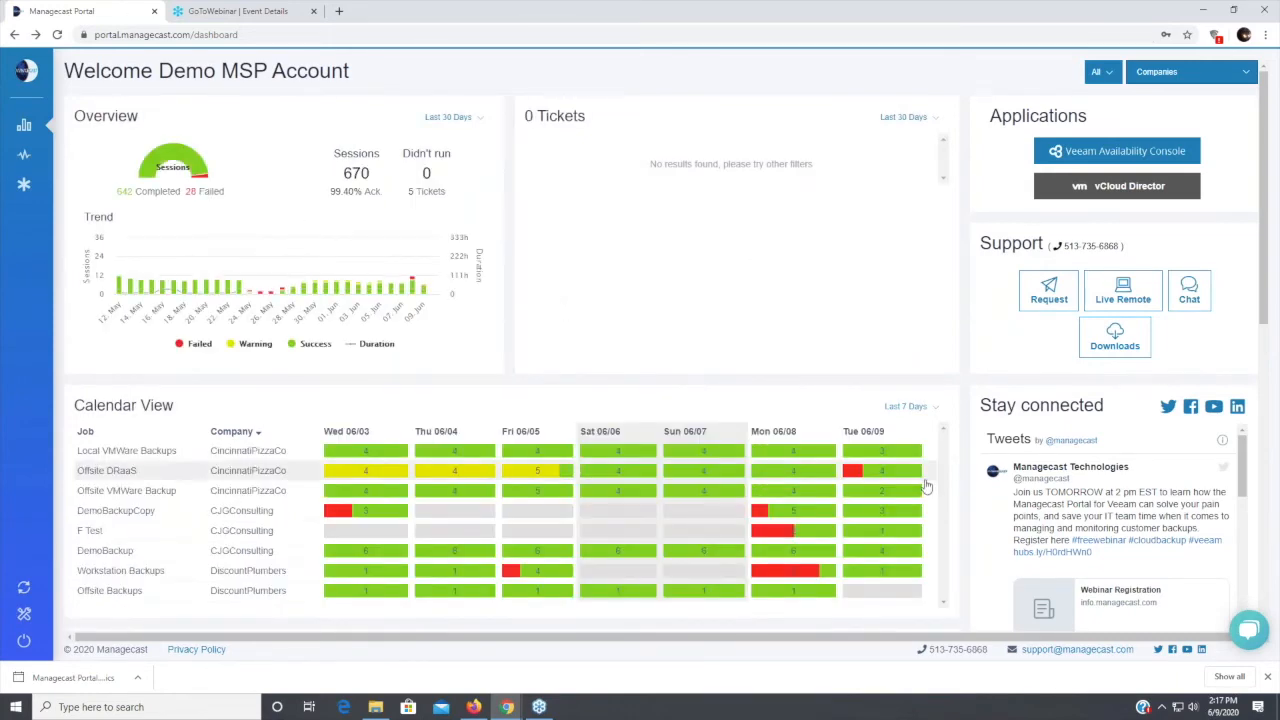
Filter the Repositories summary to Cloud, then Internal, then back to All 24.
scroll("down", 3)
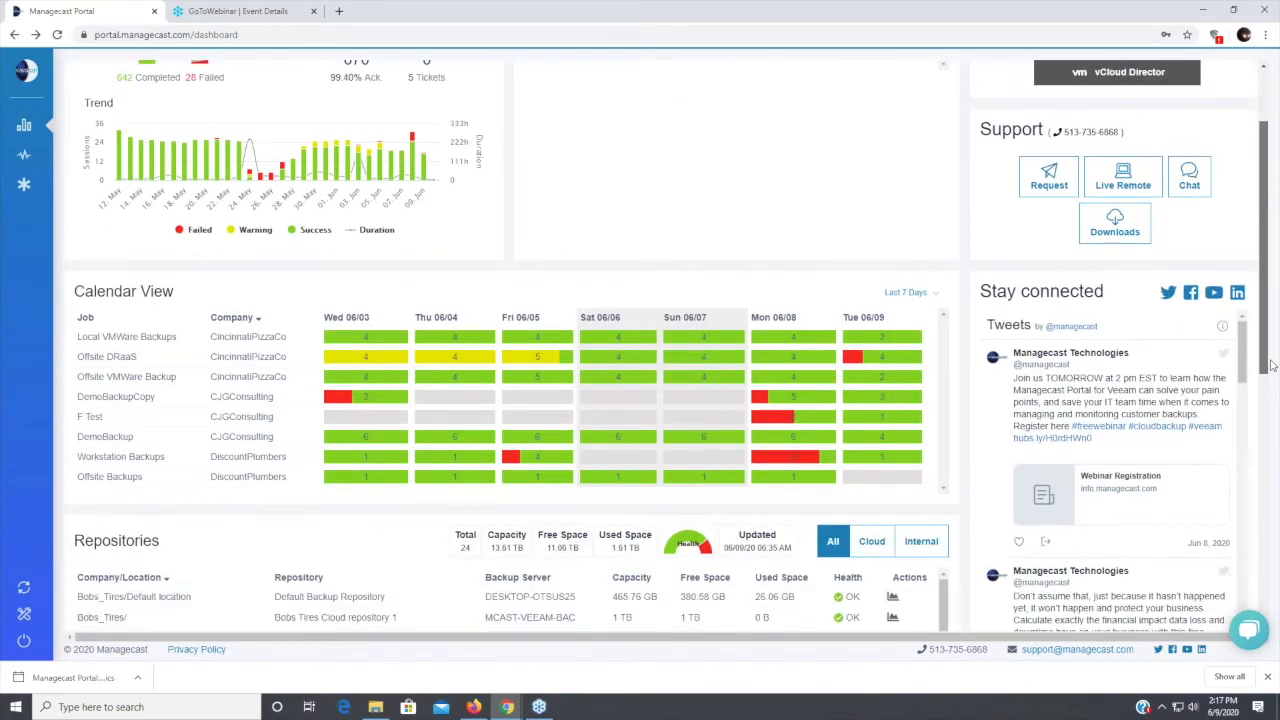
scroll("down", 3)
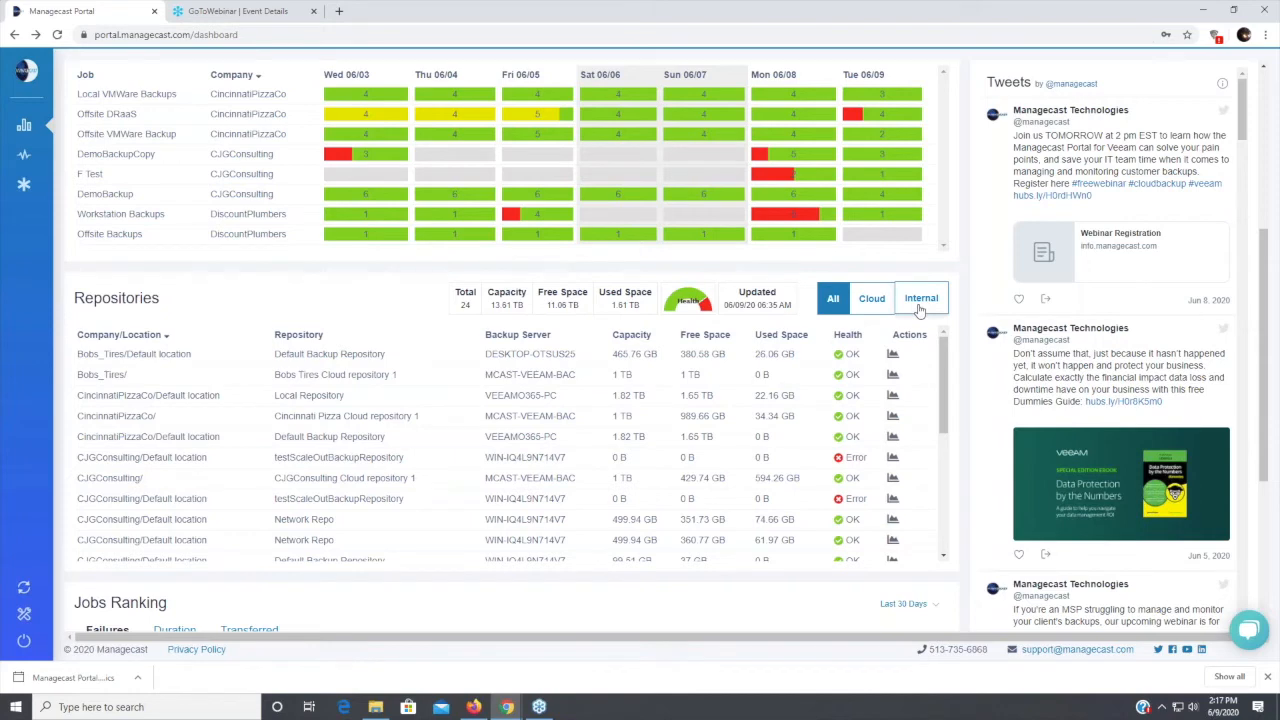
left_click(871, 298)
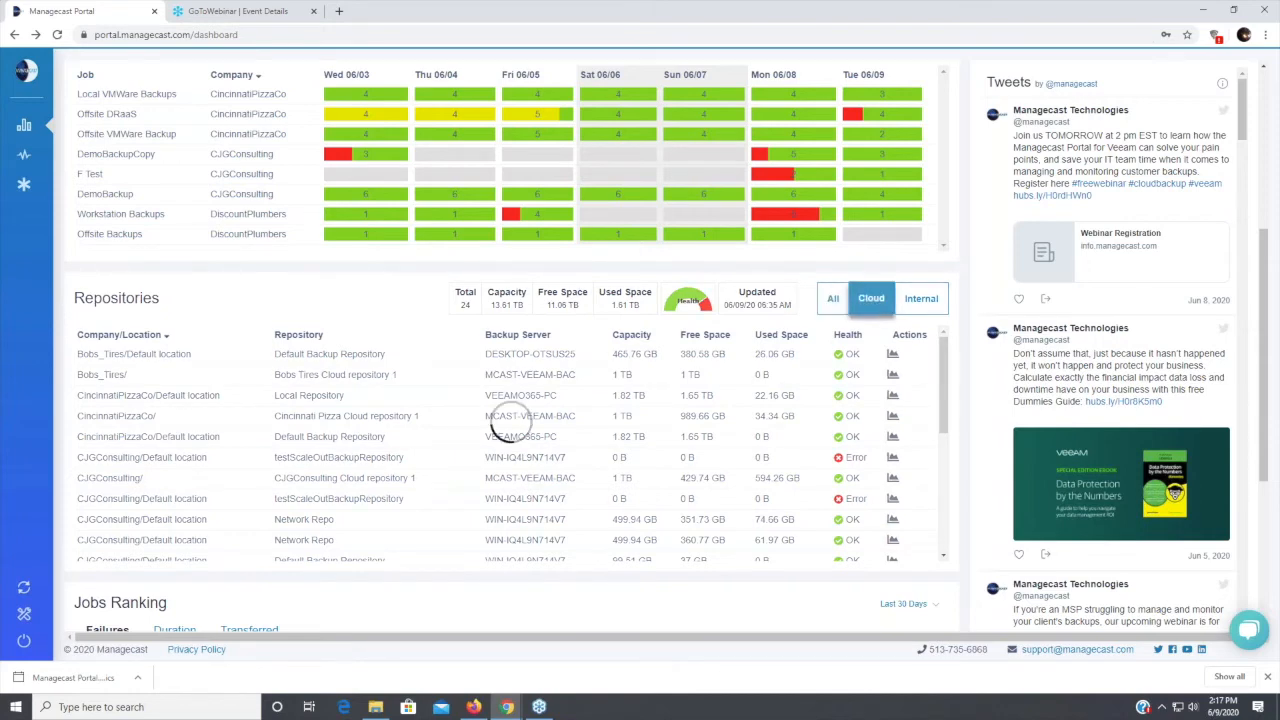
left_click(920, 298)
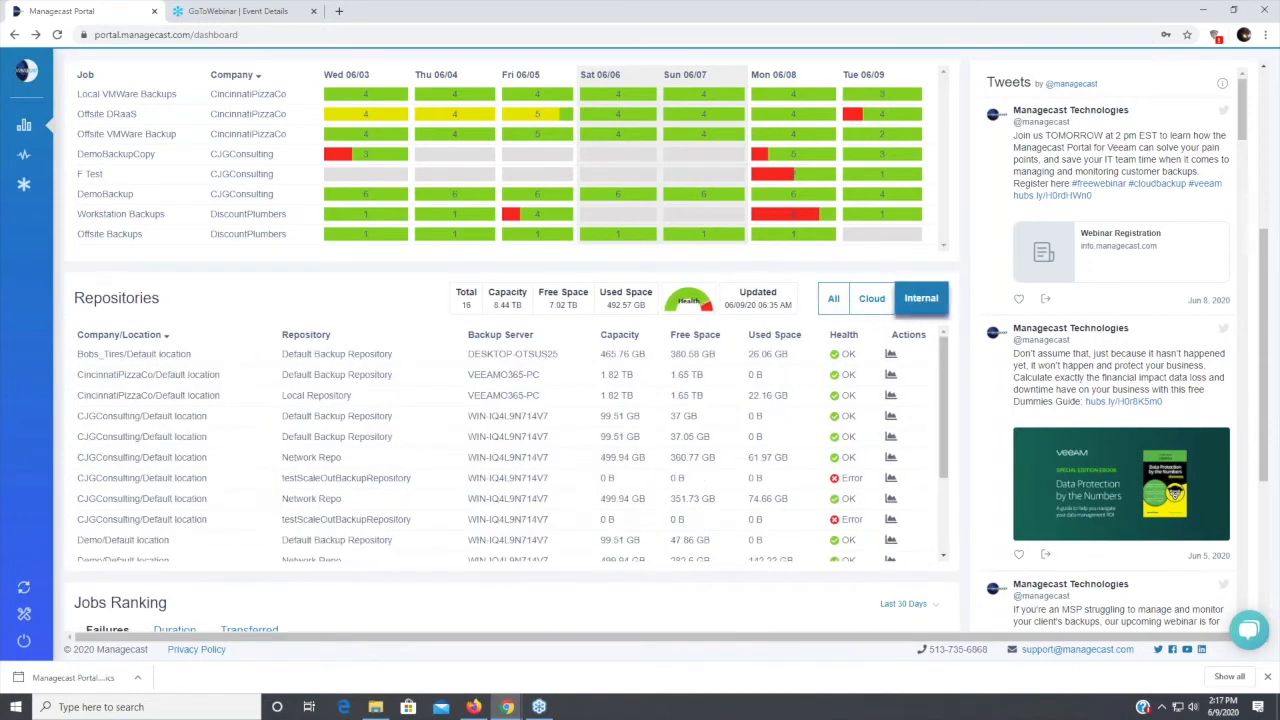
left_click(833, 298)
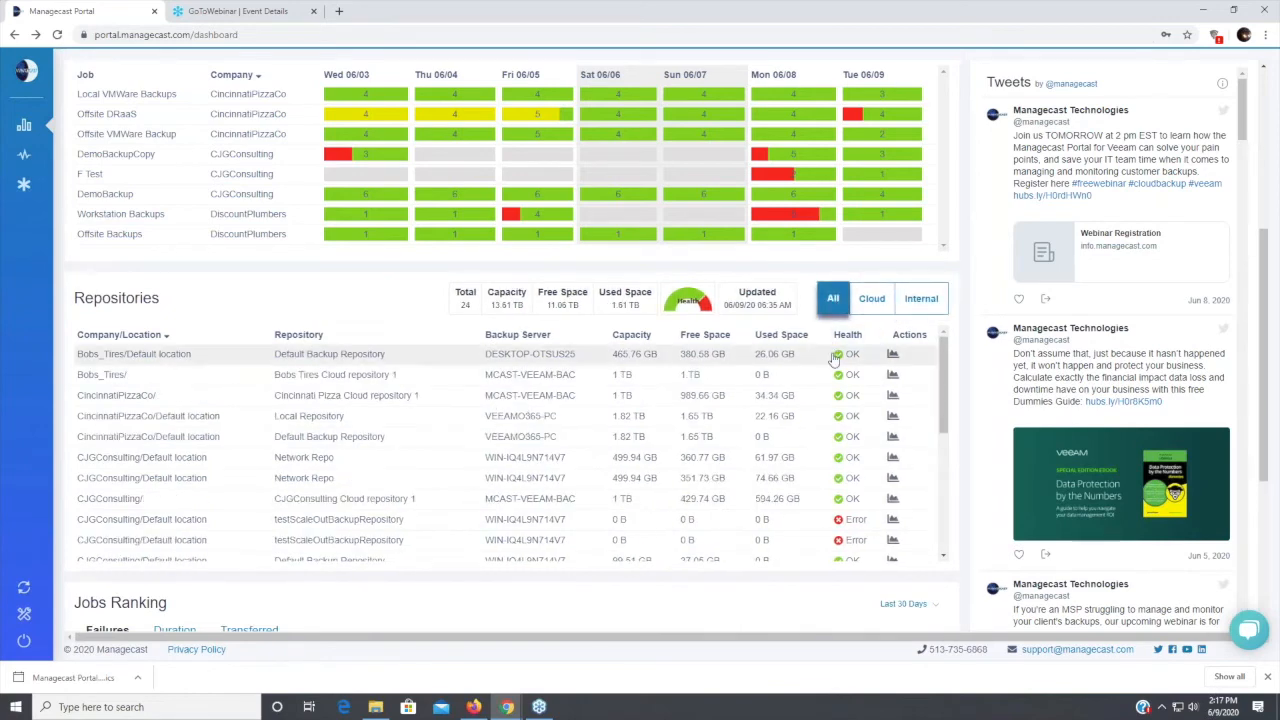
mouse_move(838, 367)
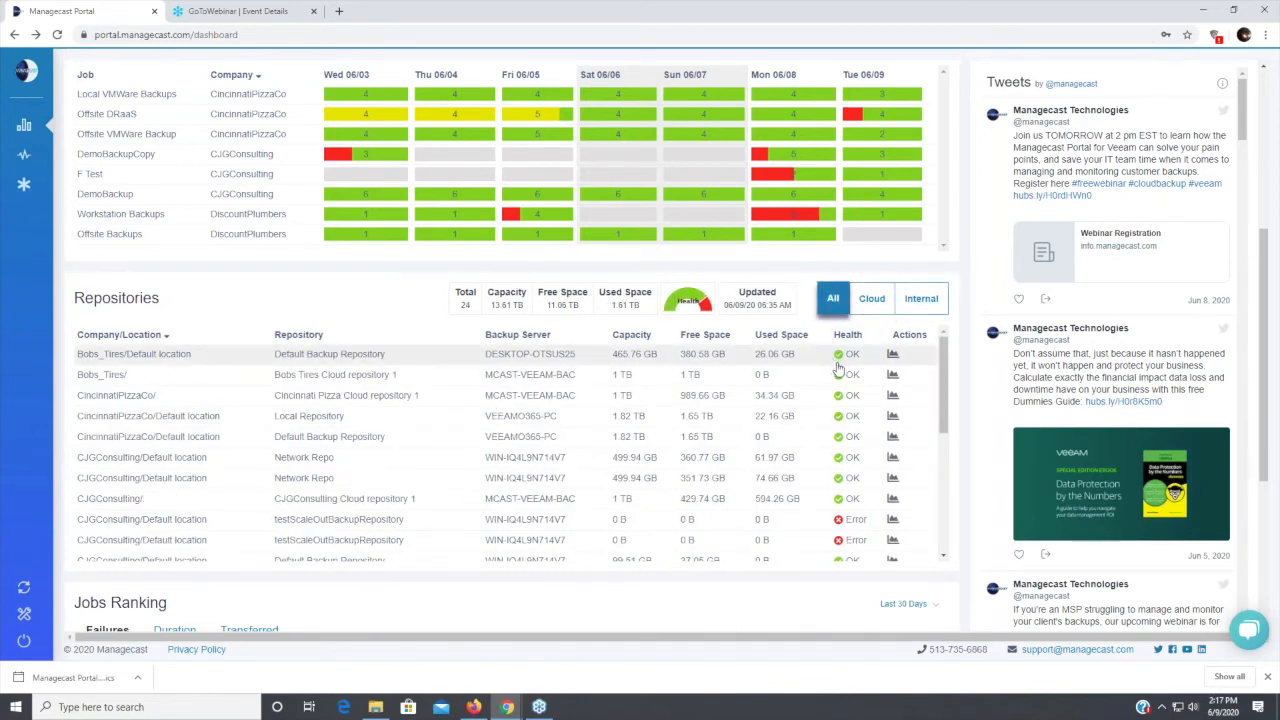
left_click(892, 353)
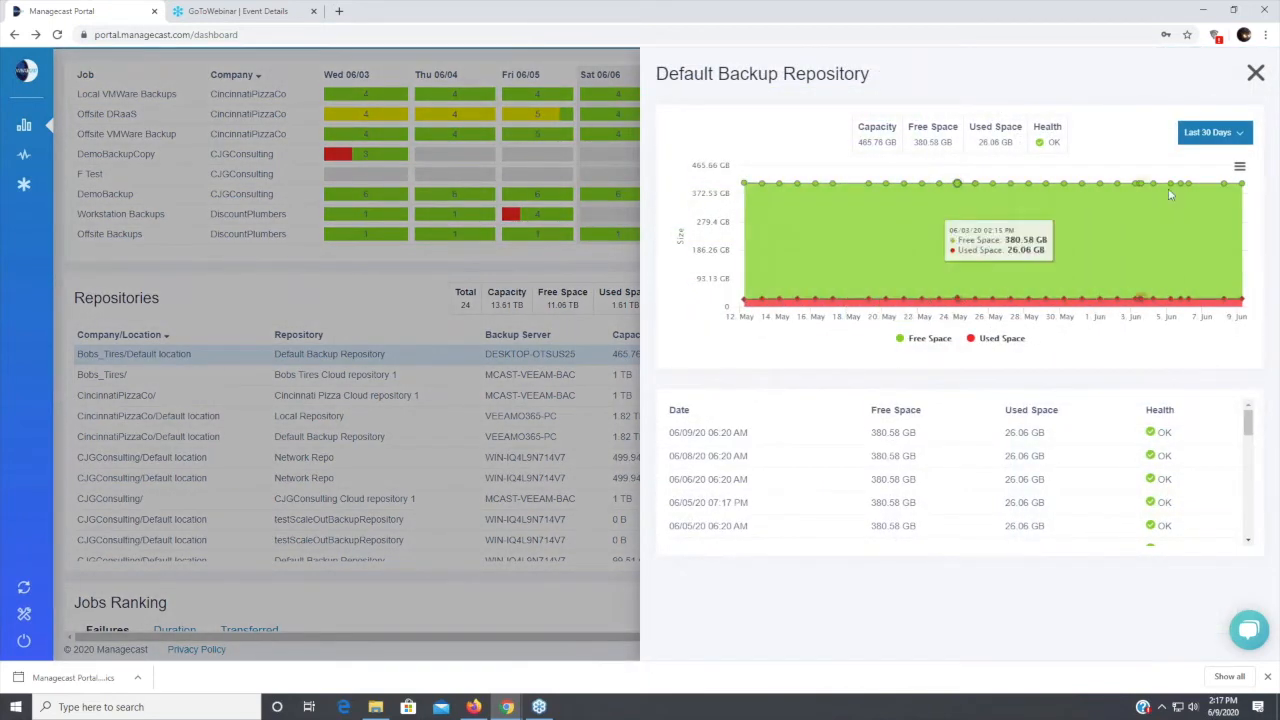
left_click(1213, 132)
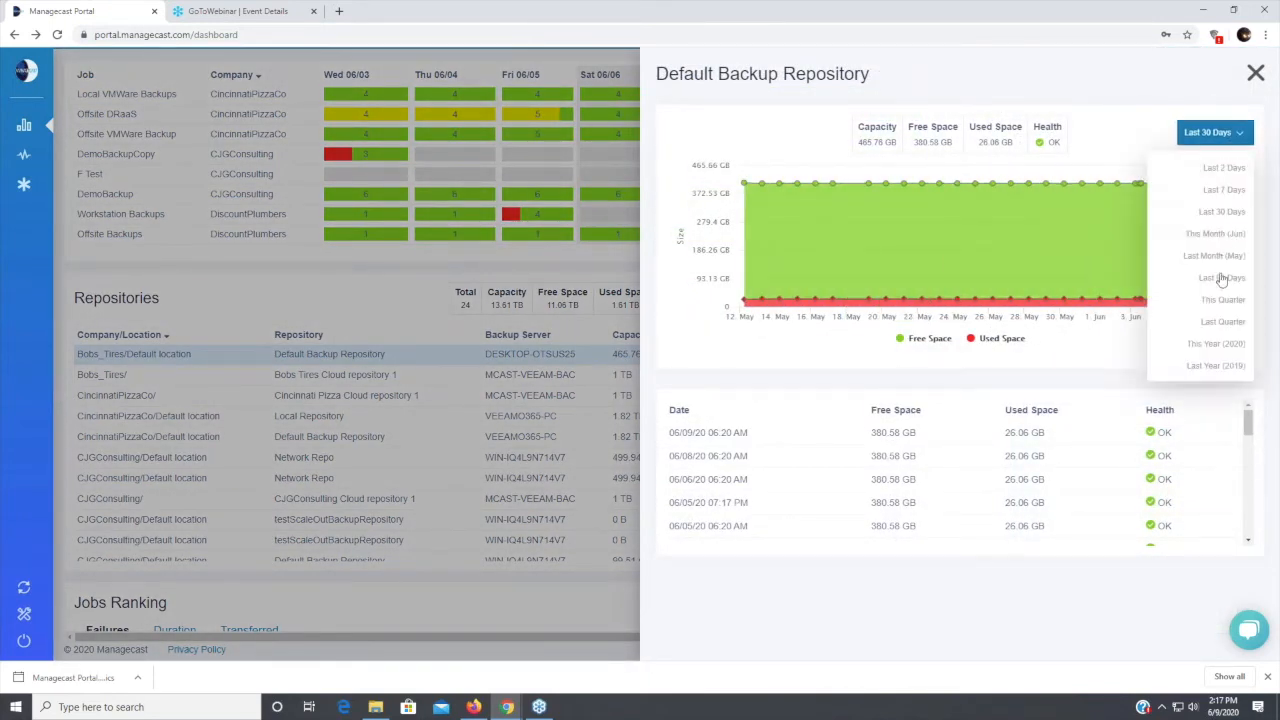
left_click(1216, 343)
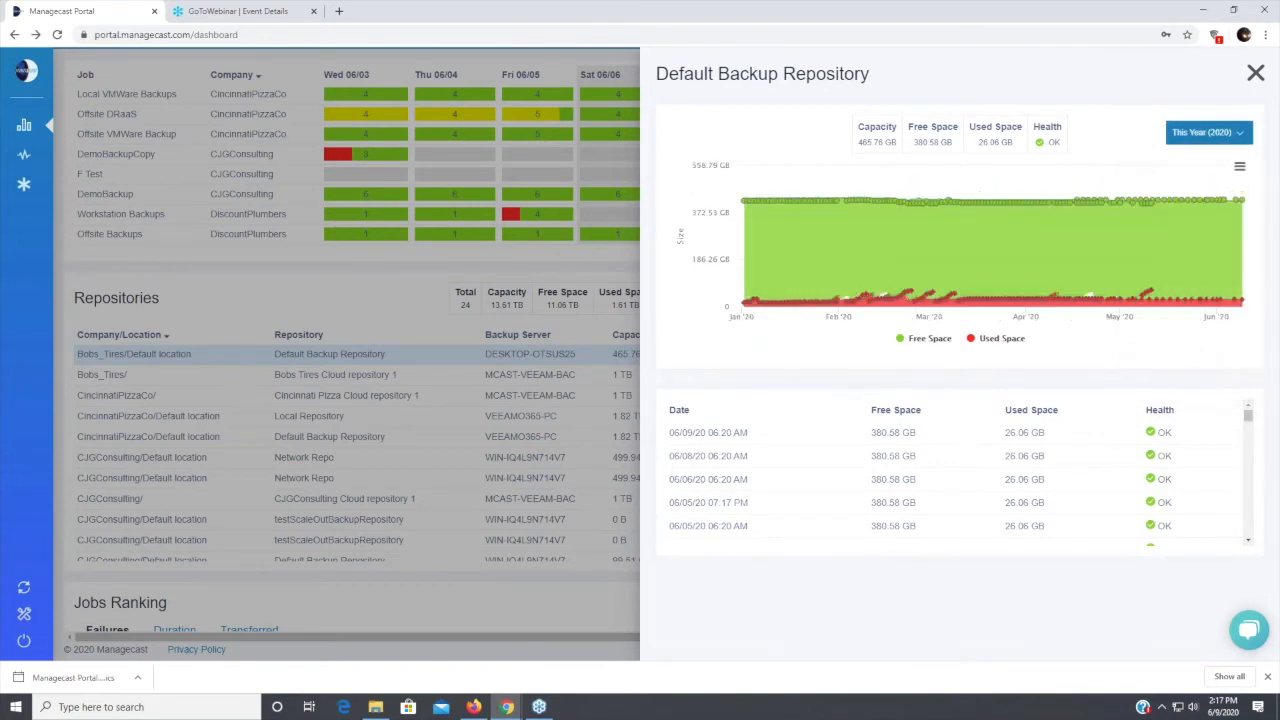
mouse_move(915, 300)
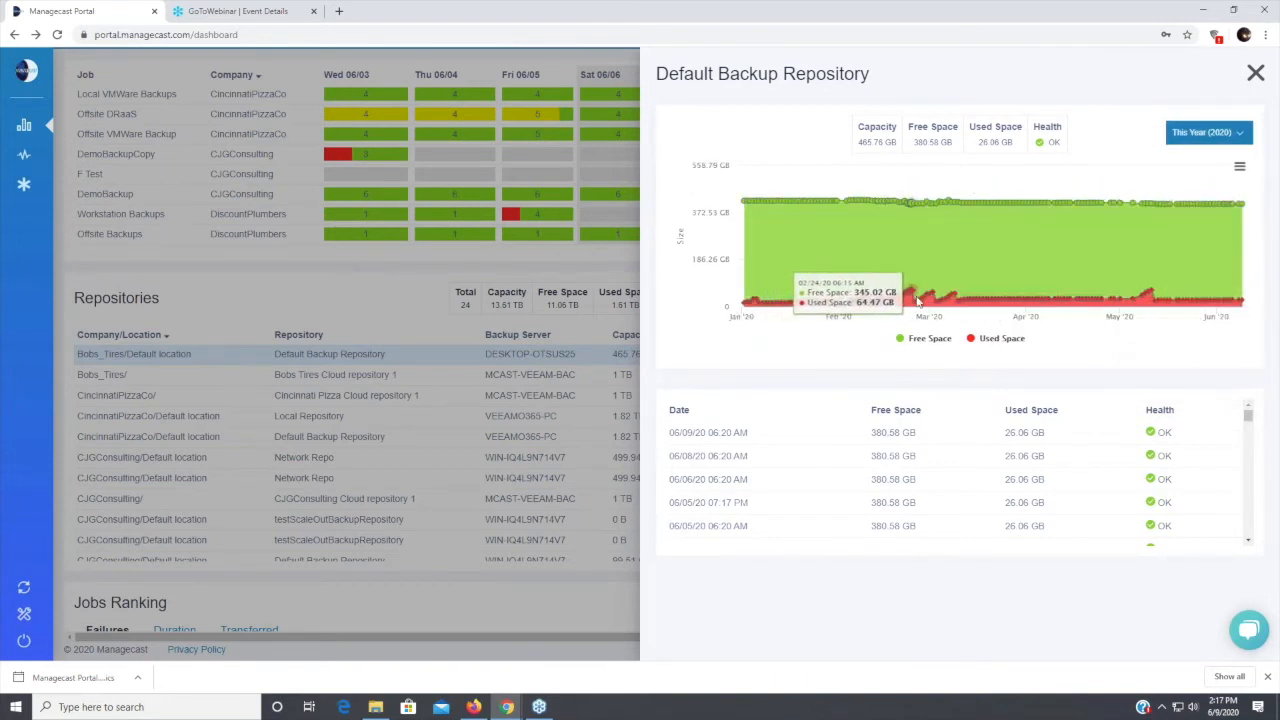
mouse_move(854, 352)
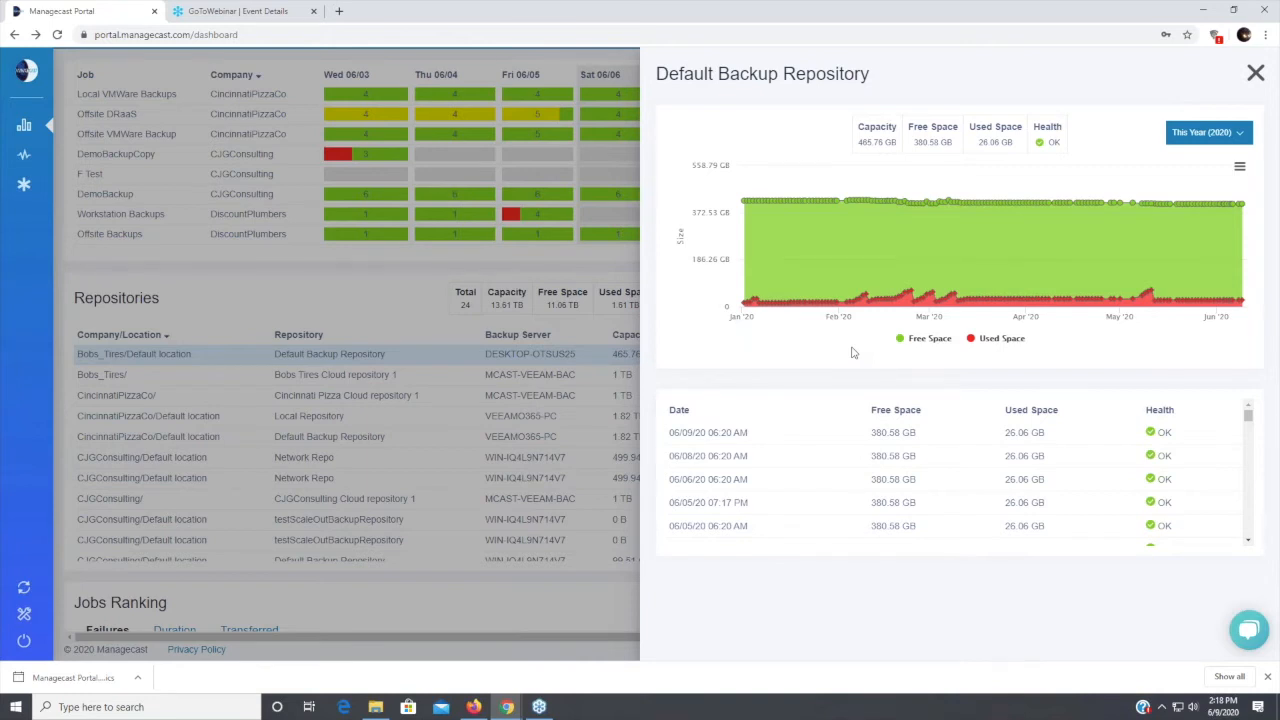
mouse_move(1208, 78)
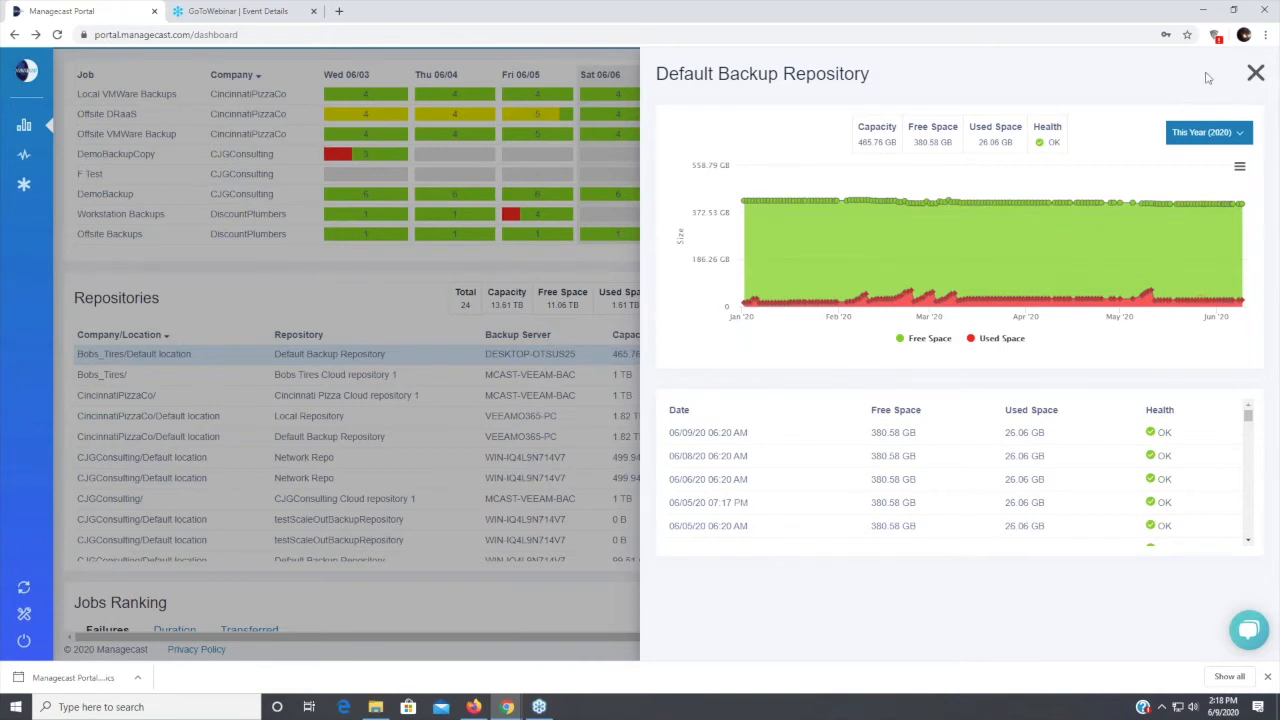
left_click(1256, 73)
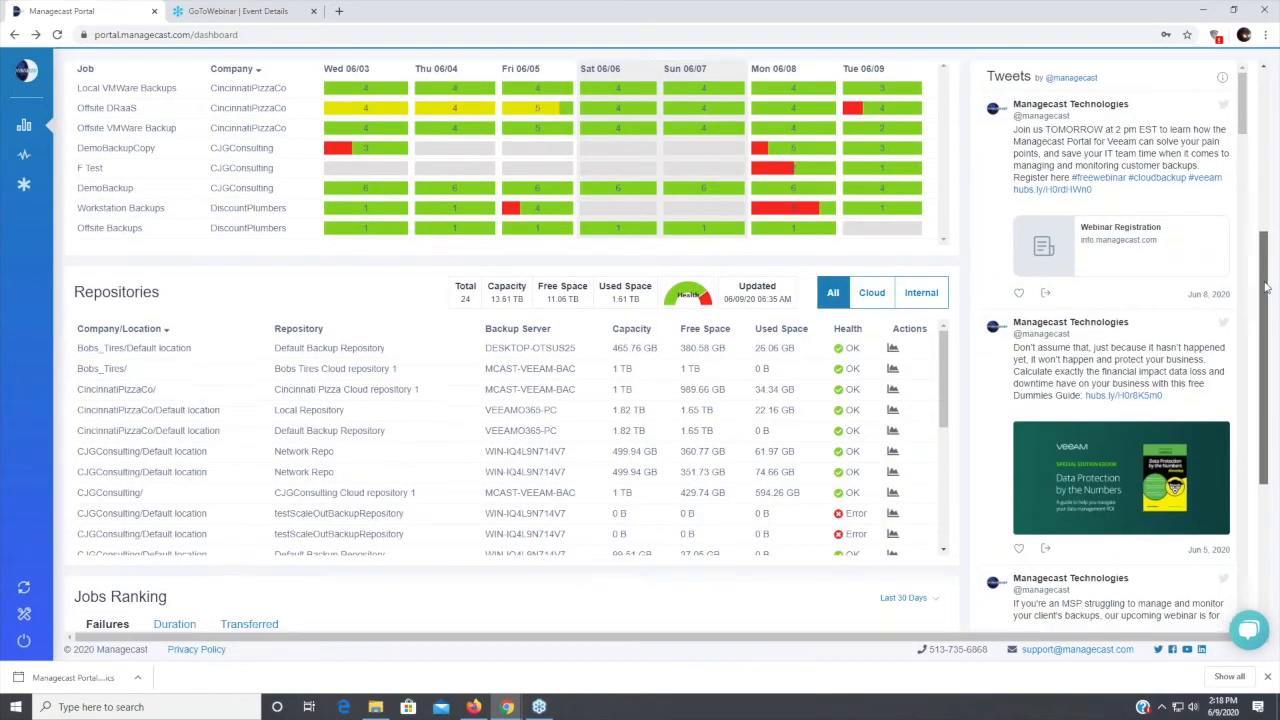
Switch the Jobs Ranking from Duration to Transferred to rank jobs by data transferred.
scroll("down", 3)
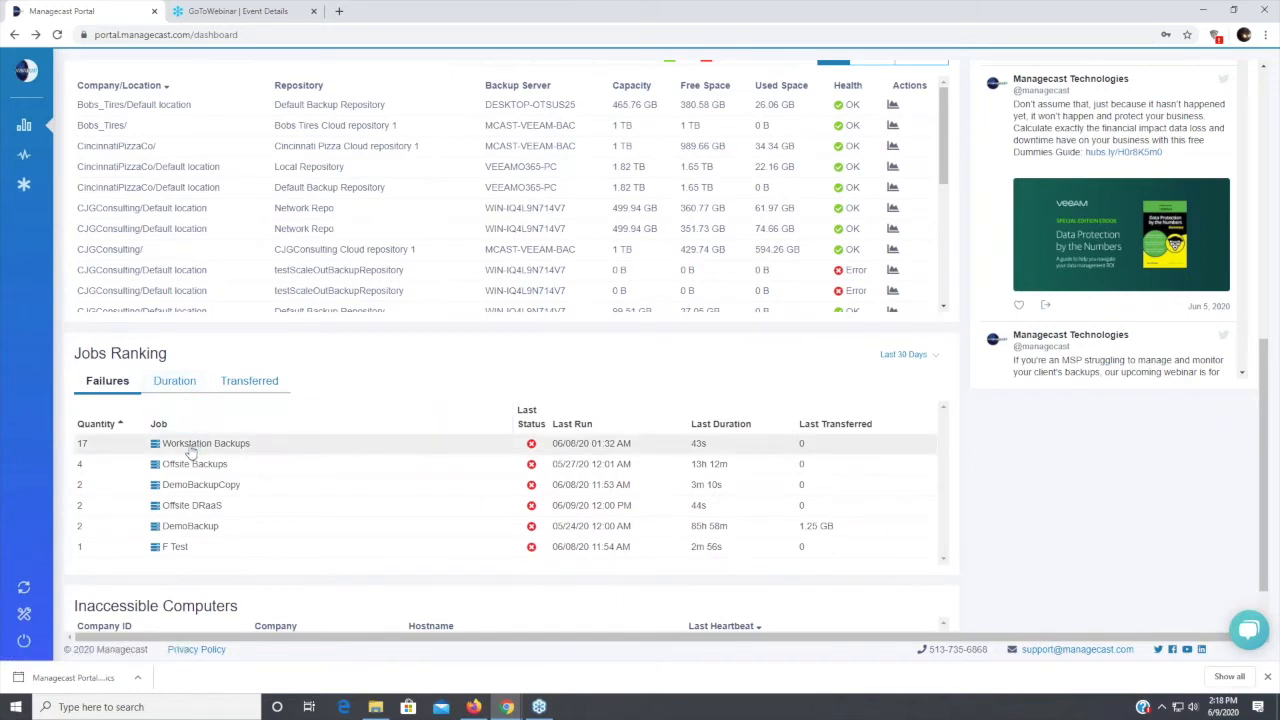
mouse_move(905, 354)
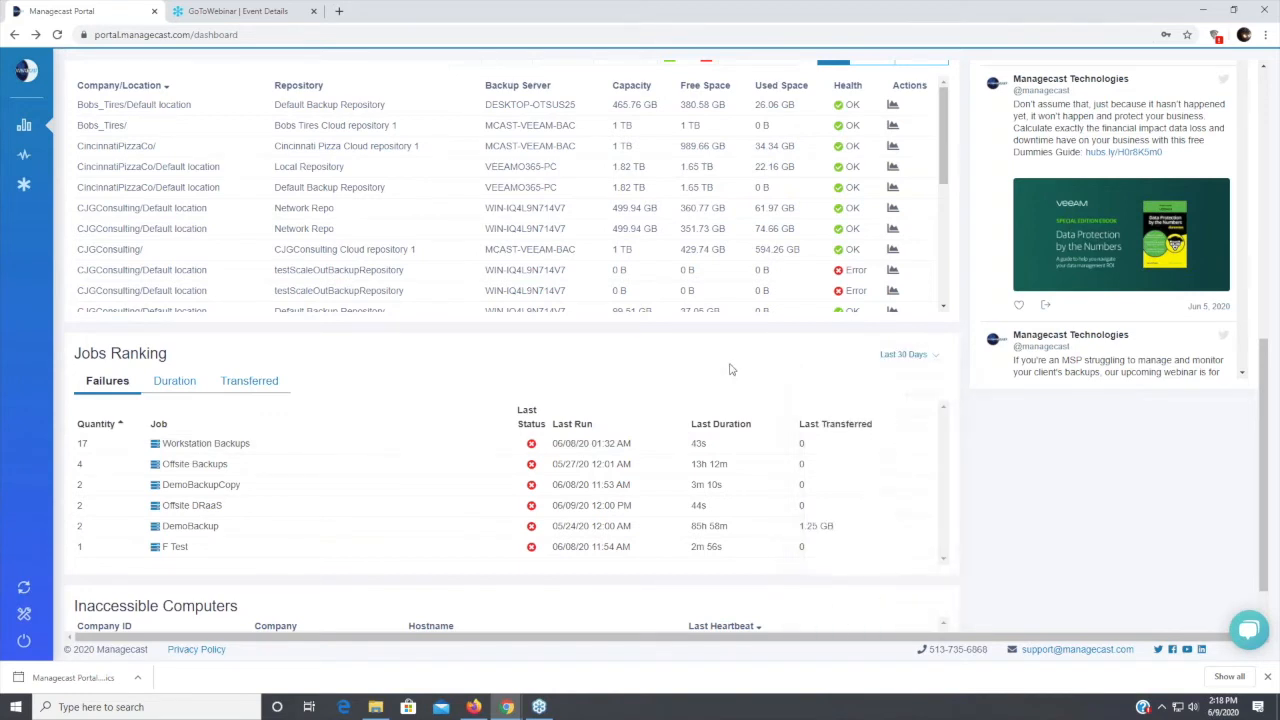
left_click(174, 380)
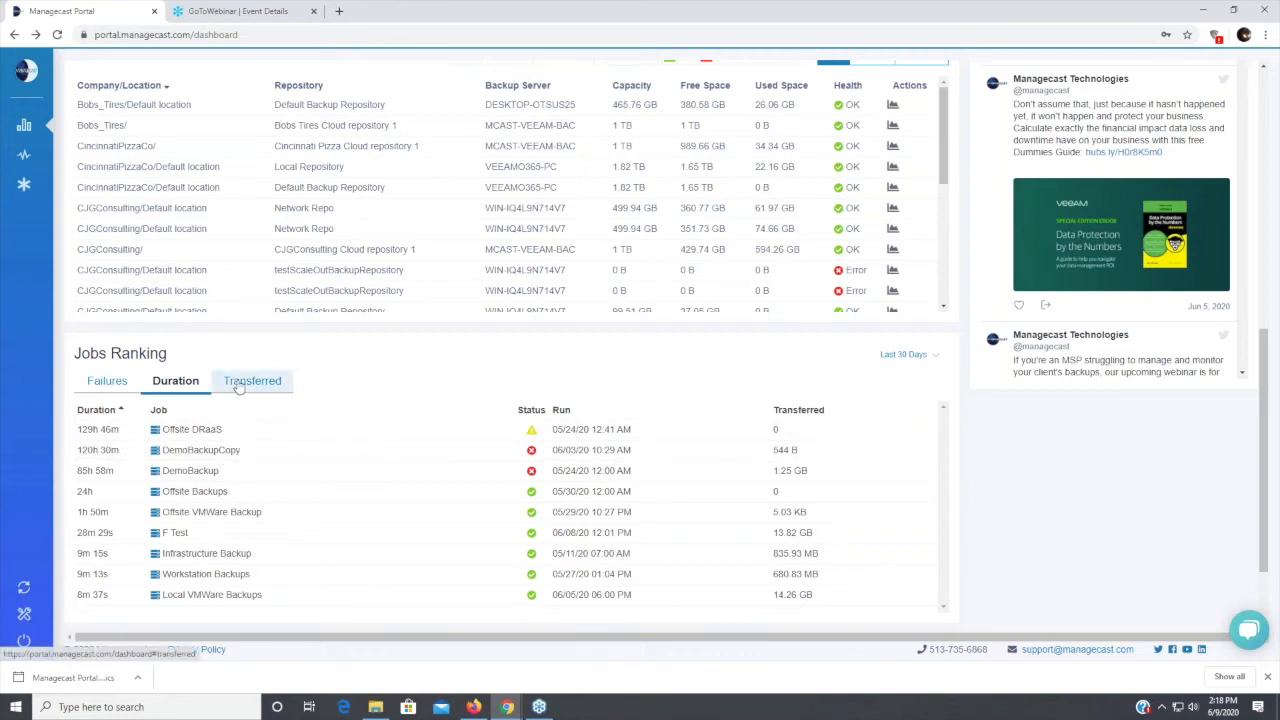
left_click(251, 380)
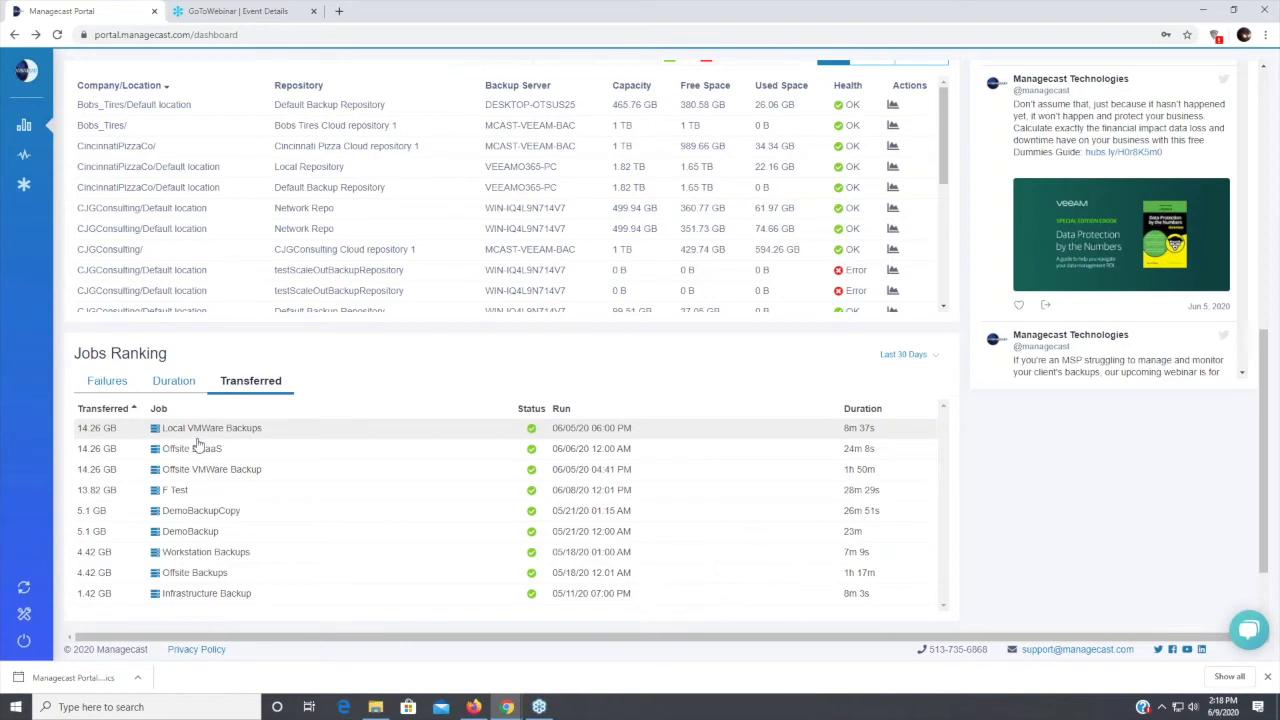
mouse_move(216, 432)
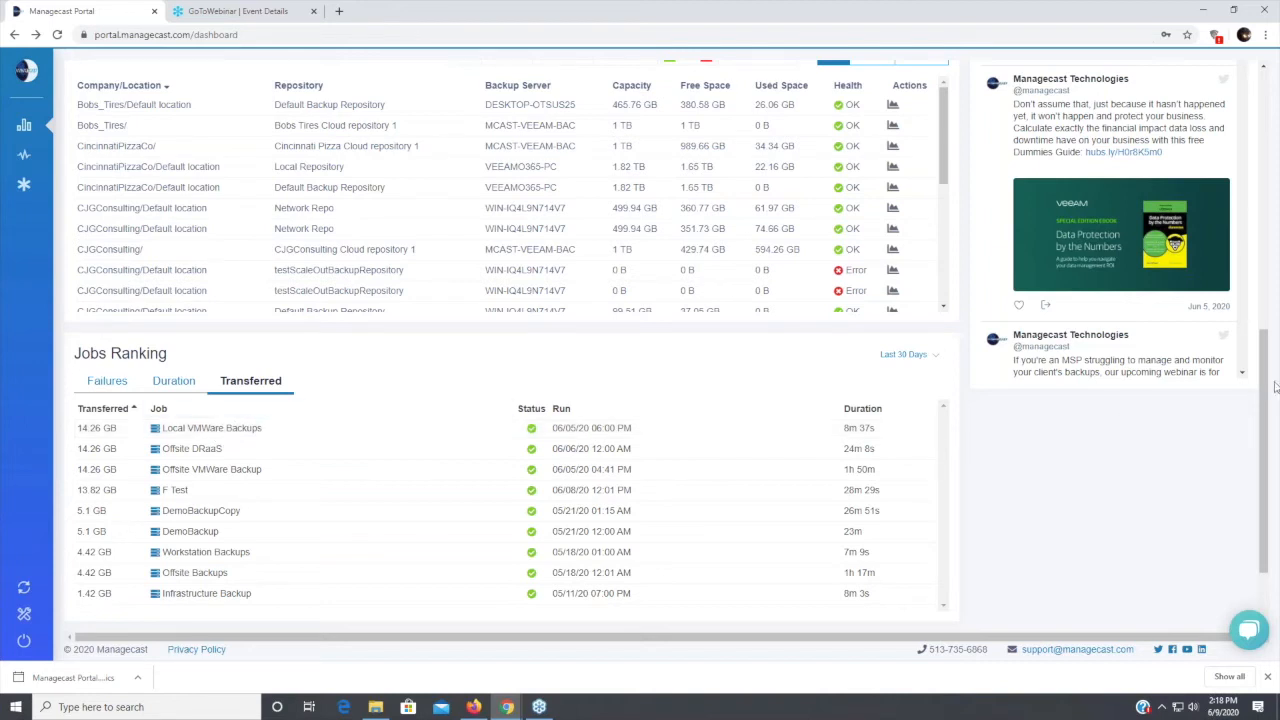
scroll("down", 3)
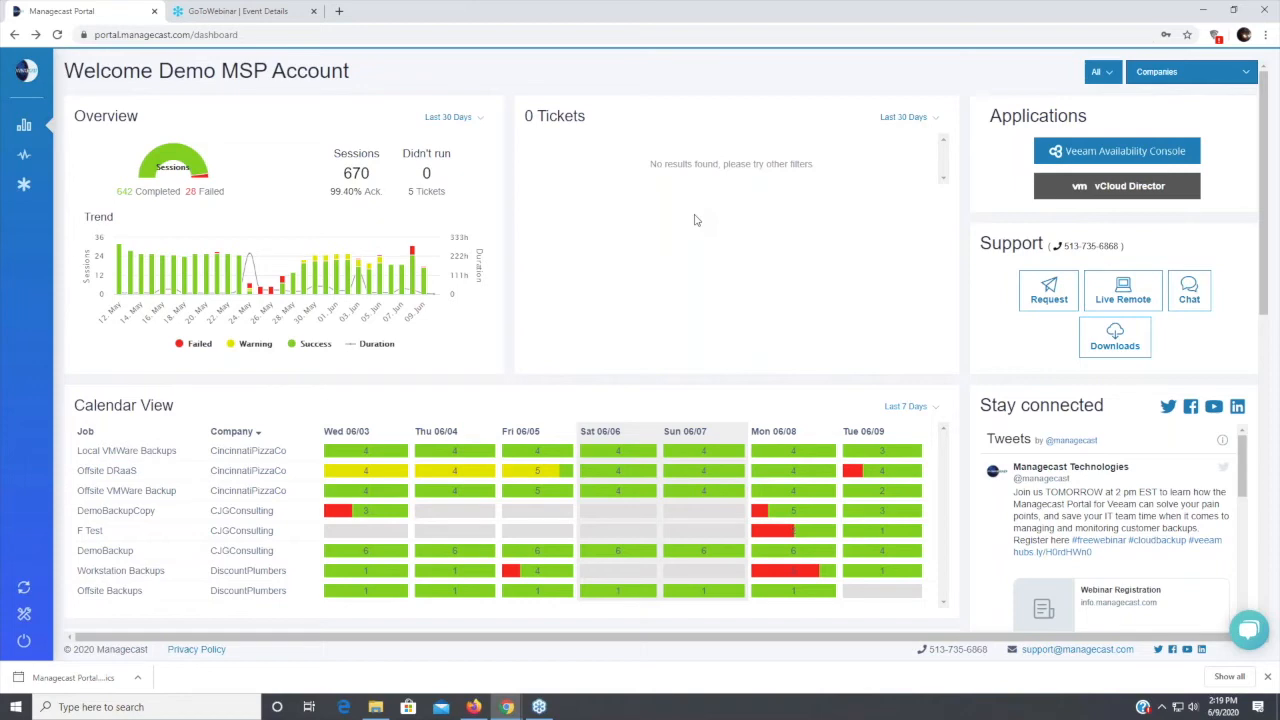
mouse_move(180, 145)
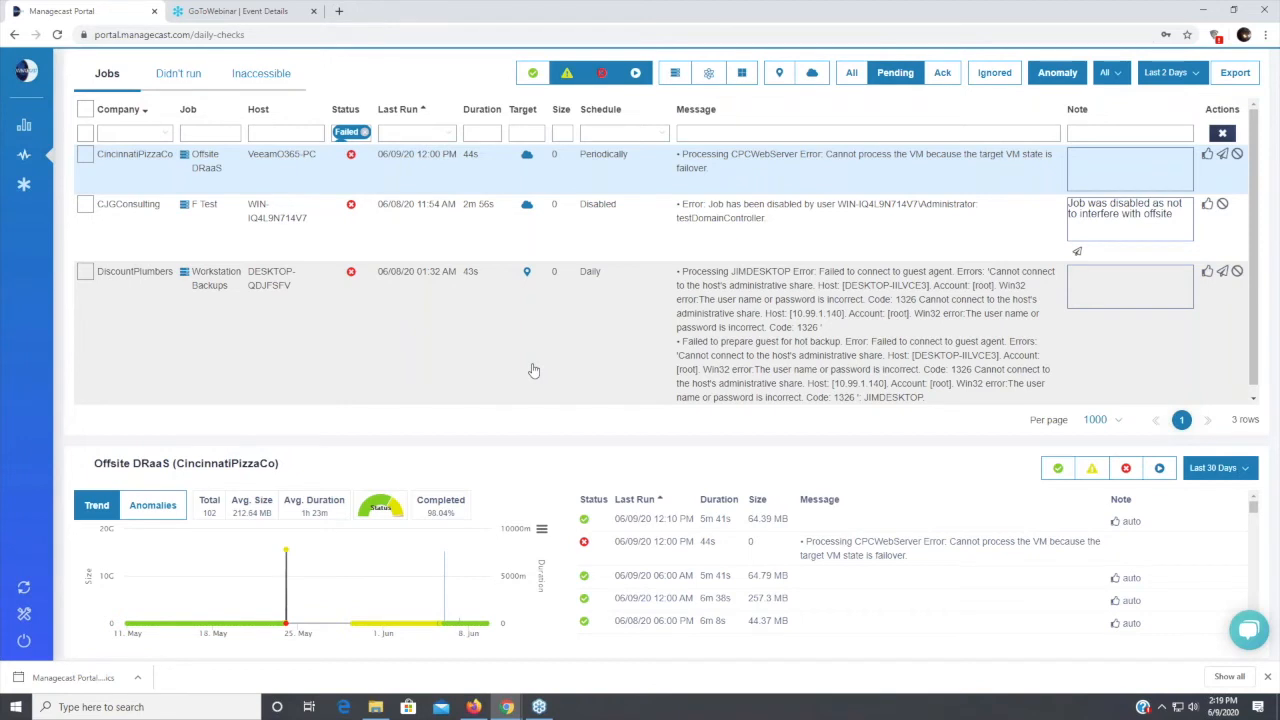
mouse_move(1060, 234)
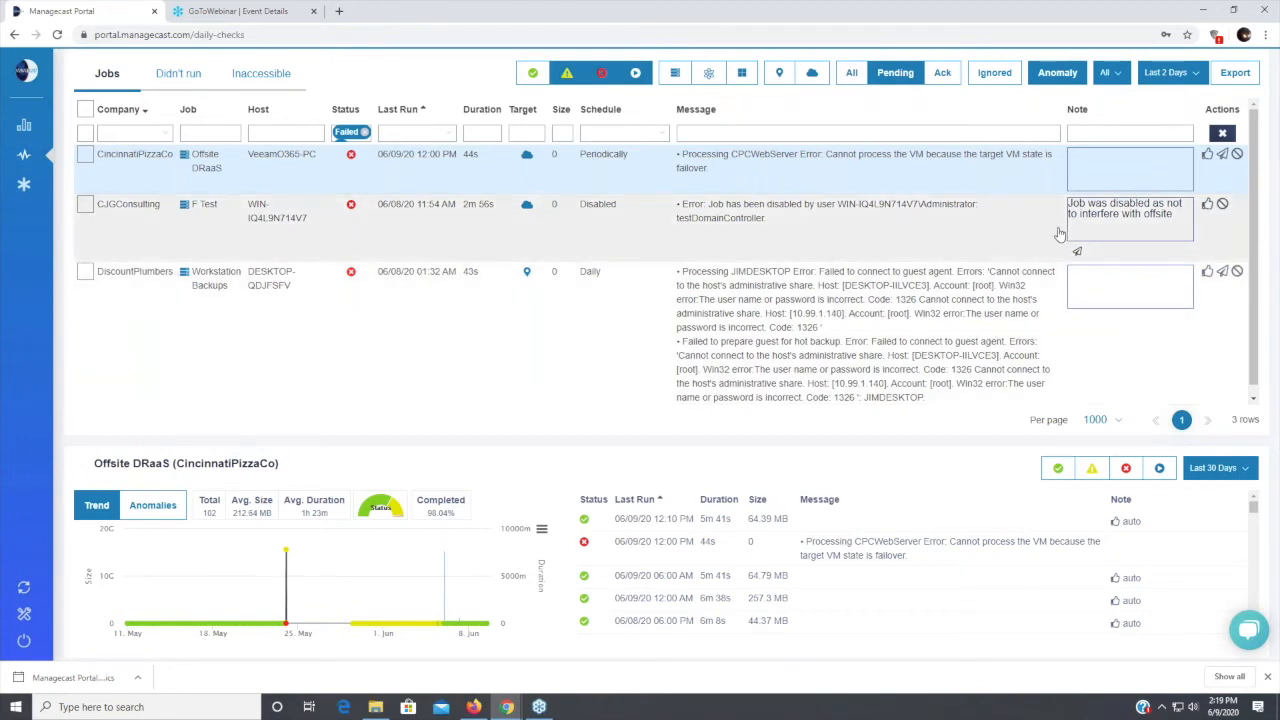
mouse_move(715, 259)
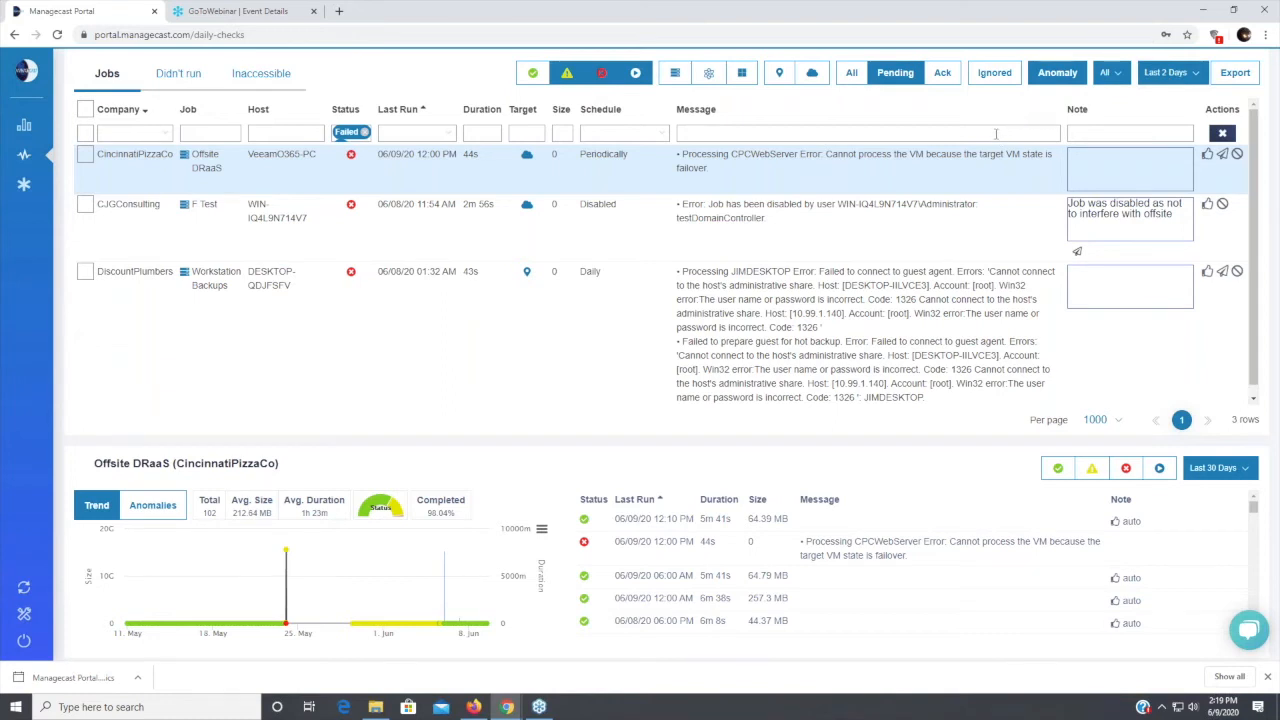
Open the daily checks page listing three pending failed jobs and Offsite DRaaS history.
left_click(1170, 72)
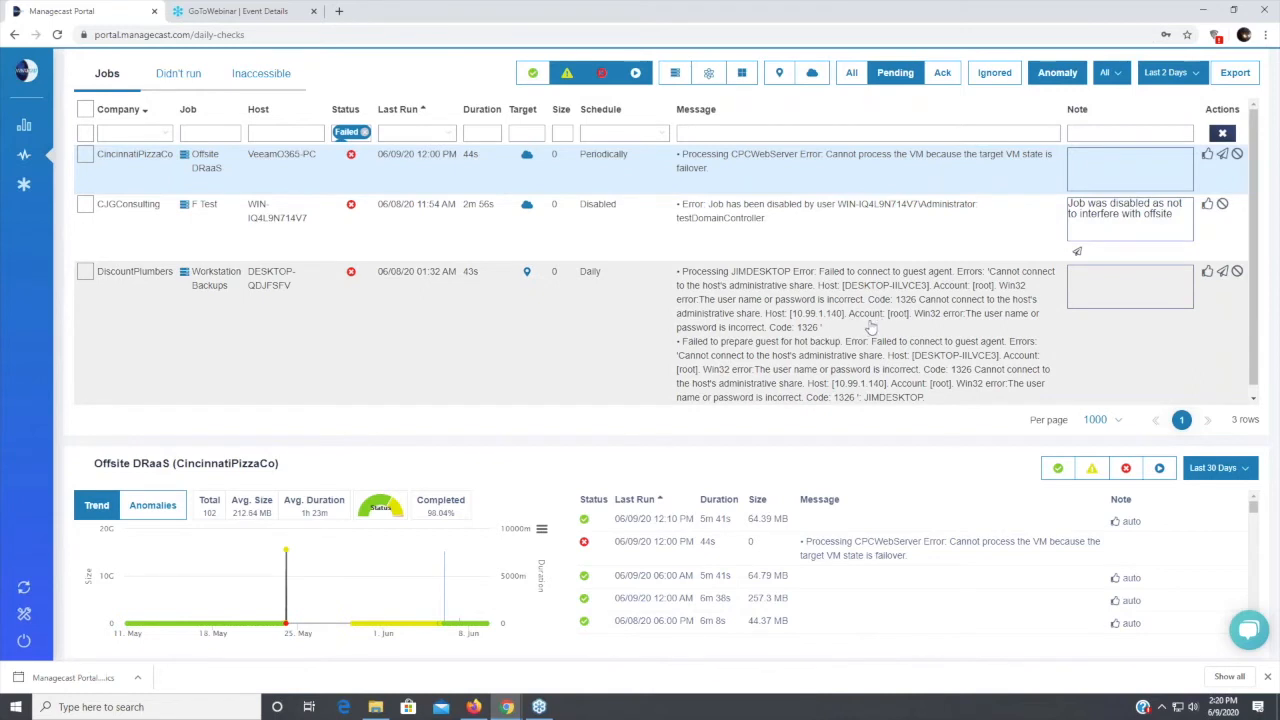
mouse_move(498, 585)
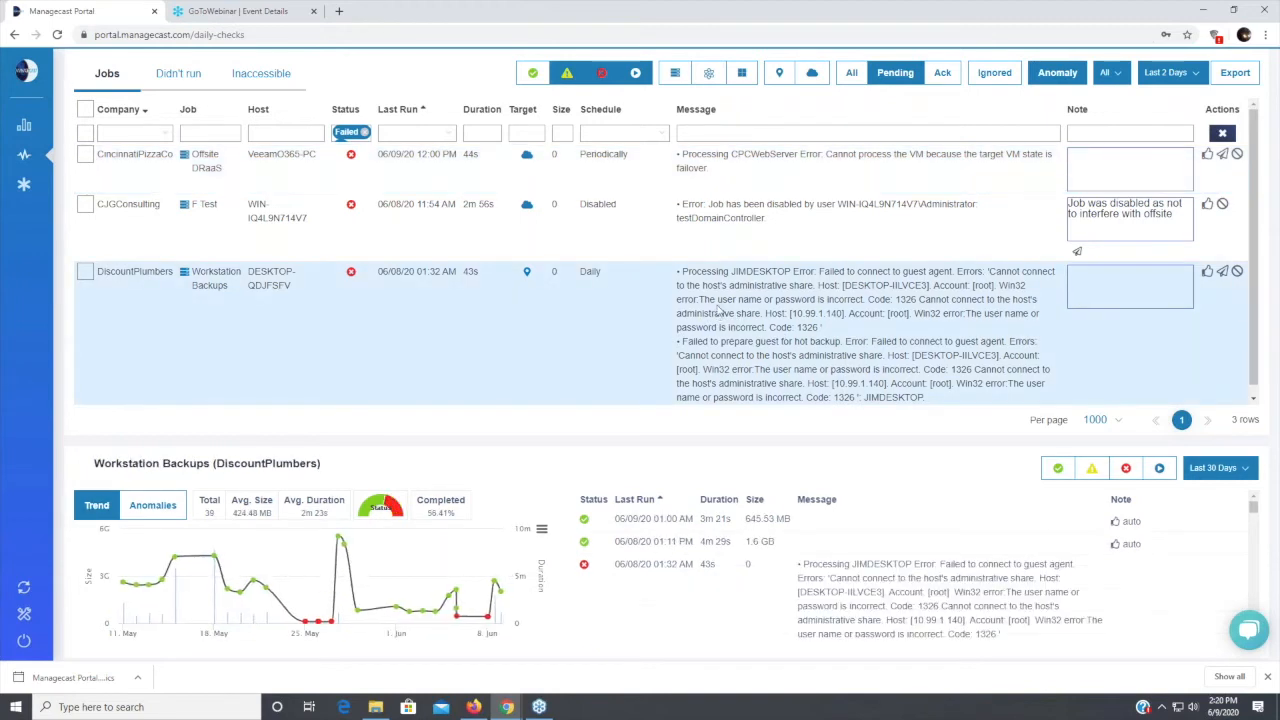
mouse_move(455, 615)
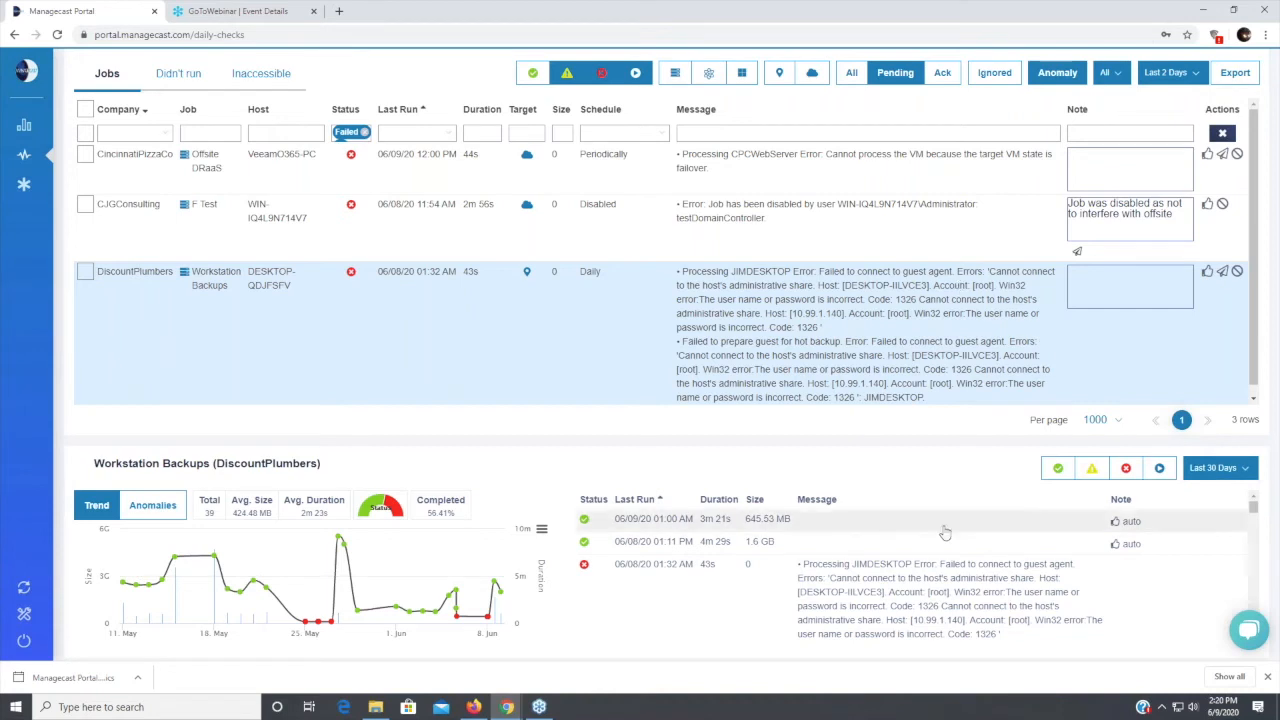
mouse_move(970, 497)
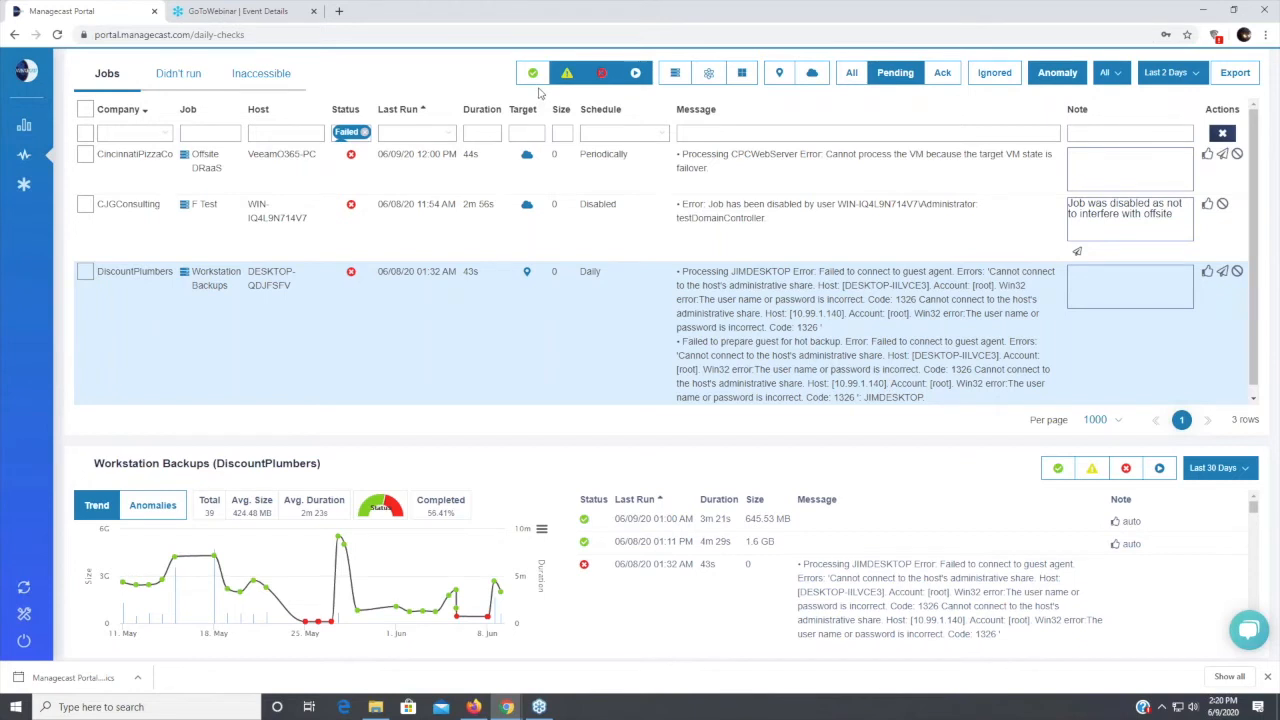
mouse_move(533, 72)
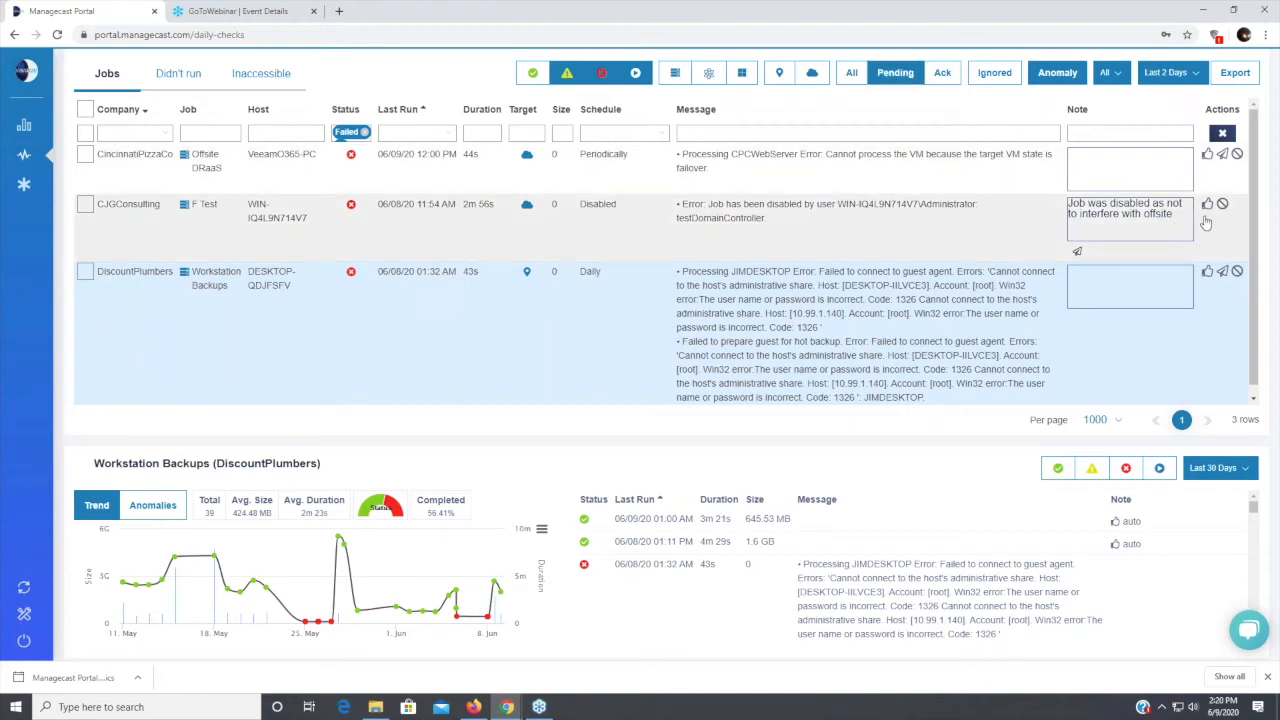
mouse_move(1207, 204)
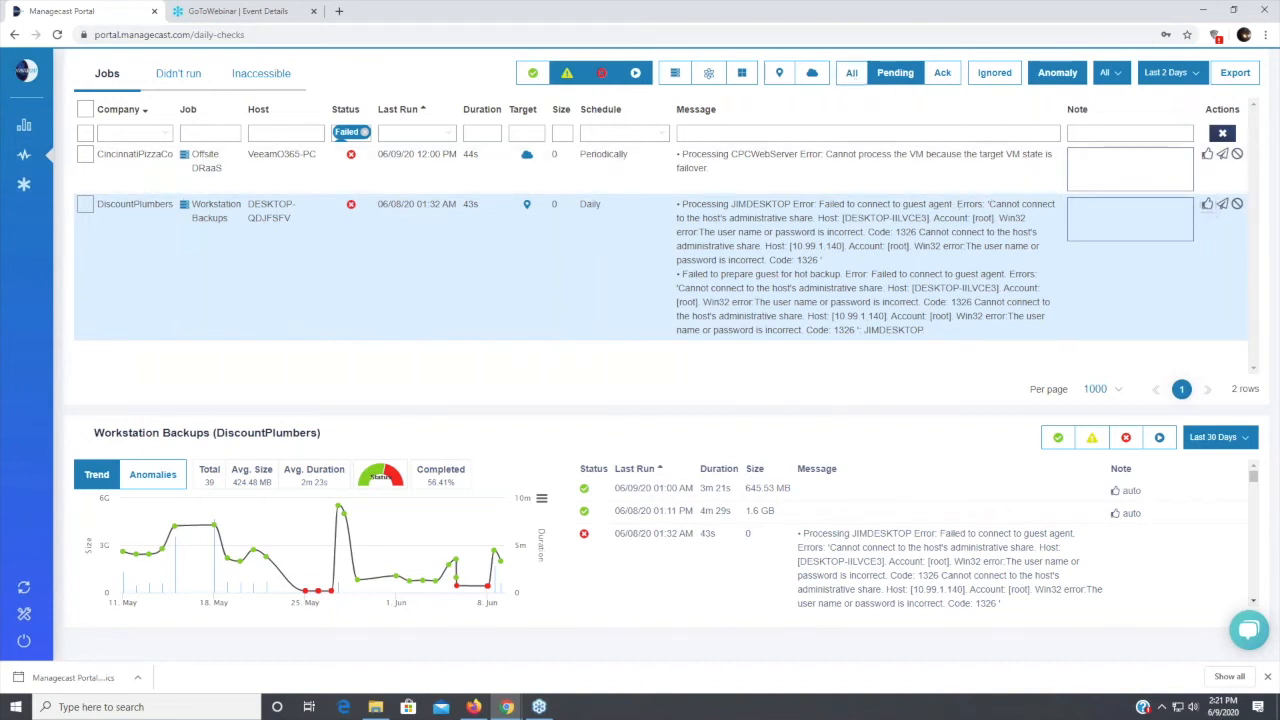
Confirm F Test is acknowledged under All, then return to the two Pending failures.
left_click(851, 72)
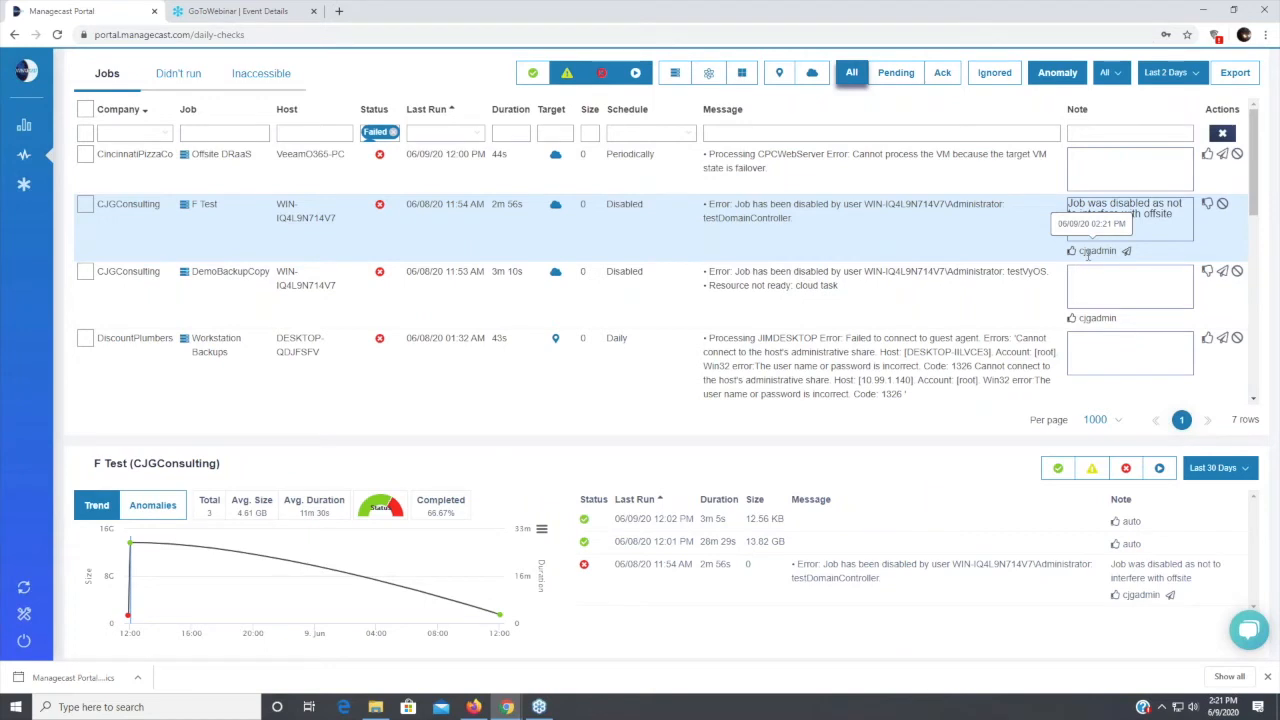
mouse_move(1090, 260)
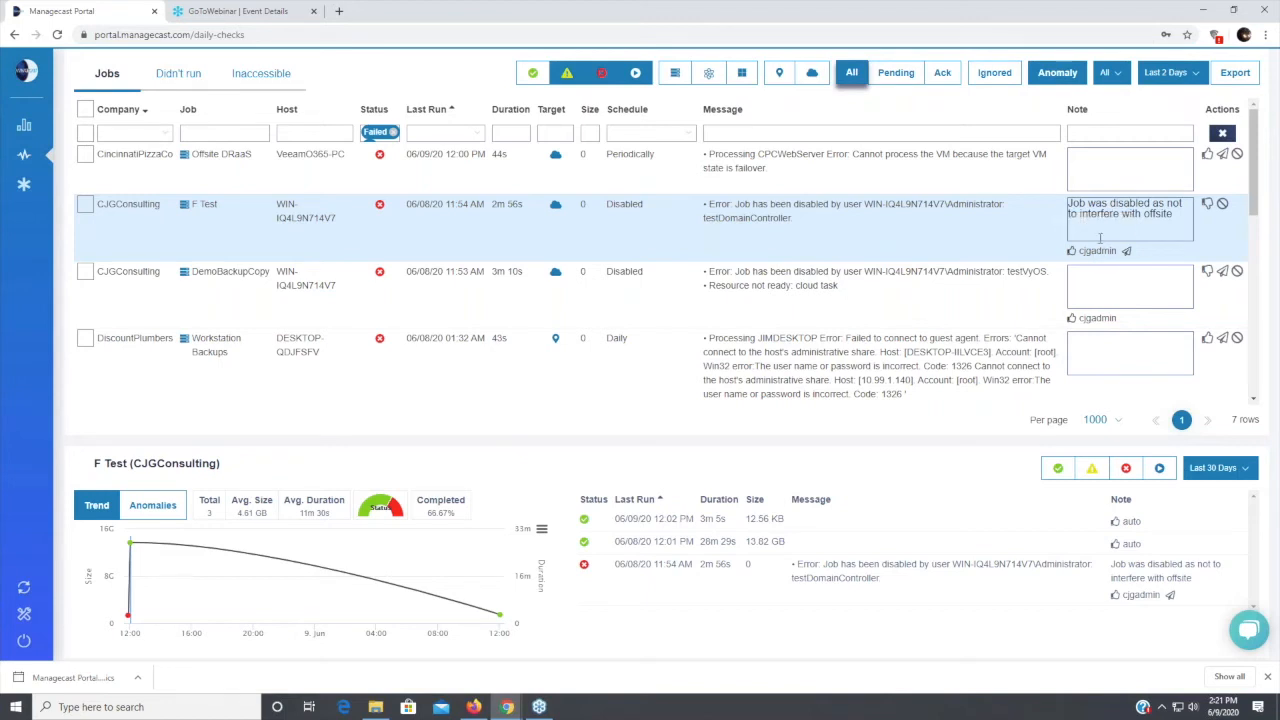
left_click(895, 72)
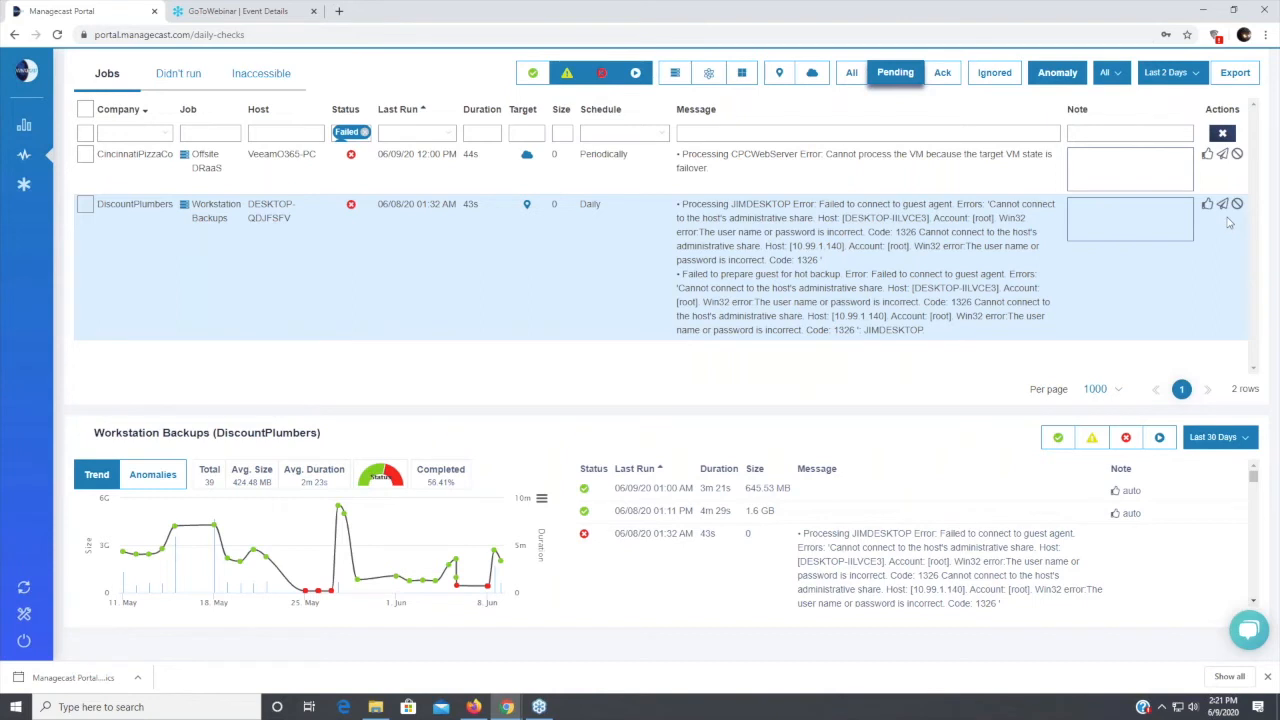
mouse_move(1223, 204)
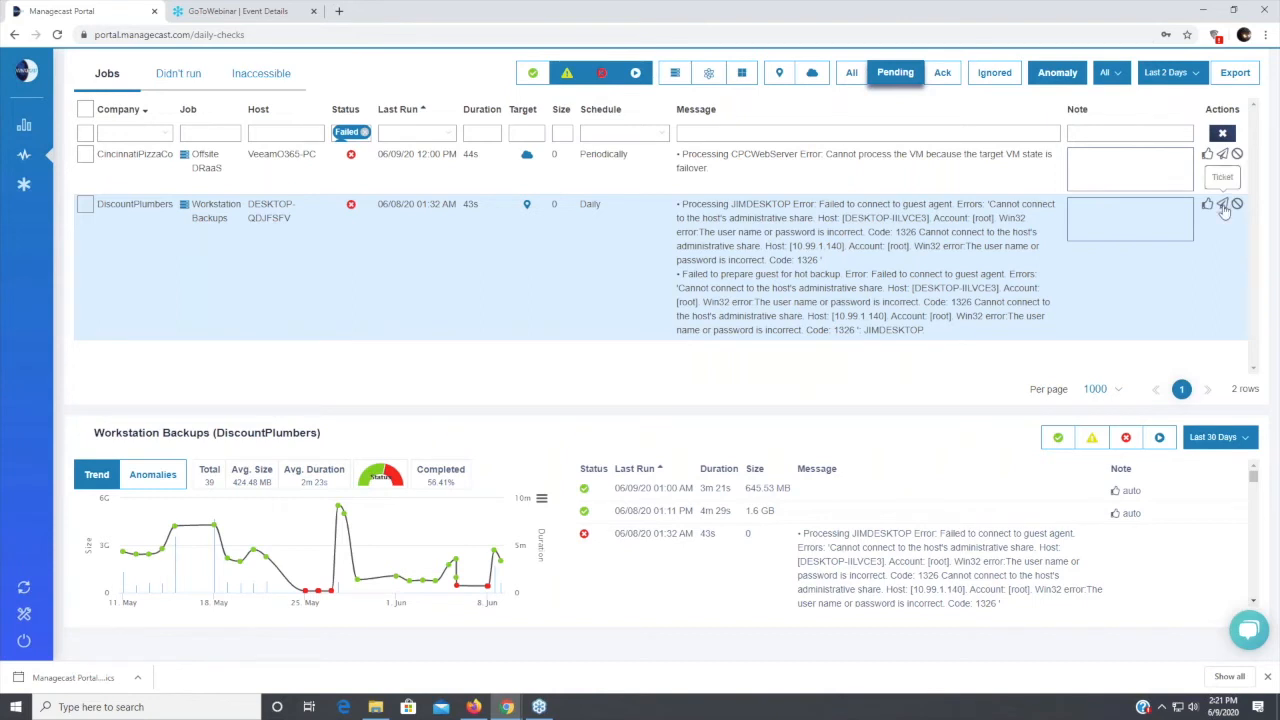
Draft the DiscountPlumbers ticket email, adding 'Let me know if you want a remote'.
left_click(1222, 204)
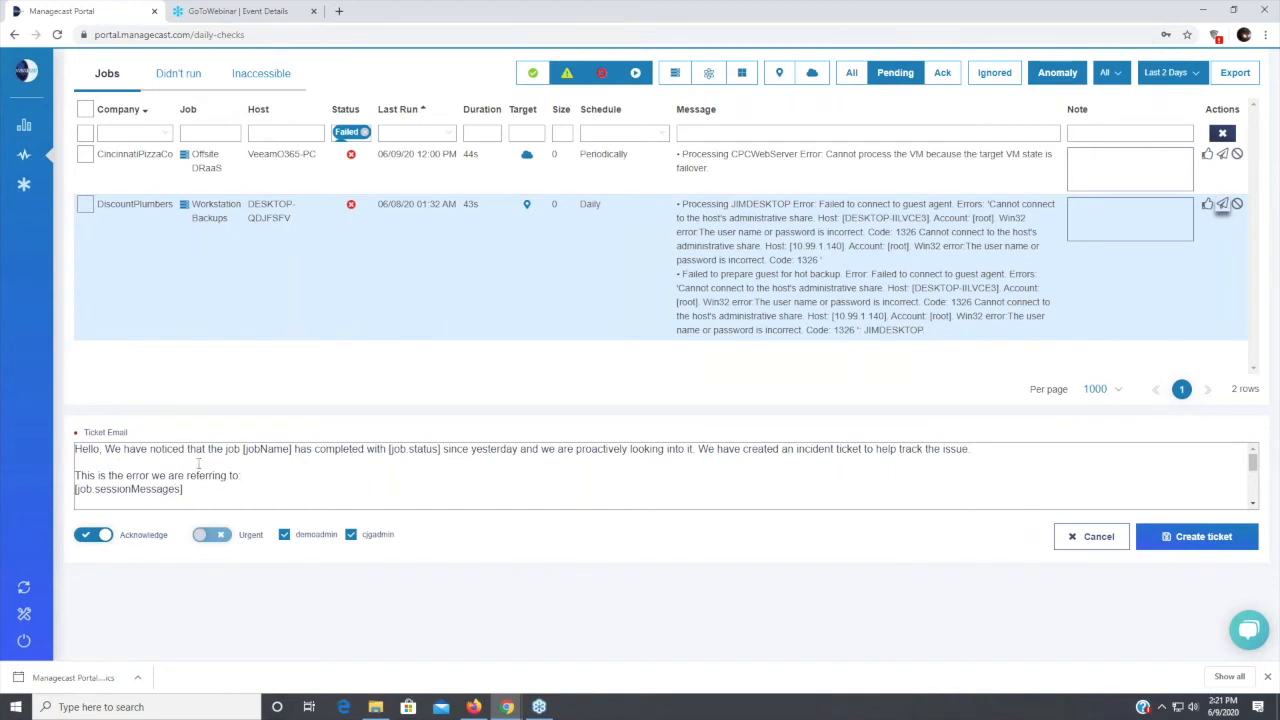
double_click(267, 448)
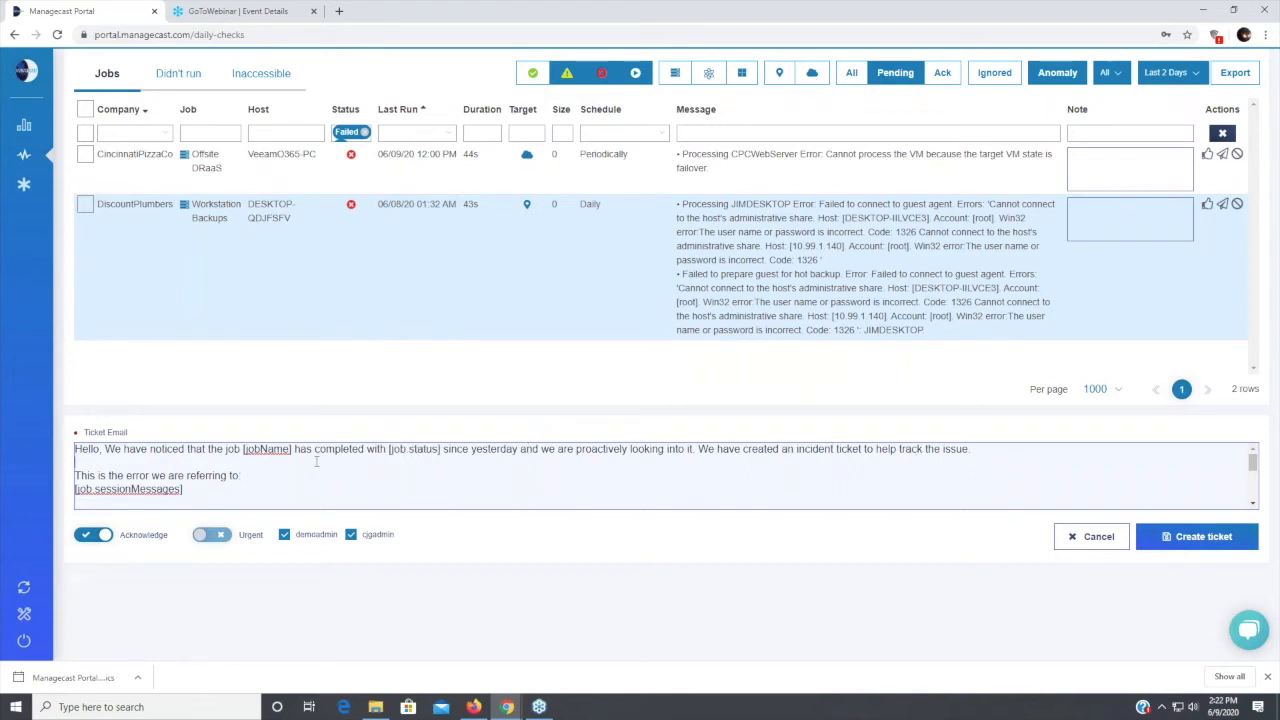
type("Let me know")
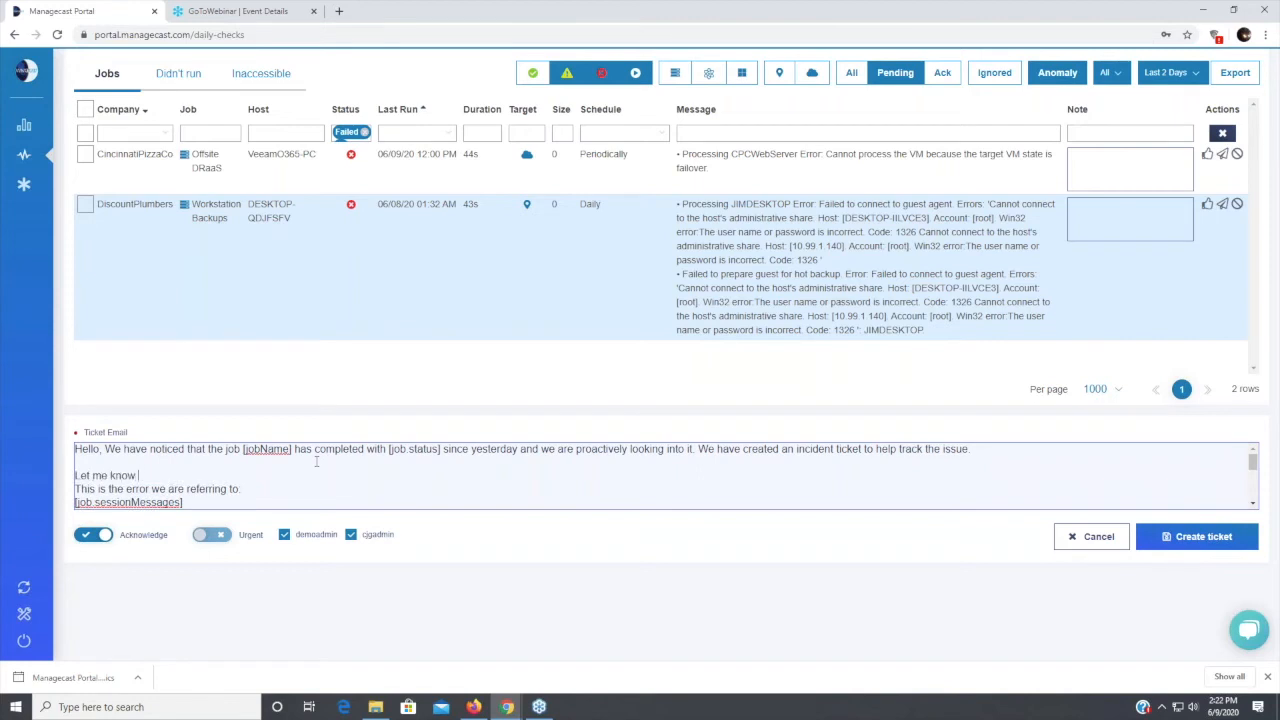
type("if you want a remote")
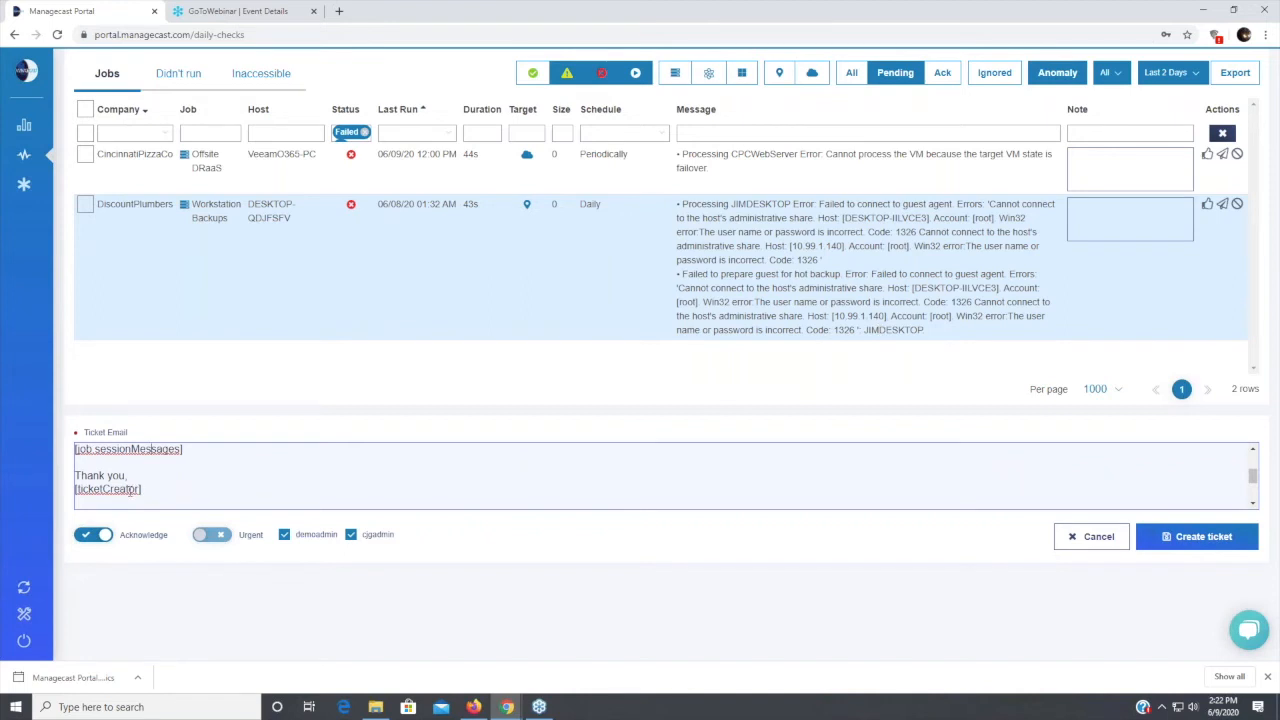
left_click(152, 489)
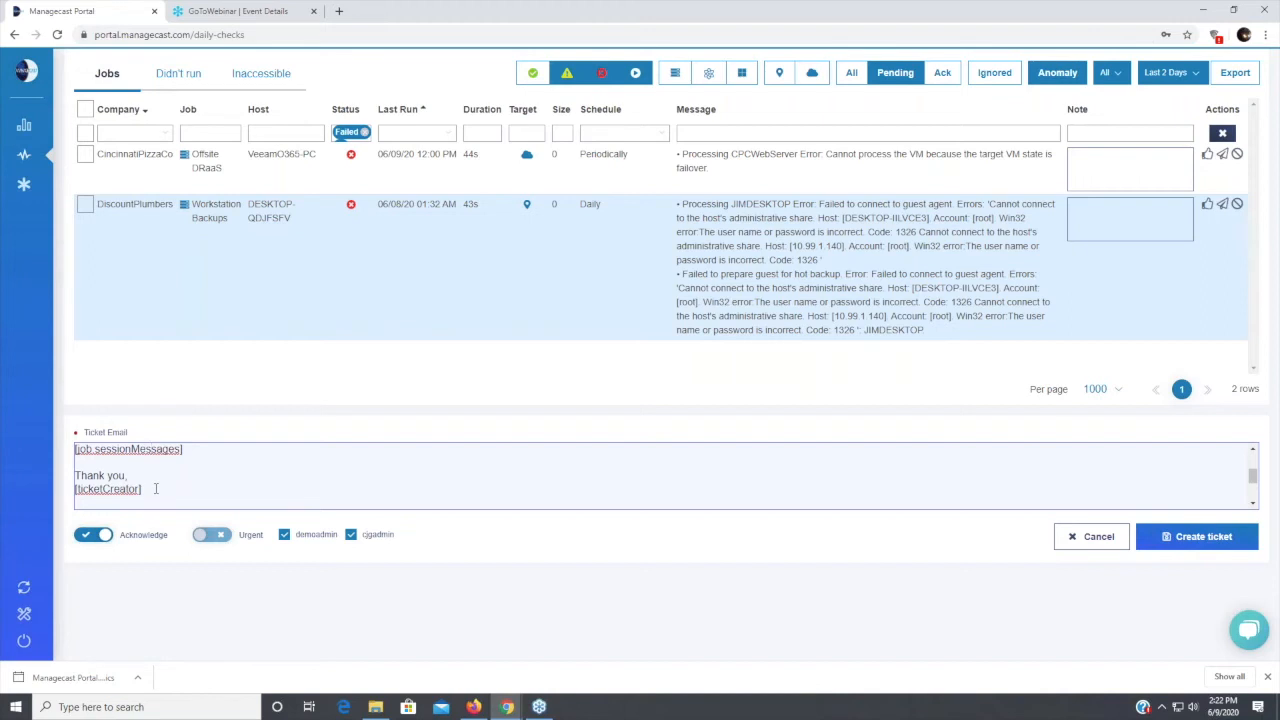
mouse_move(986, 538)
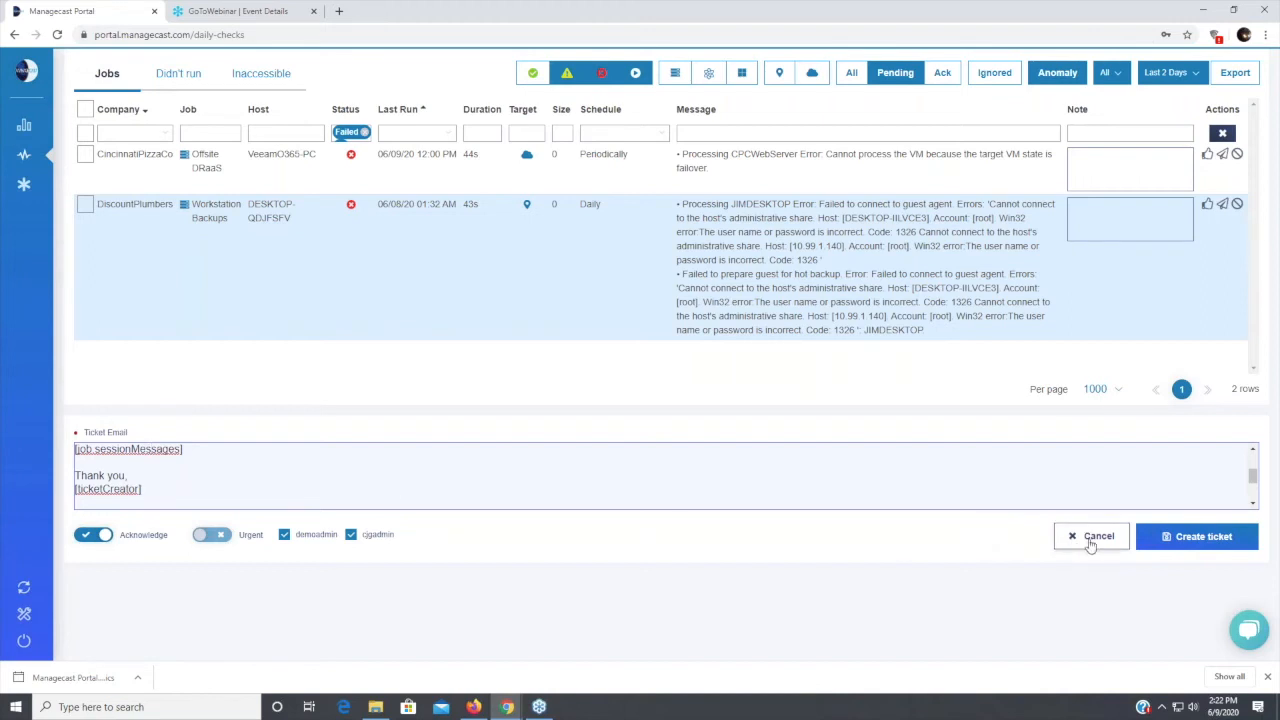
Discard the ticket draft and chart Workstation Backups history for this year.
left_click(1090, 536)
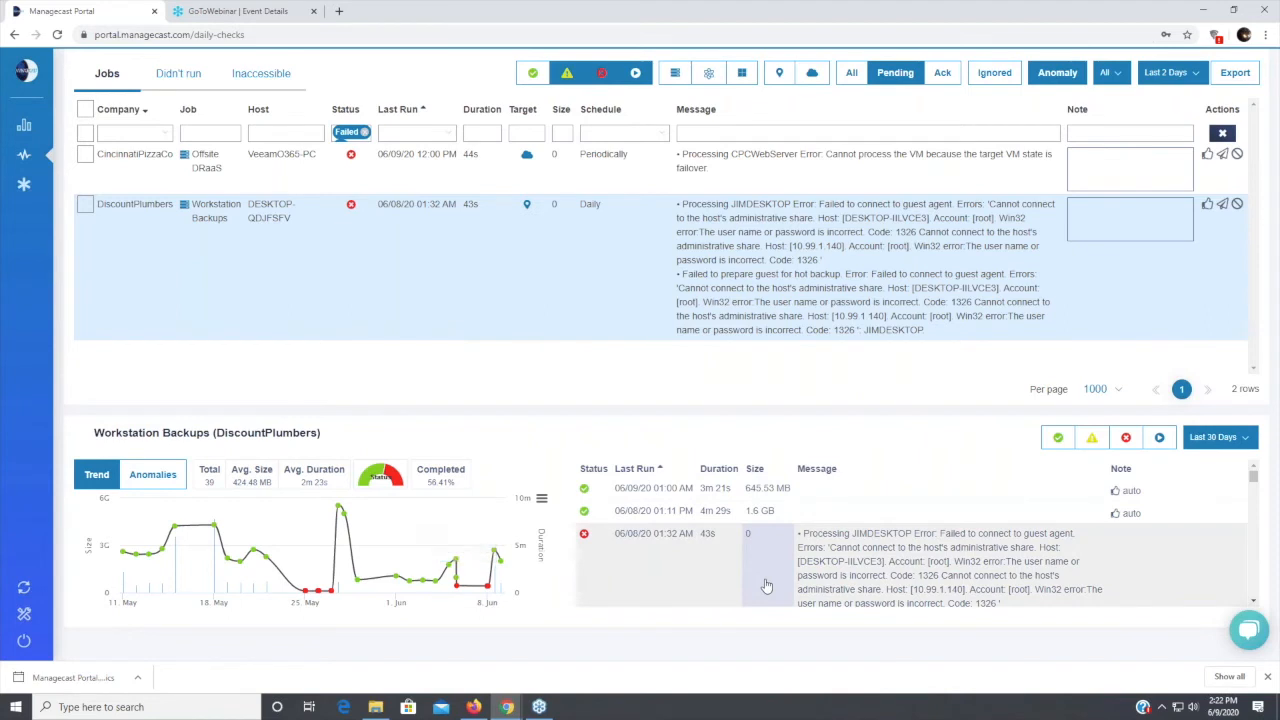
left_click(1213, 437)
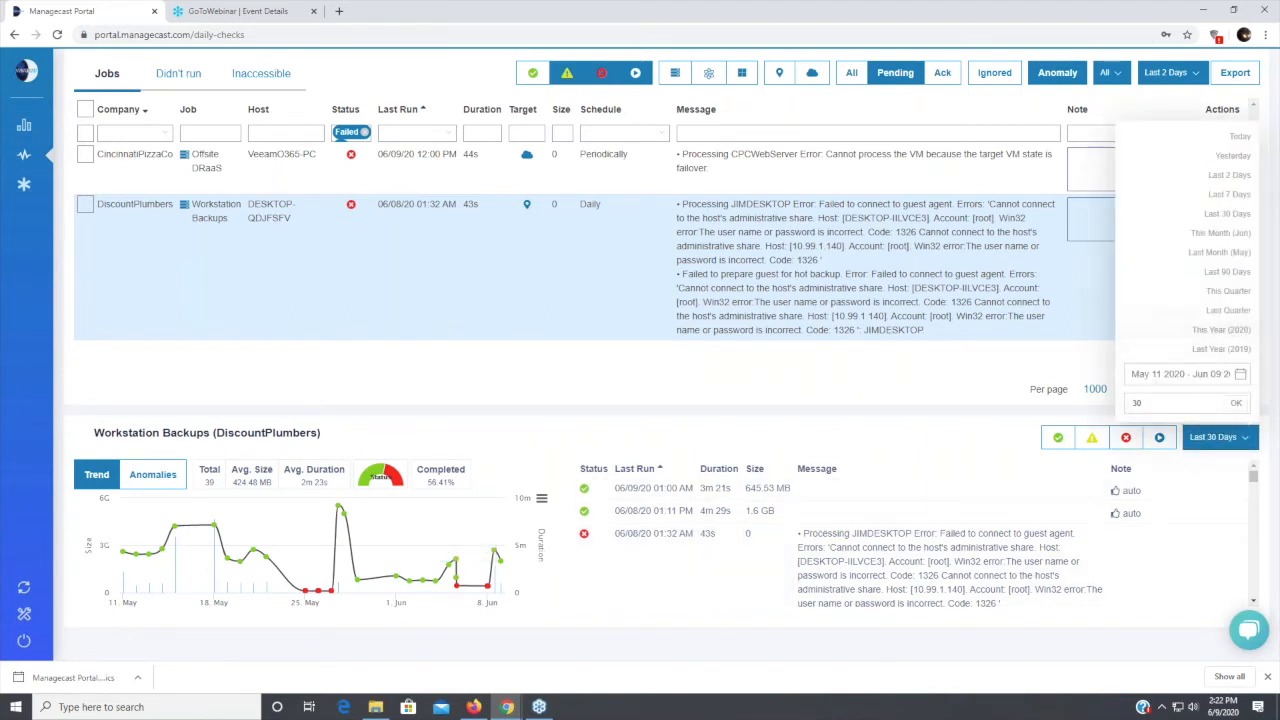
left_click(1220, 330)
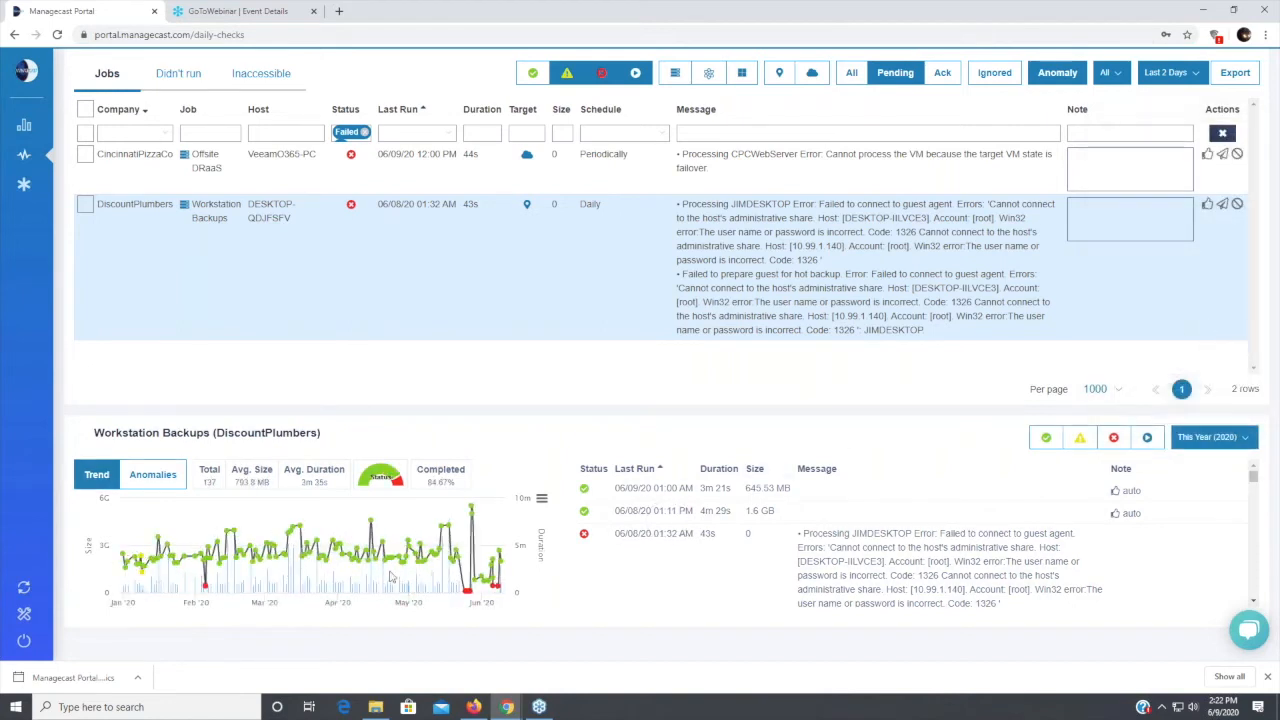
mouse_move(428, 590)
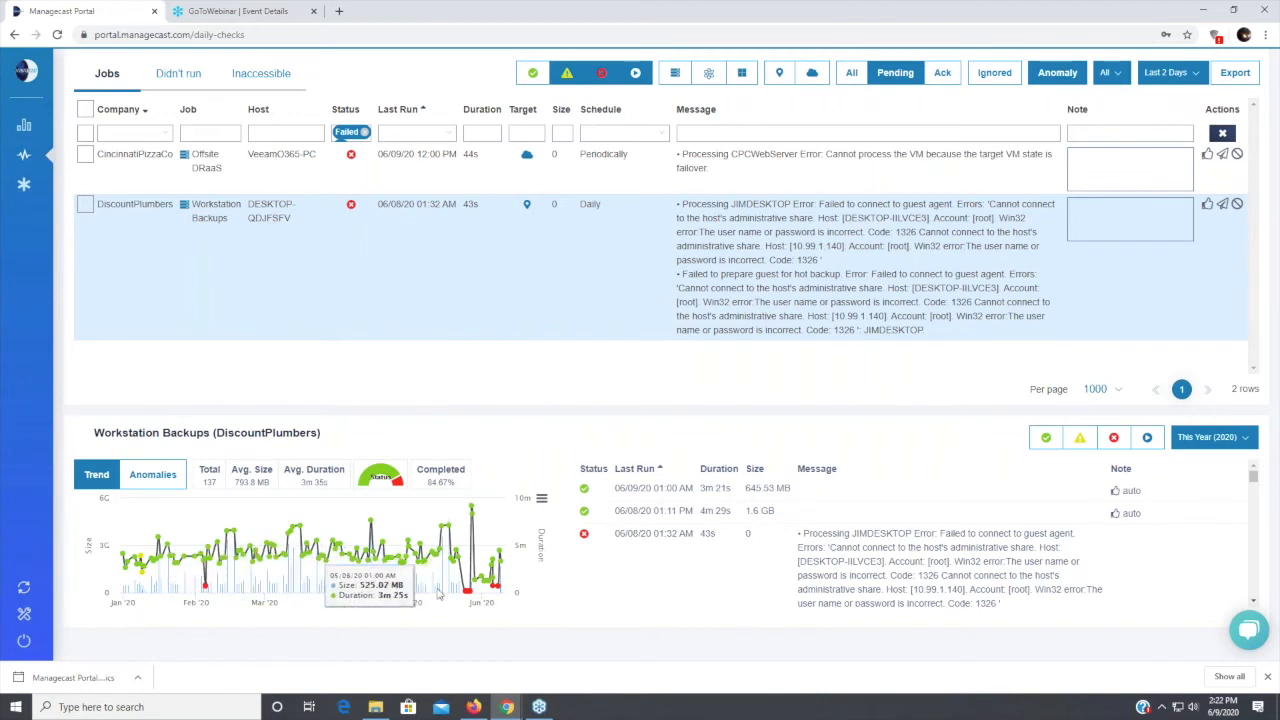
mouse_move(470, 520)
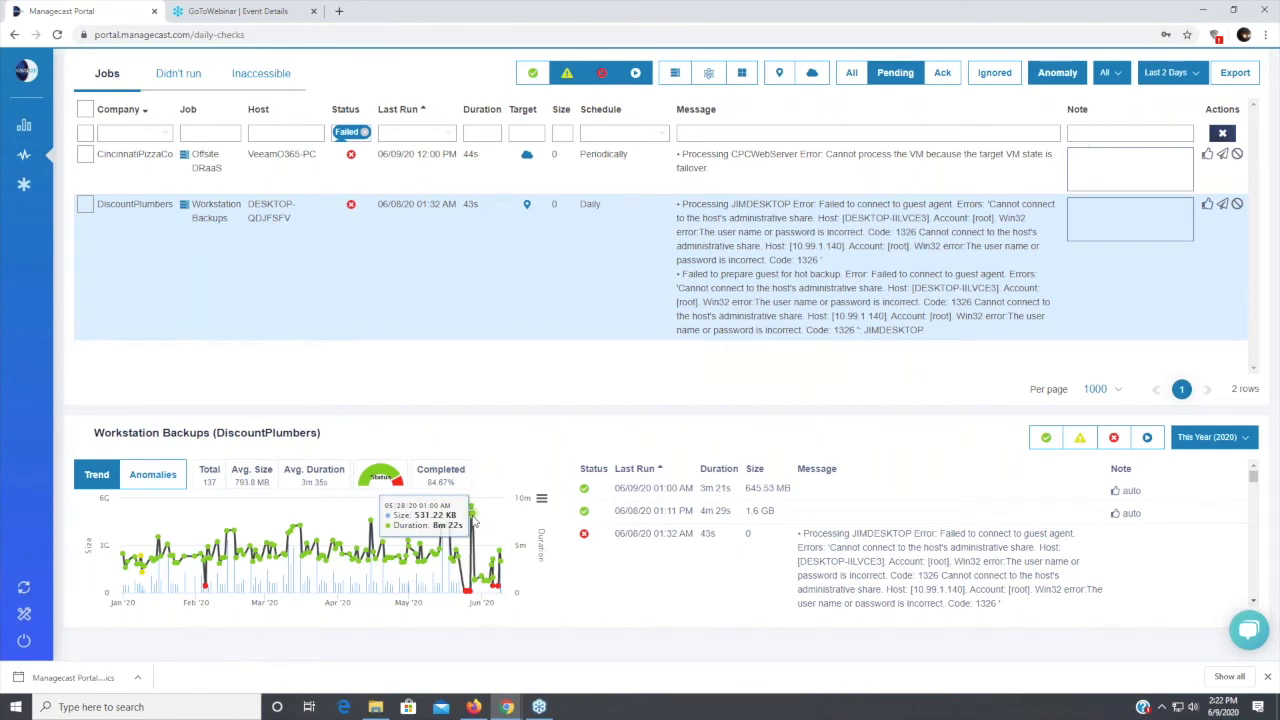
mouse_move(522, 505)
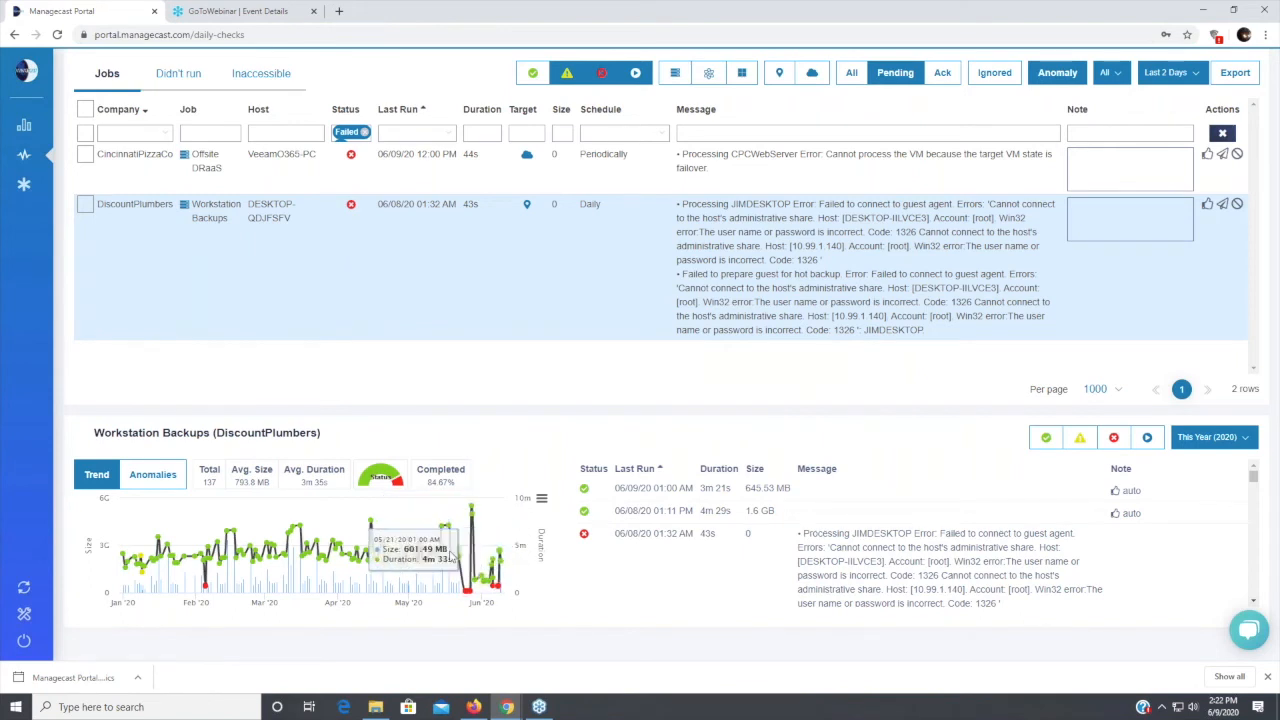
mouse_move(210, 553)
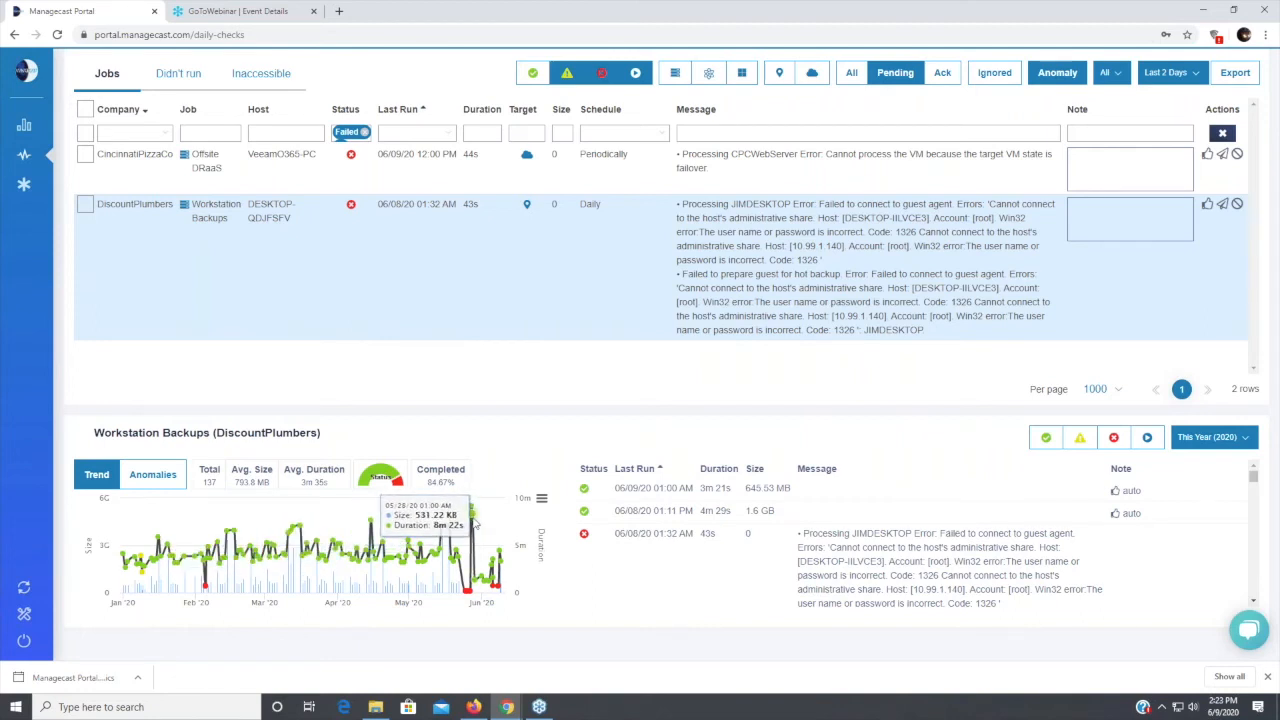
mouse_move(480, 540)
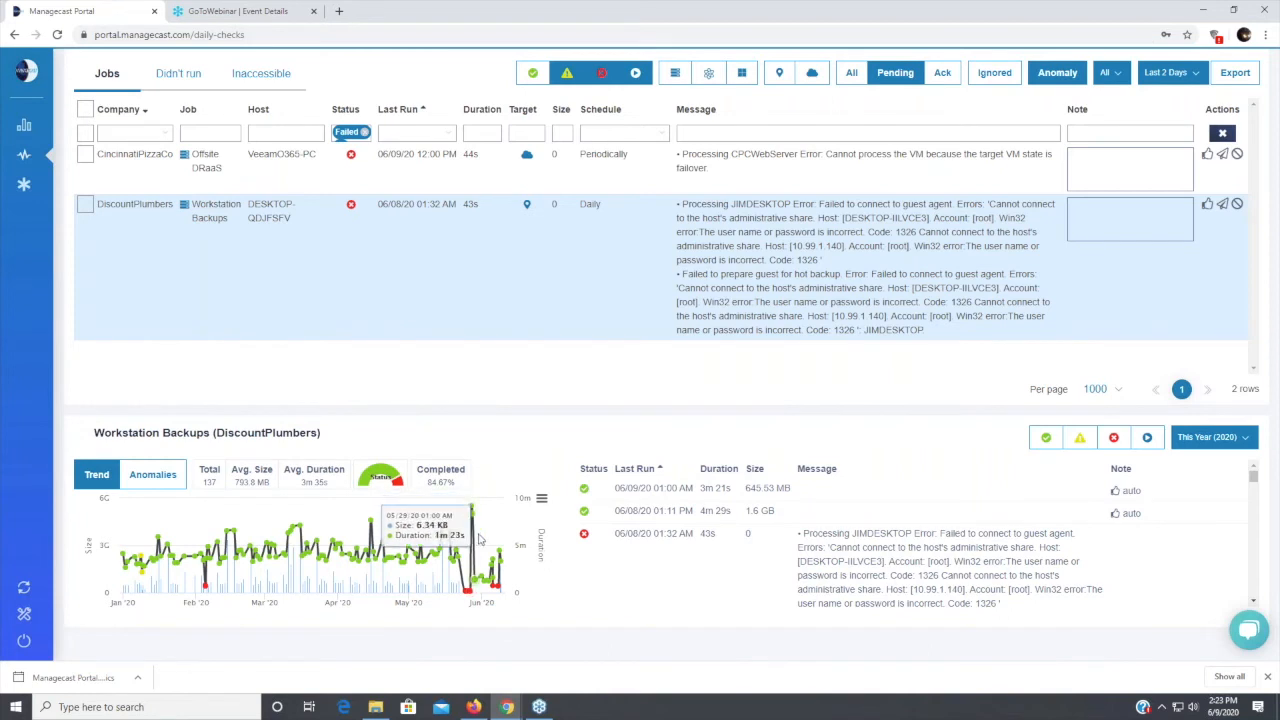
mouse_move(470, 570)
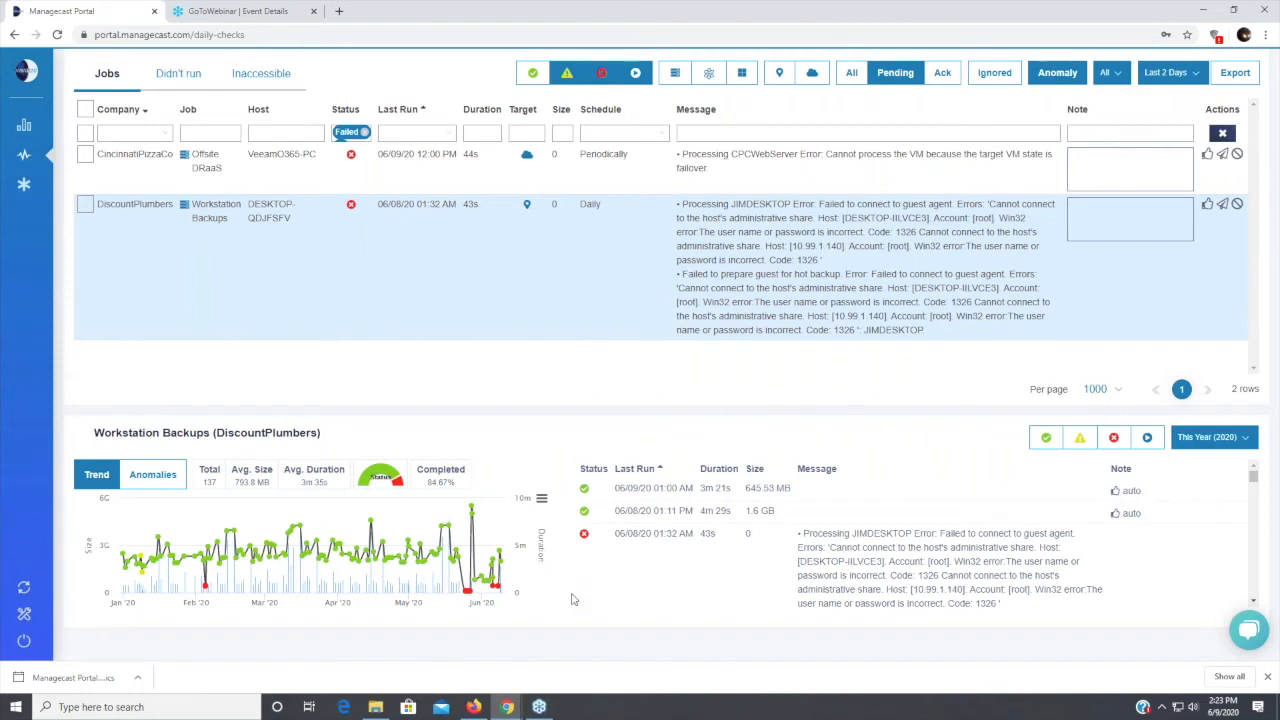
mouse_move(447, 602)
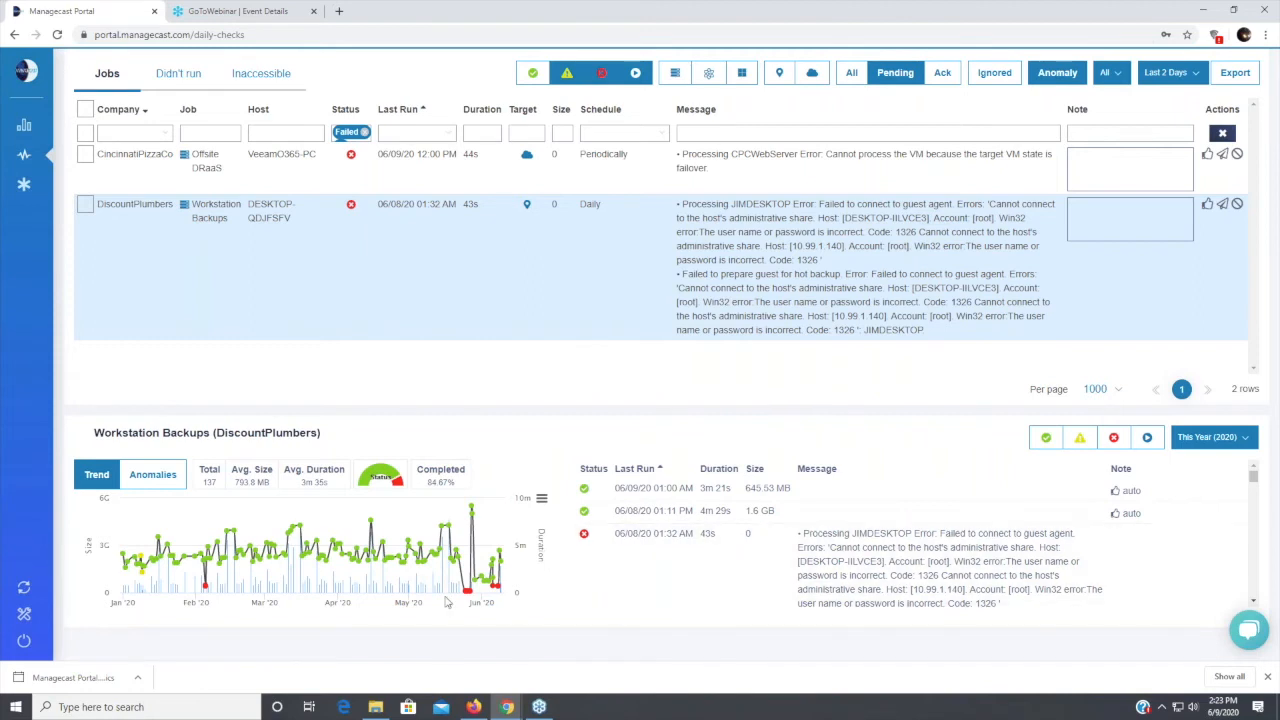
mouse_move(405, 588)
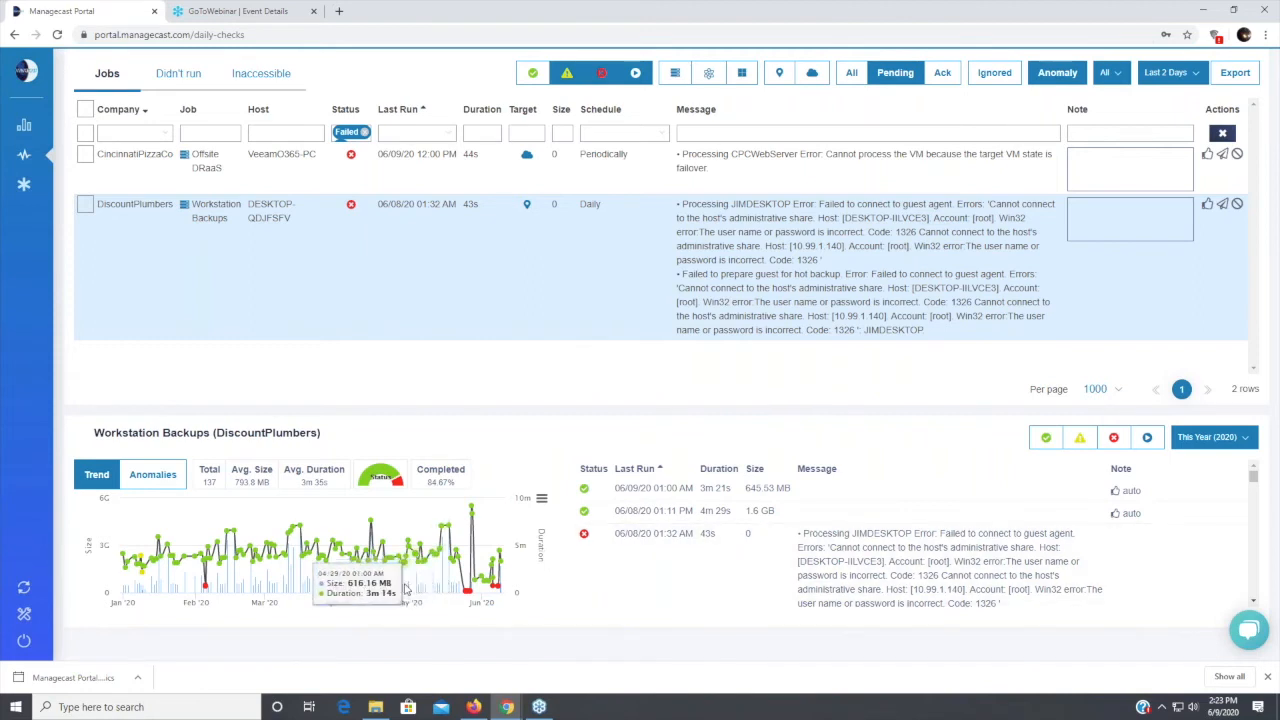
mouse_move(390, 590)
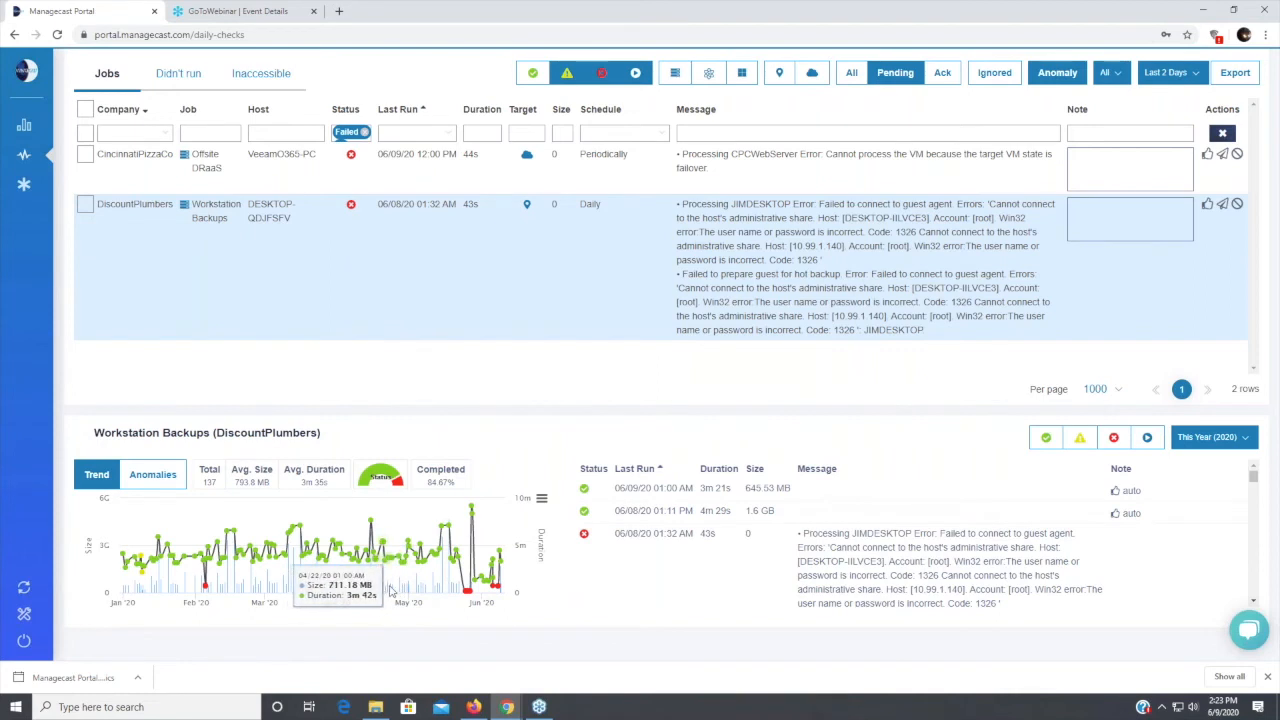
mouse_move(430, 590)
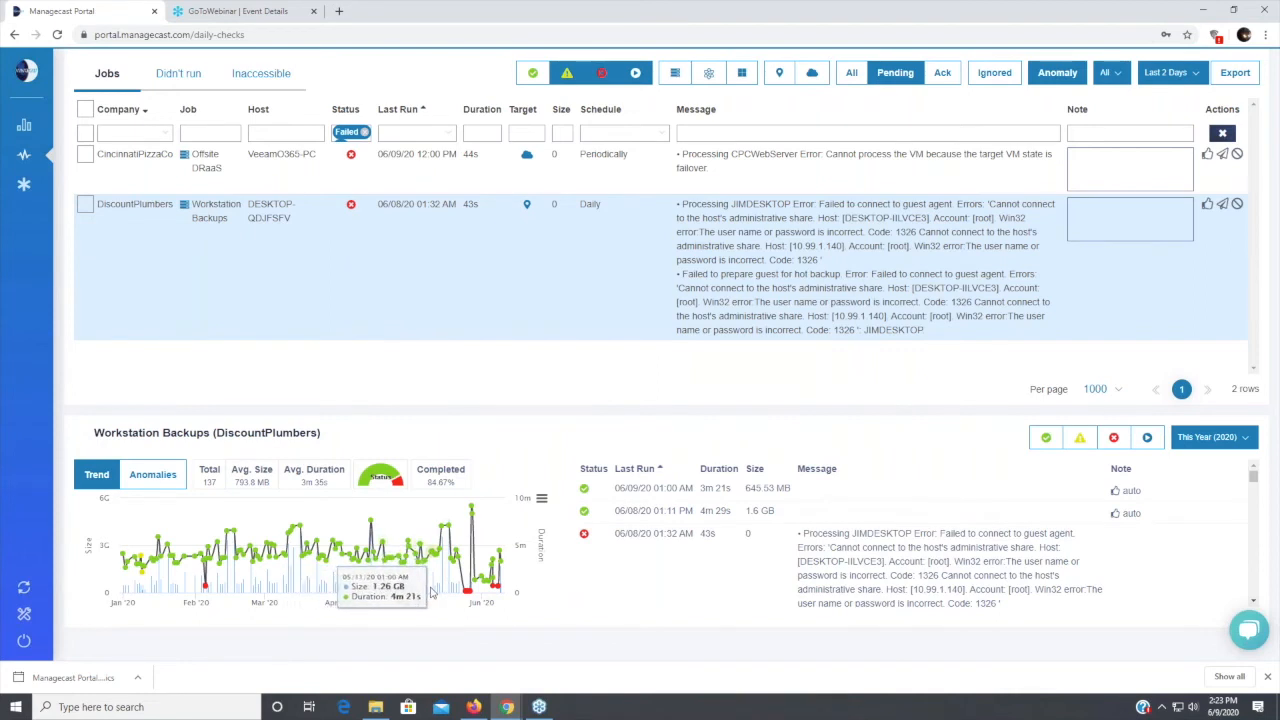
mouse_move(467, 600)
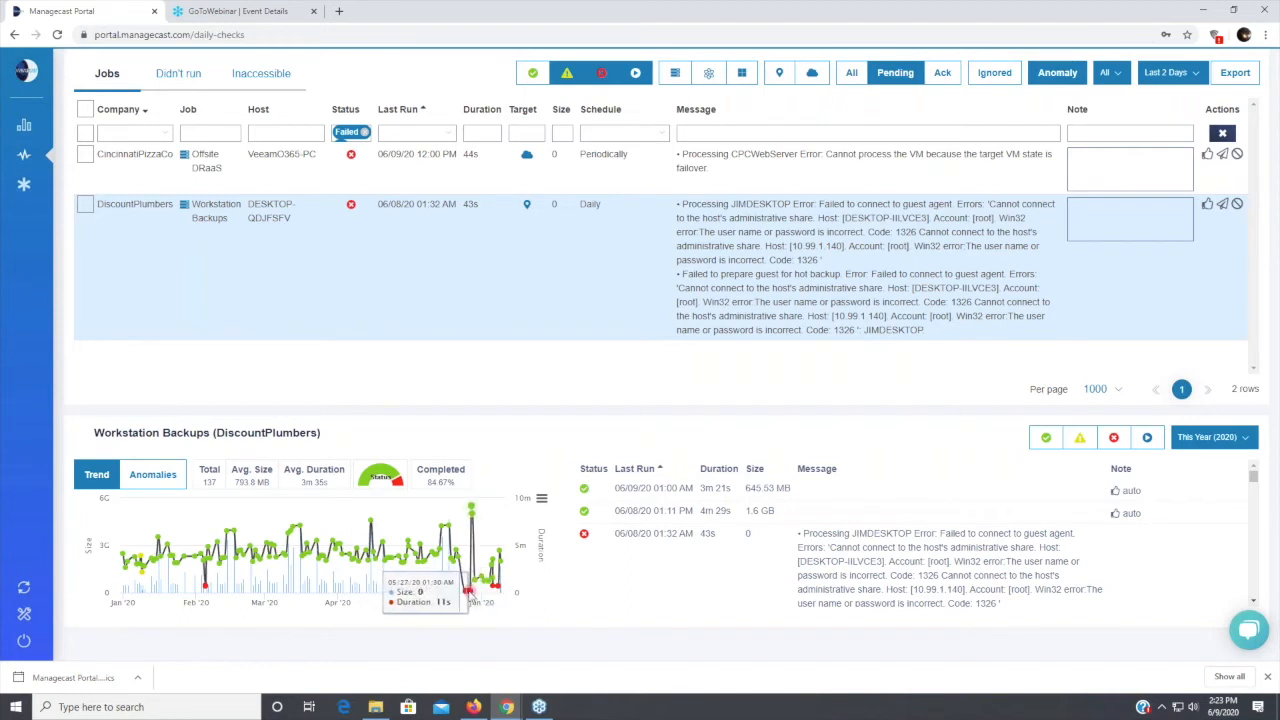
mouse_move(448, 600)
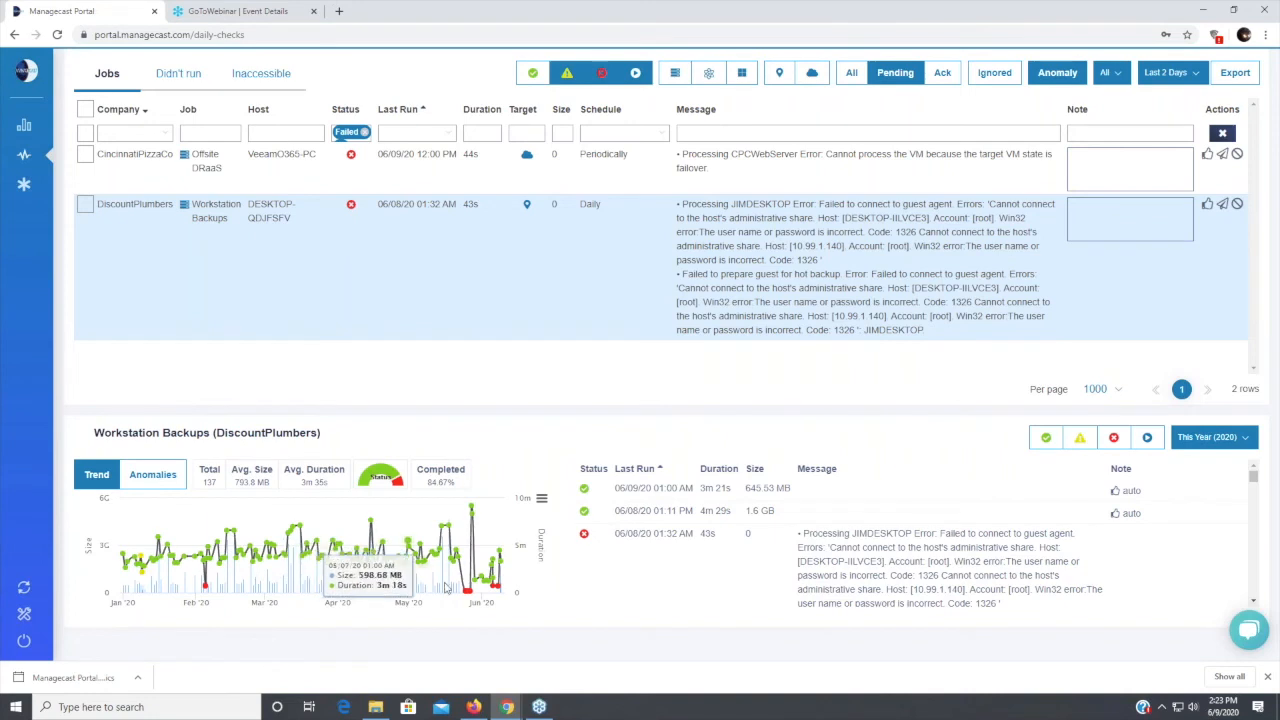
mouse_move(462, 595)
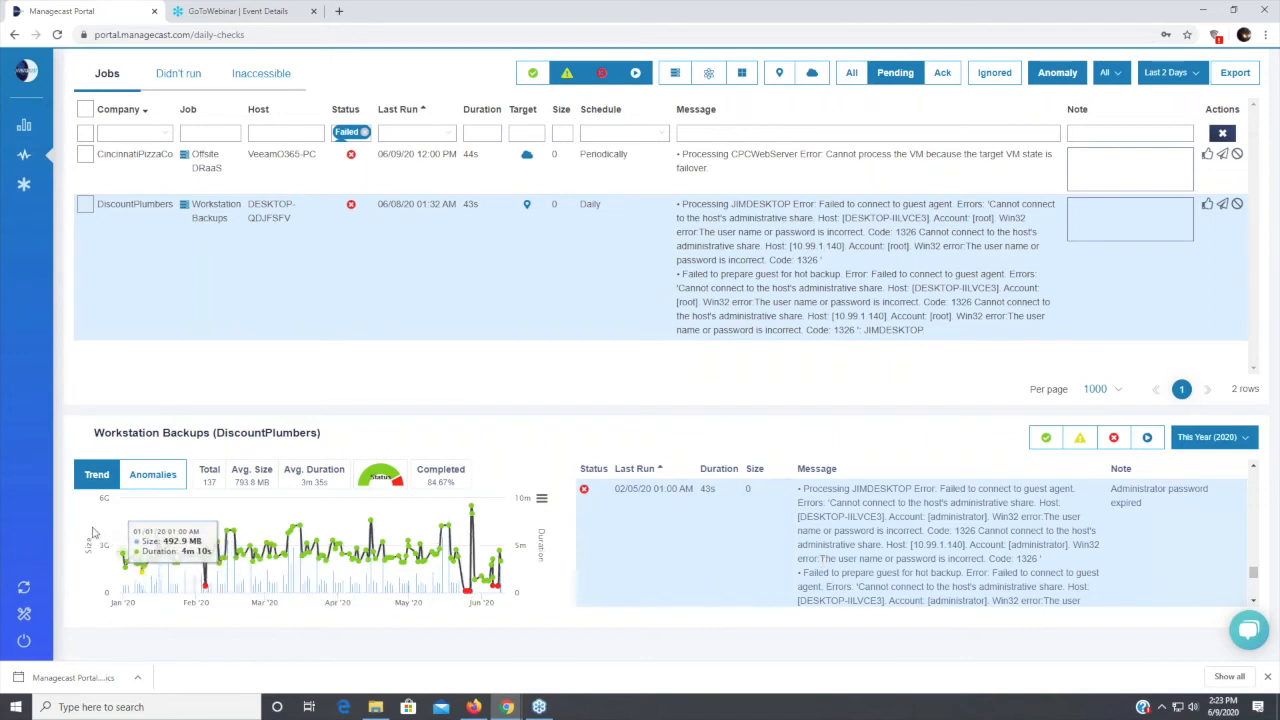
mouse_move(165, 595)
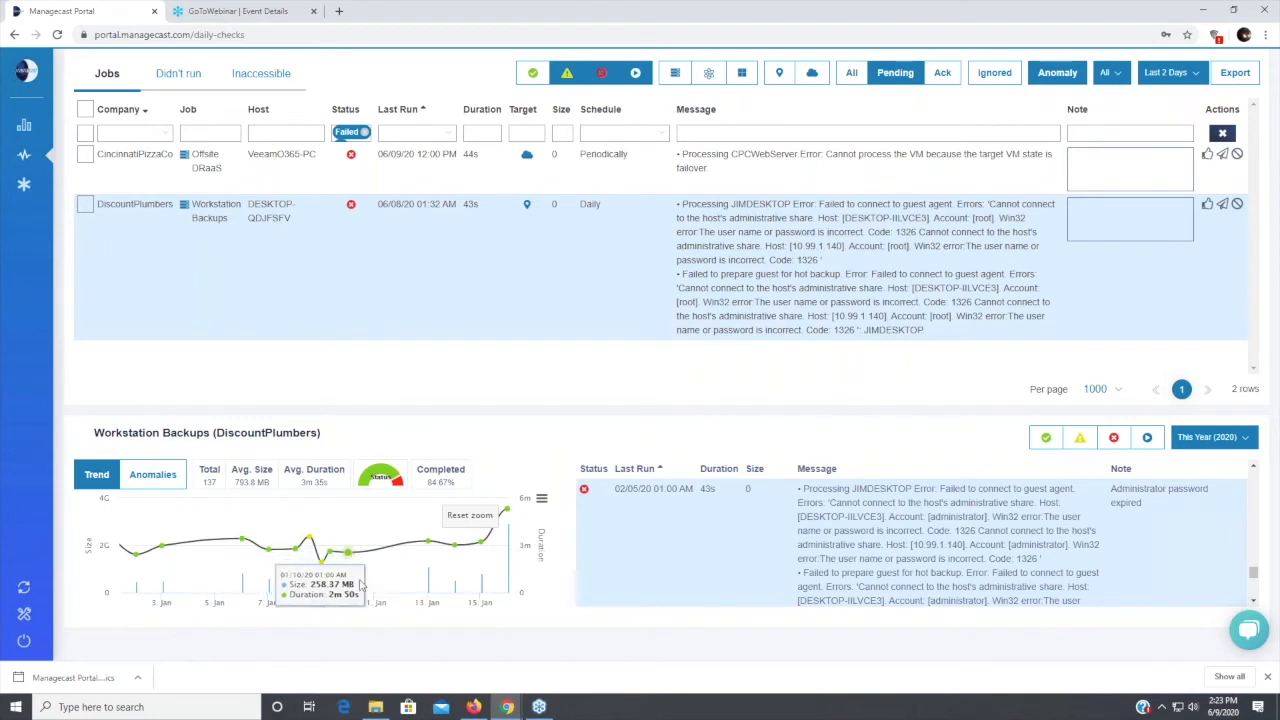
mouse_move(315, 540)
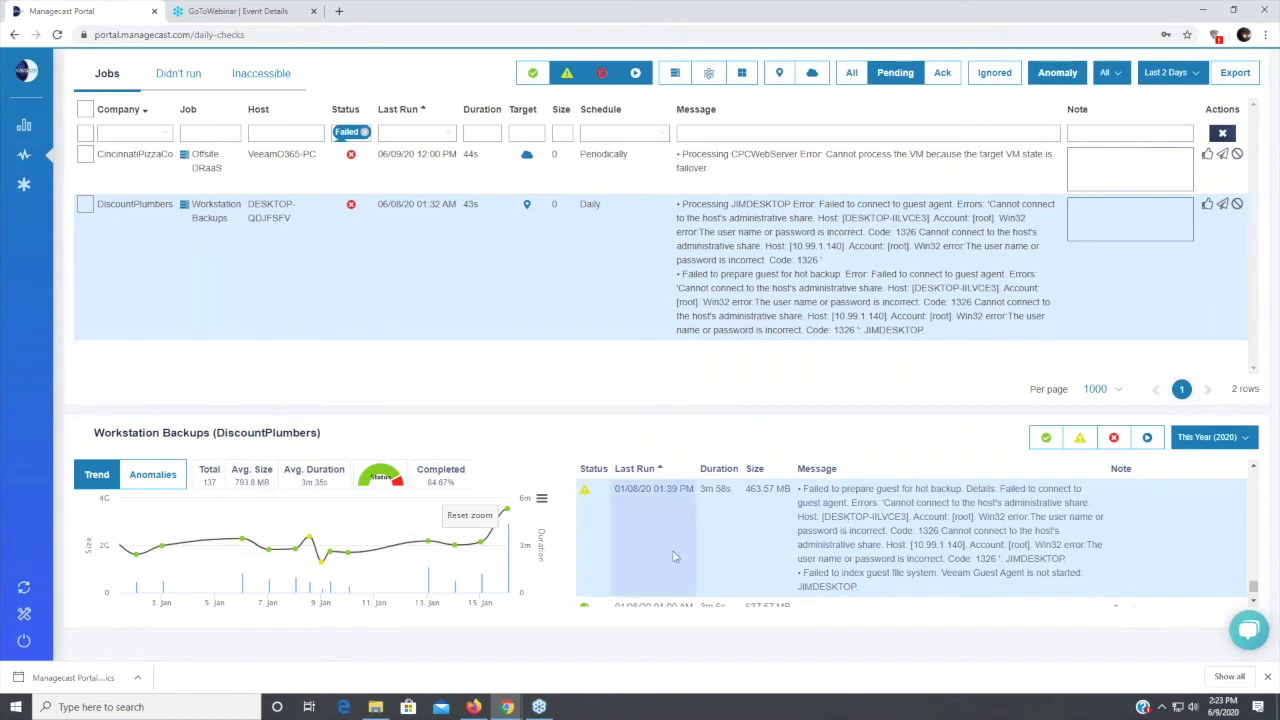
mouse_move(505, 510)
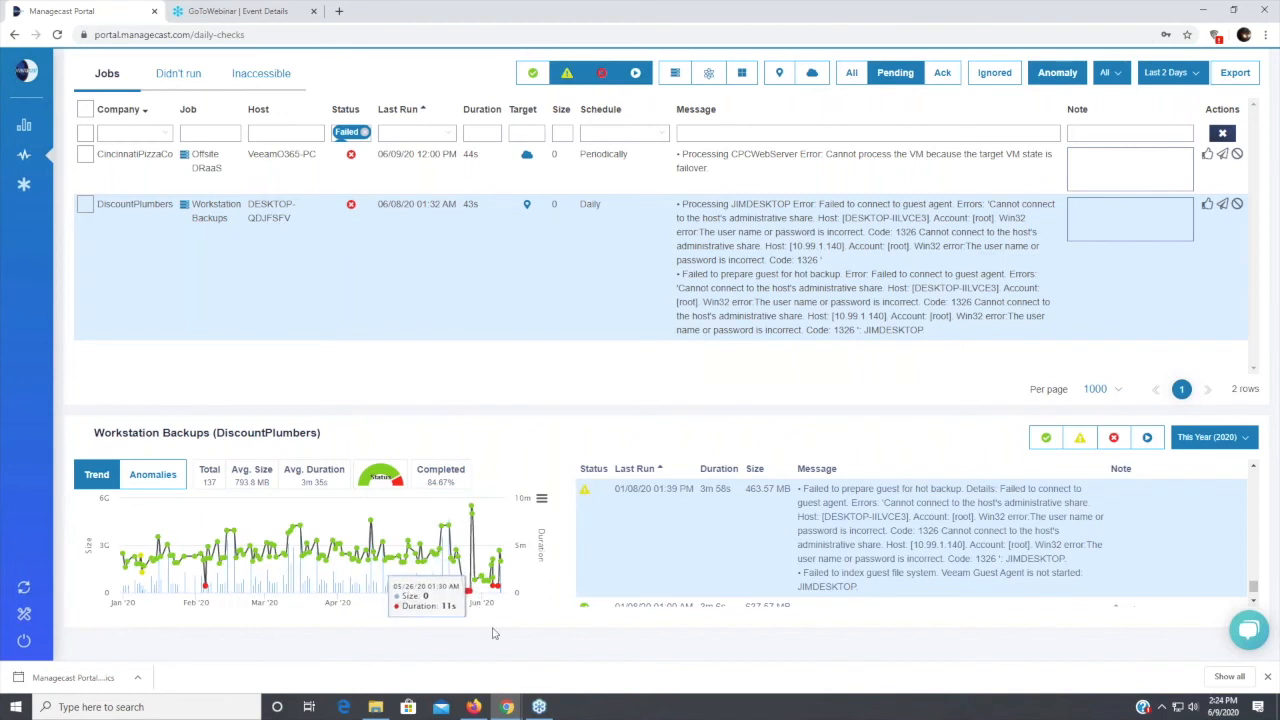
mouse_move(500, 638)
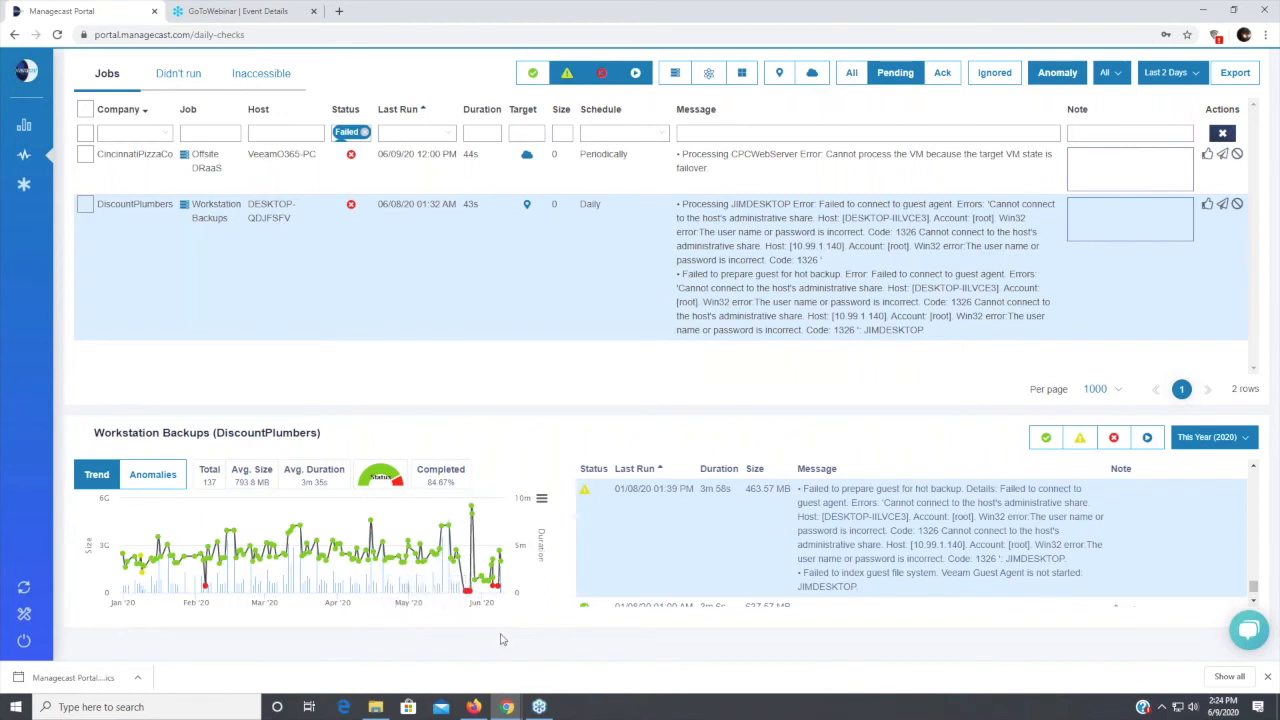
mouse_move(1046, 437)
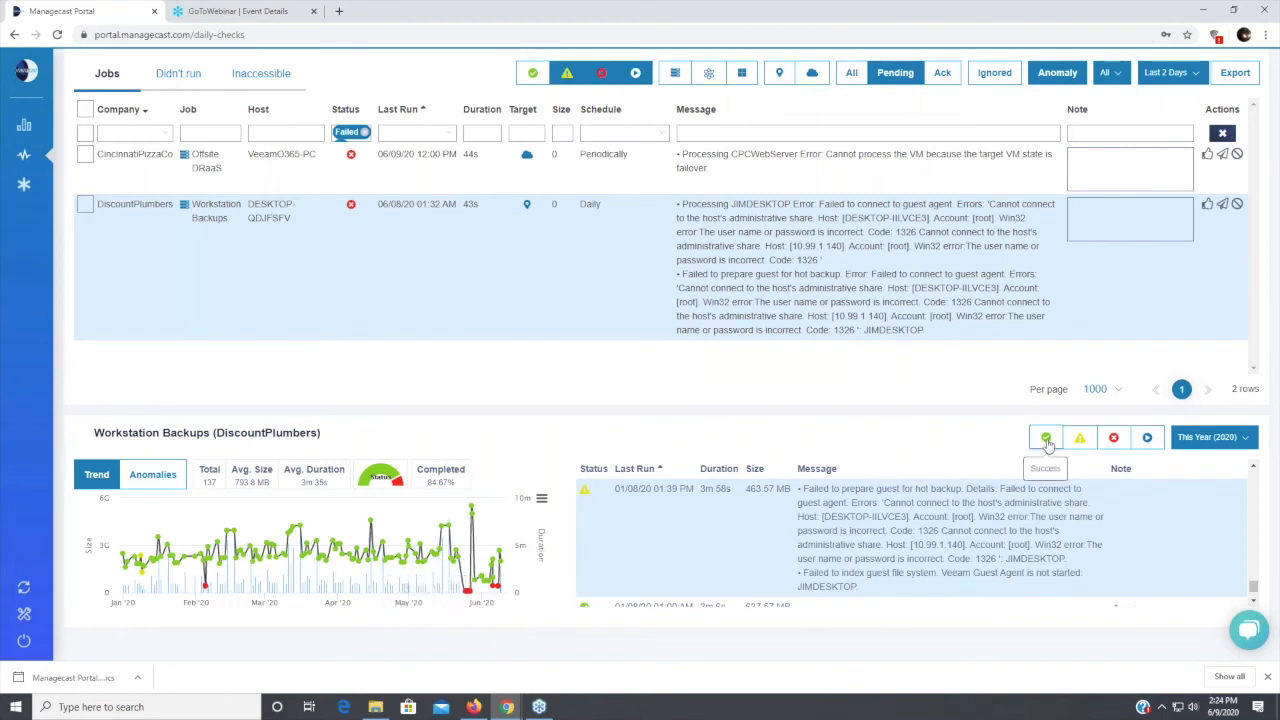
mouse_move(1080, 437)
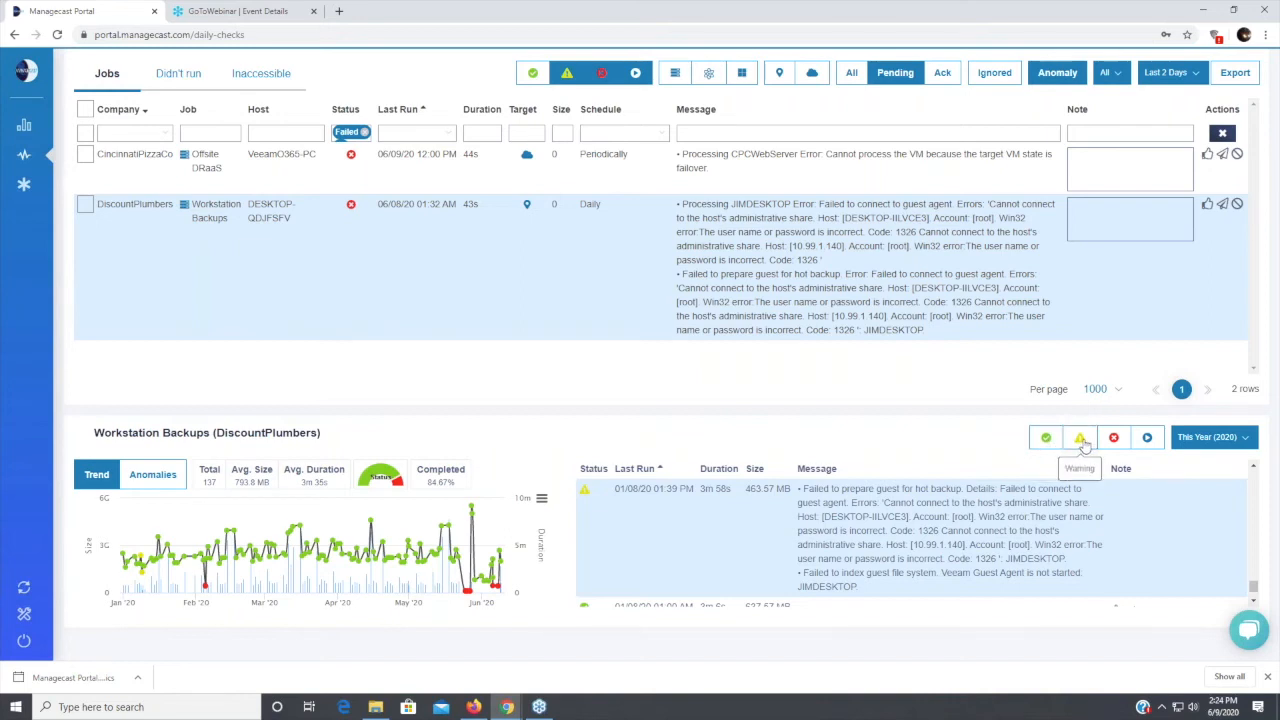
left_click(1080, 437)
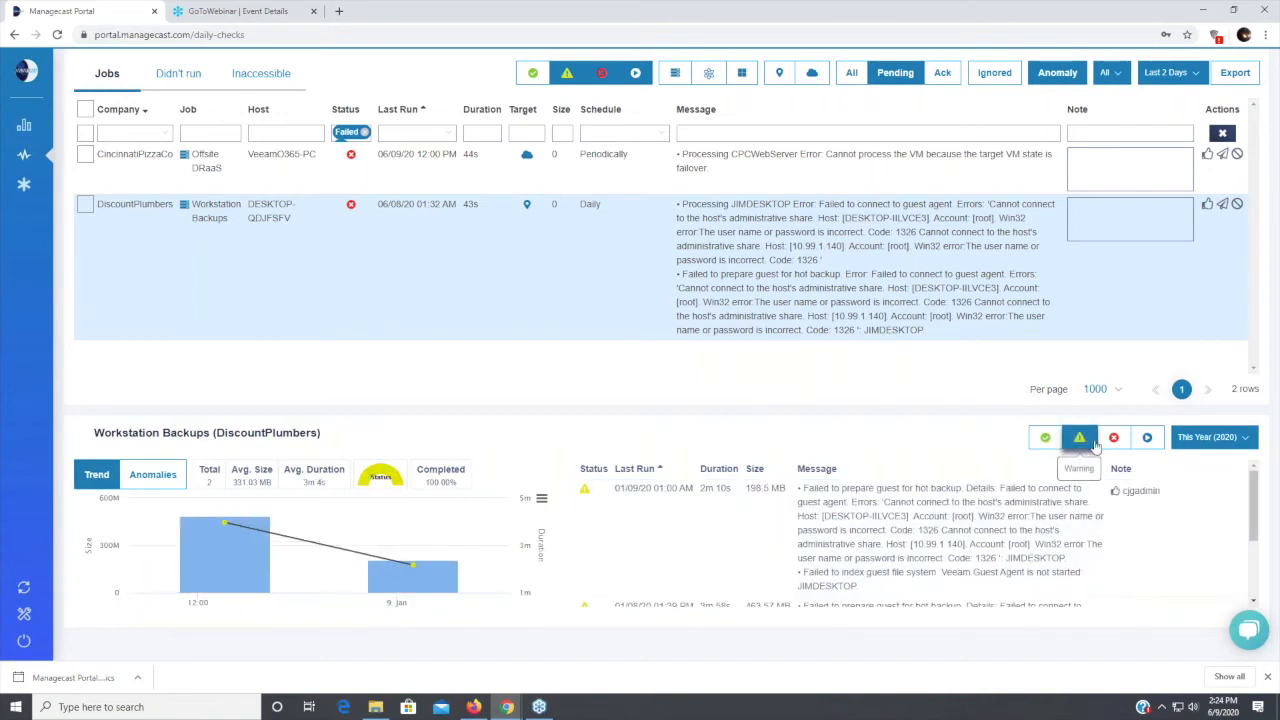
left_click(1113, 437)
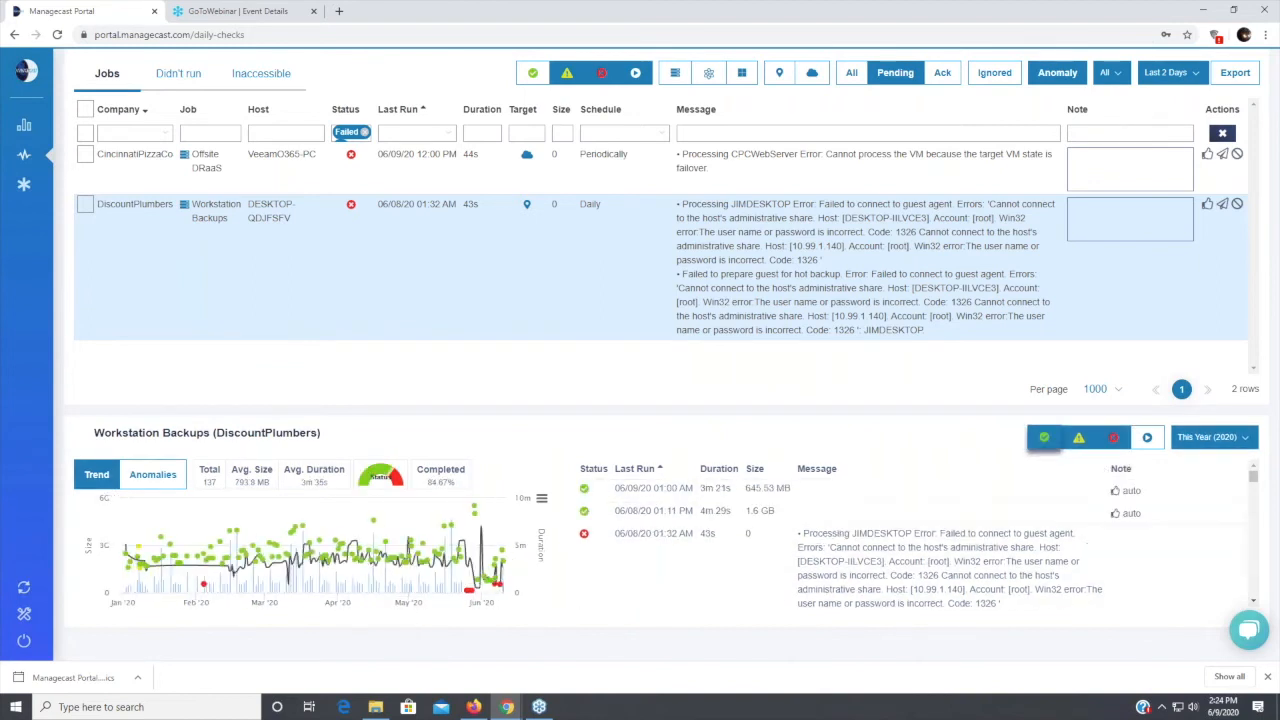
mouse_move(1043, 437)
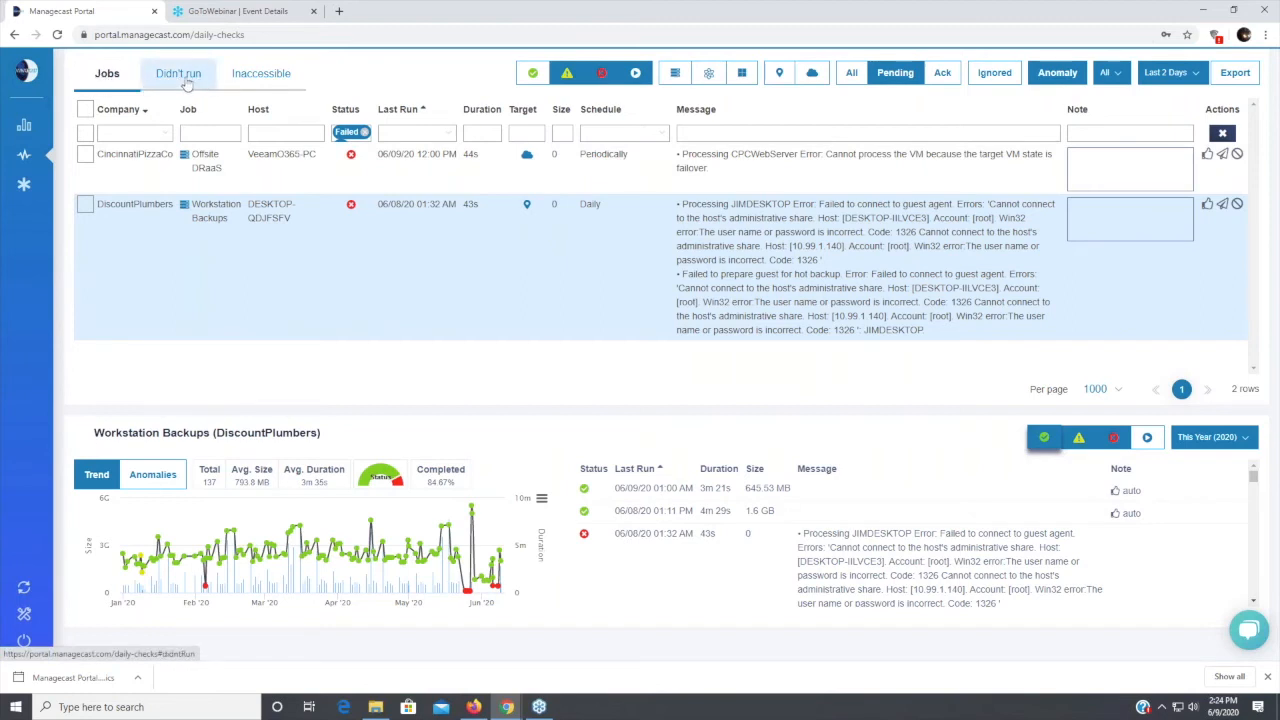
Show the Didn't run list with DiscountPlumbers' Offsite Backups, last run June 8.
left_click(178, 73)
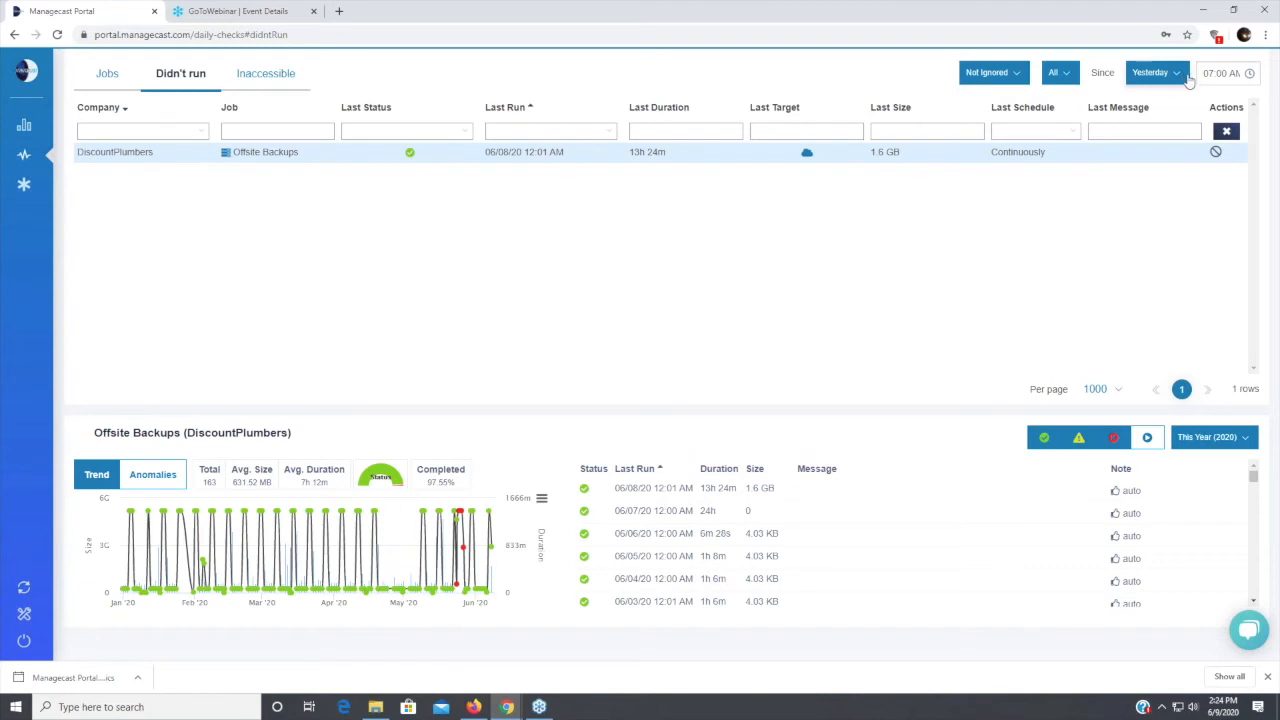
mouse_move(888, 107)
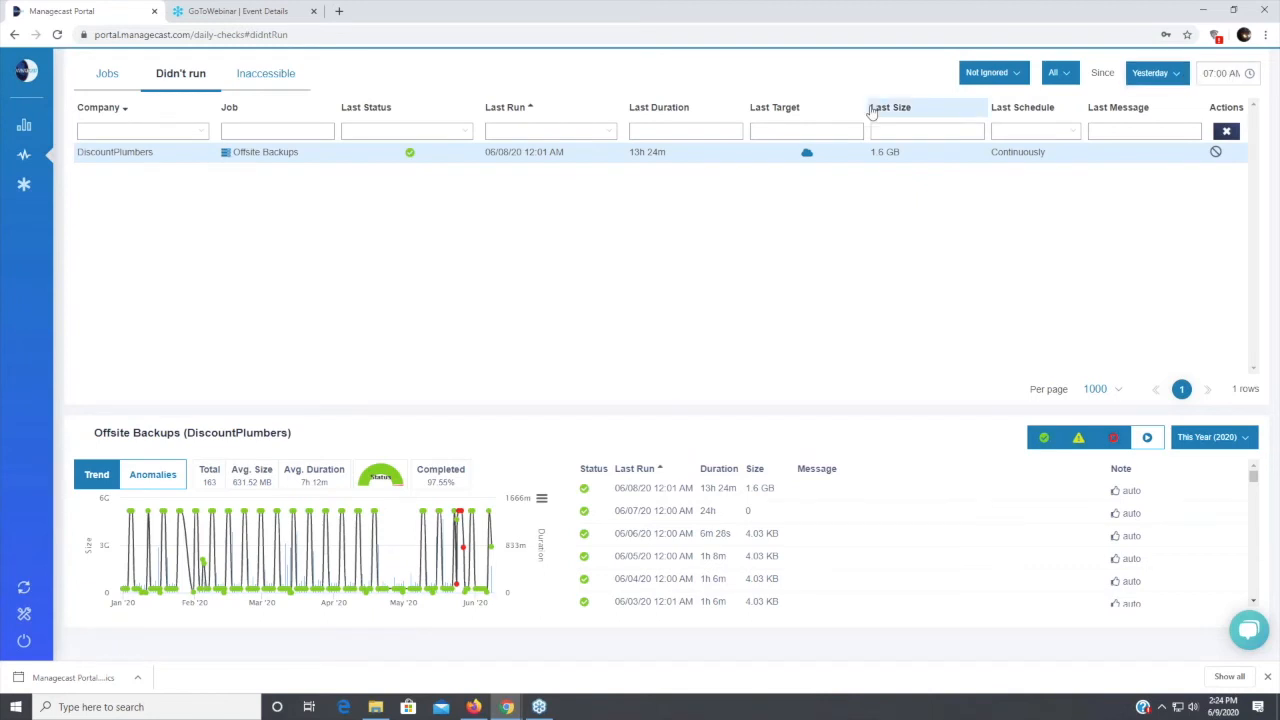
mouse_move(364, 156)
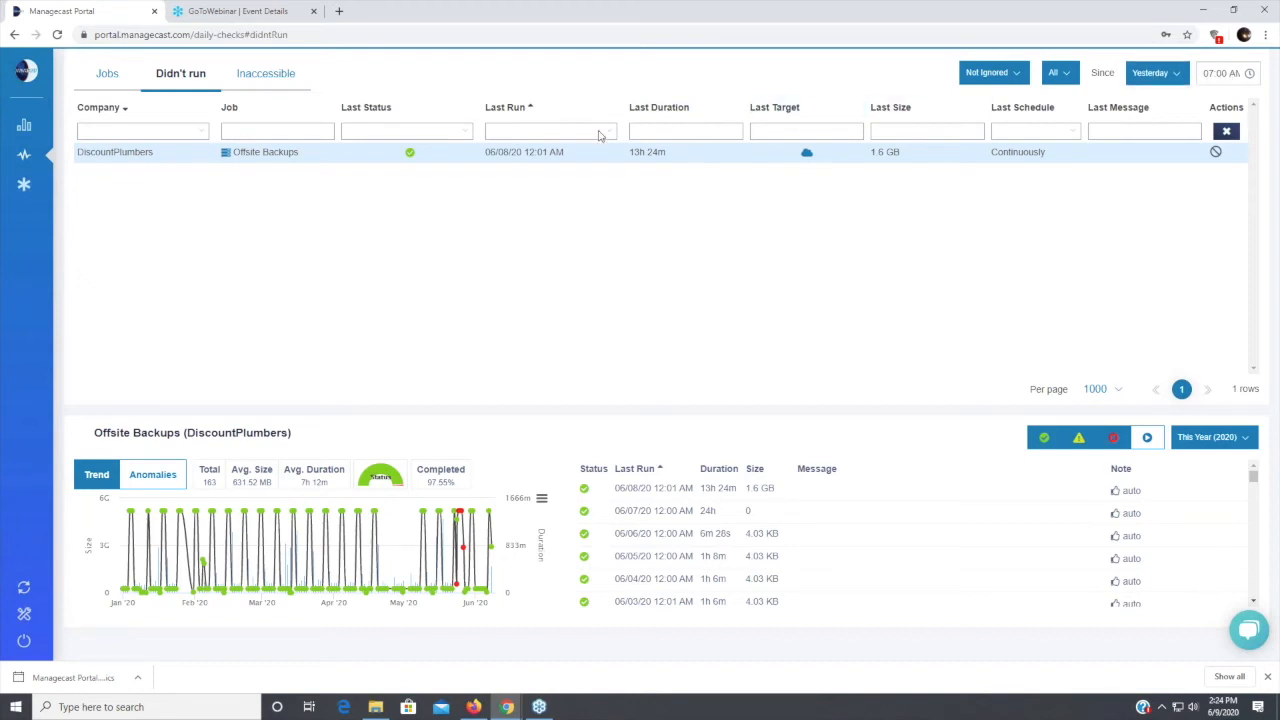
mouse_move(428, 160)
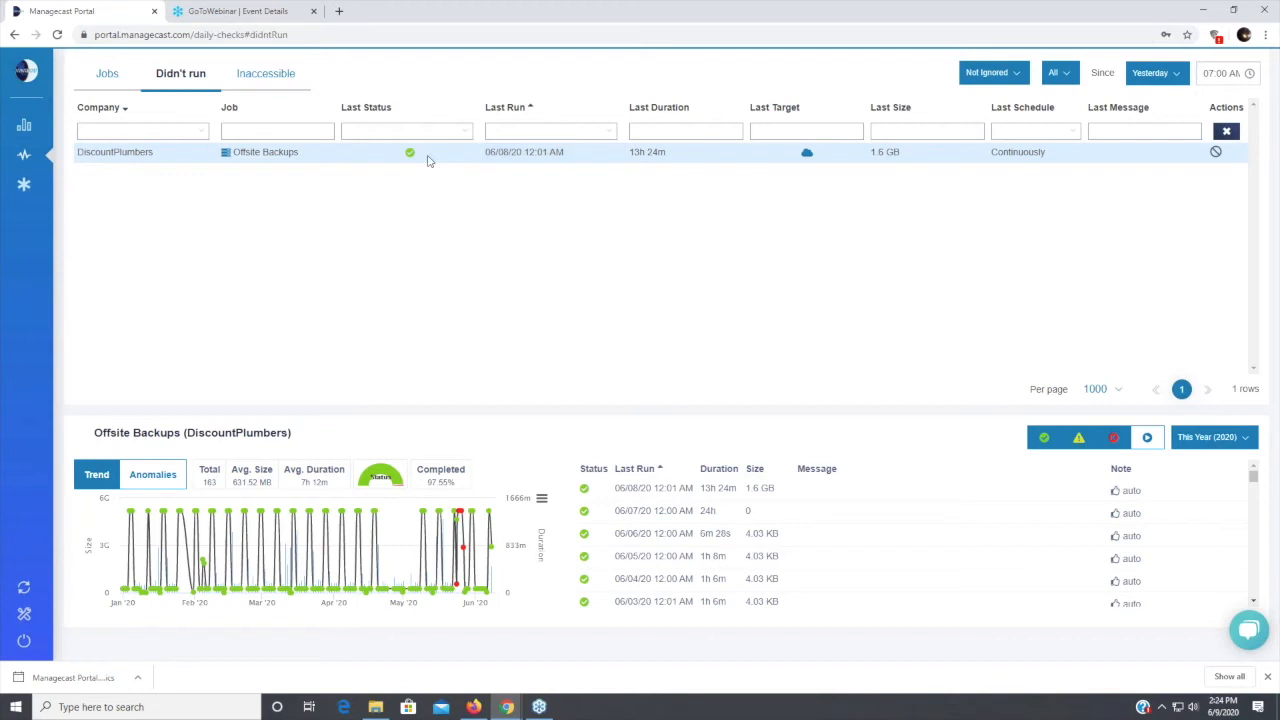
mouse_move(910, 173)
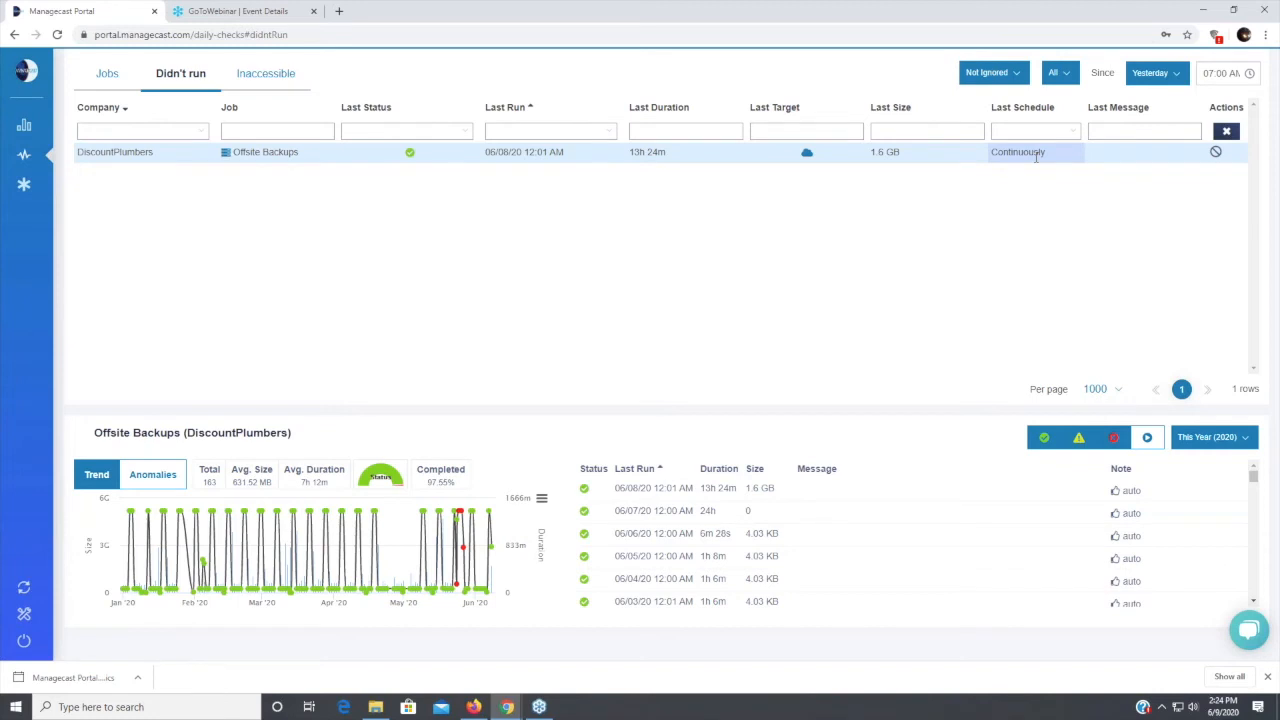
mouse_move(1216, 152)
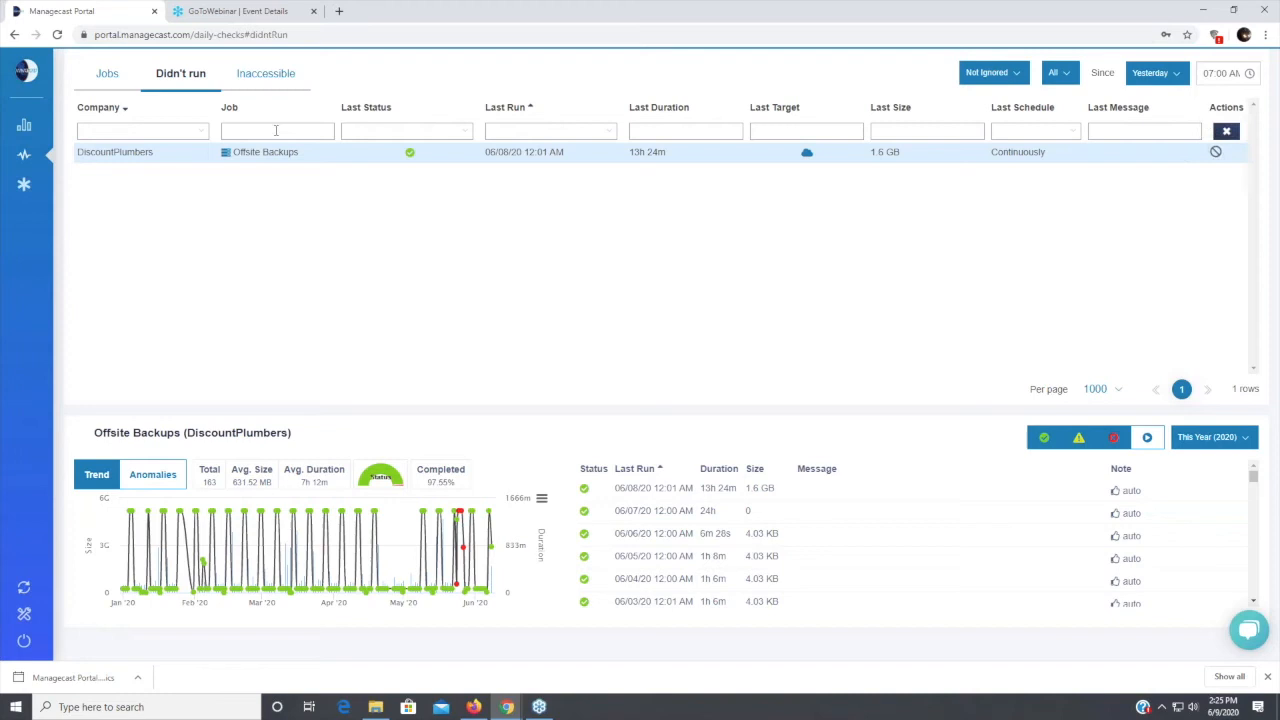
Check the Inaccessible tab's one agent, then log out and autofill a saved customer login.
left_click(263, 73)
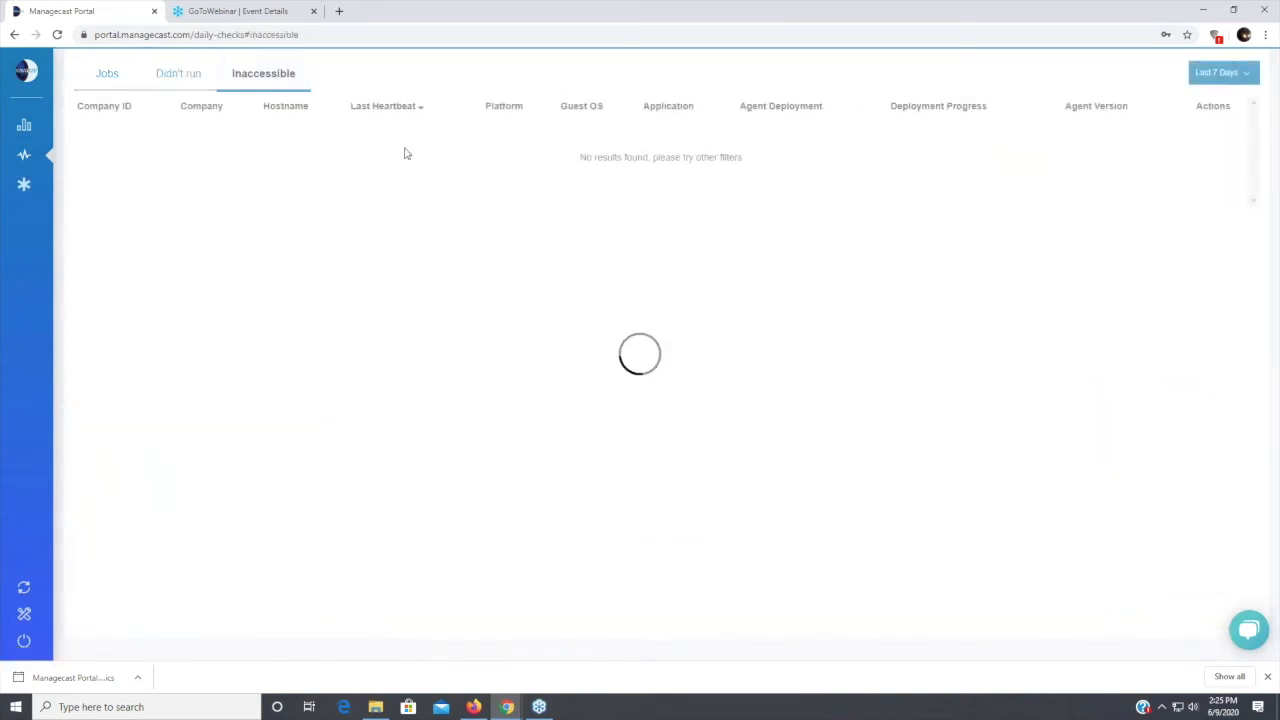
mouse_move(745, 6)
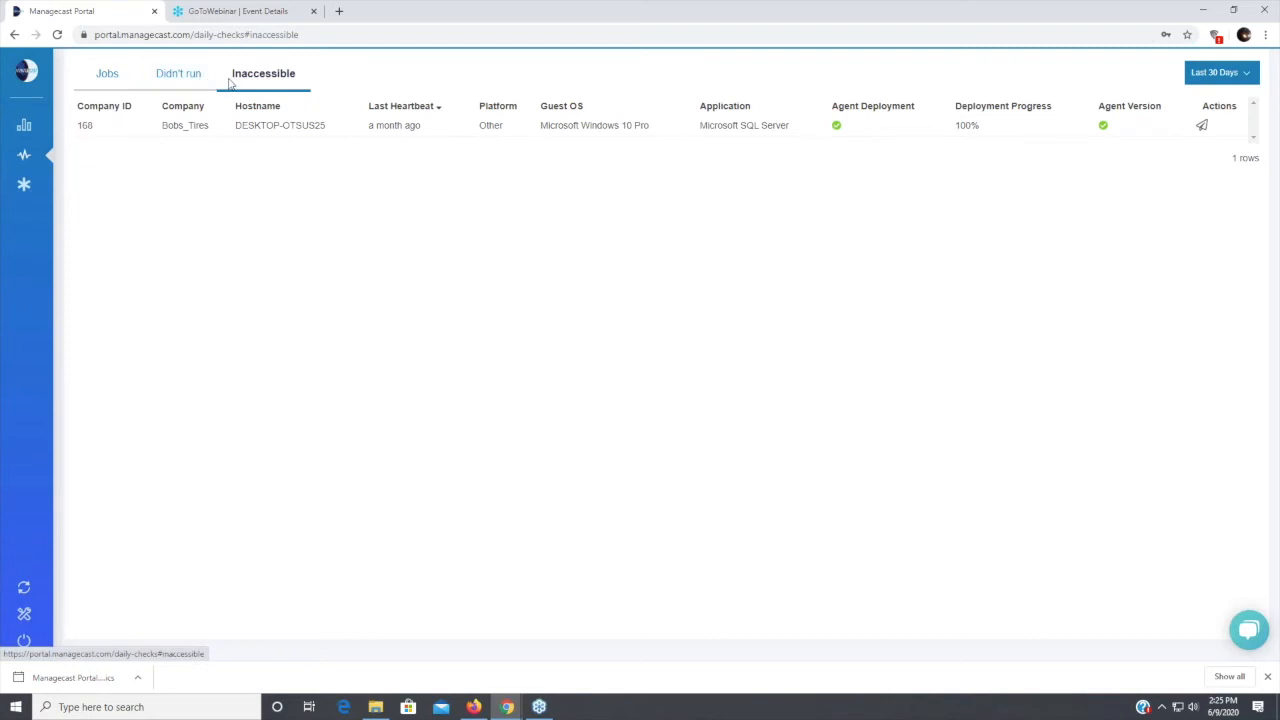
mouse_move(283, 84)
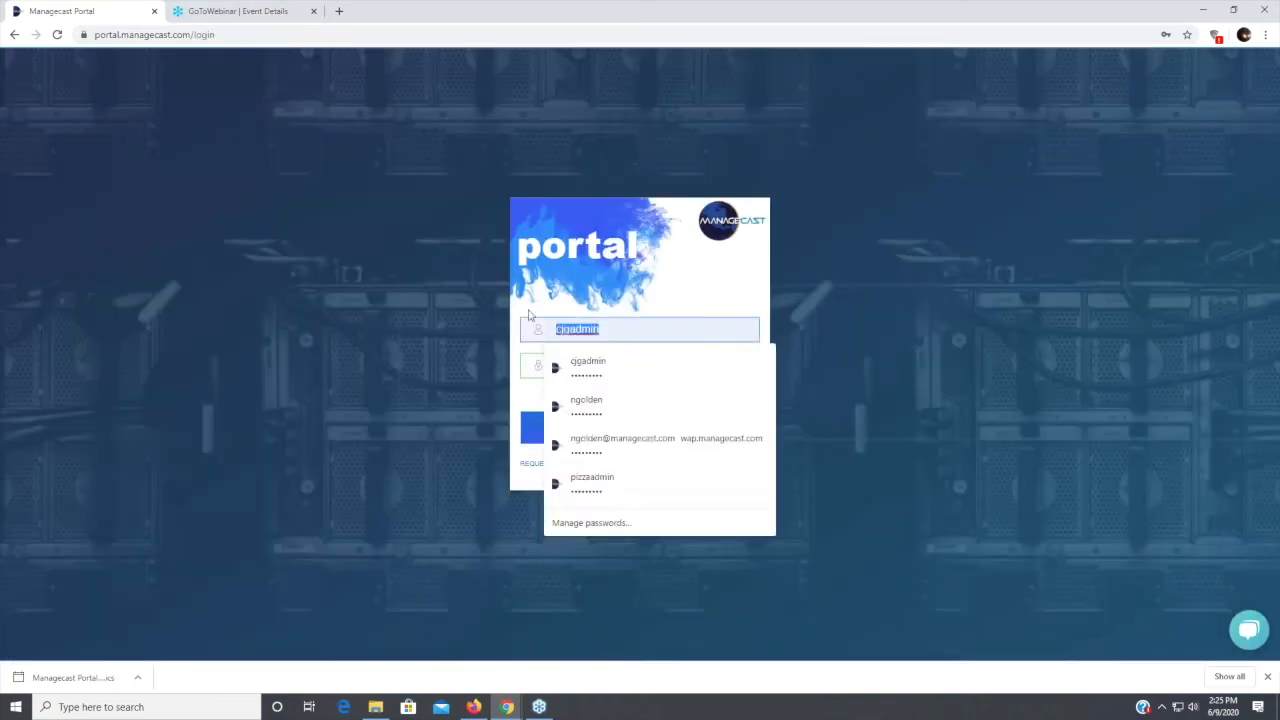
left_click(592, 477)
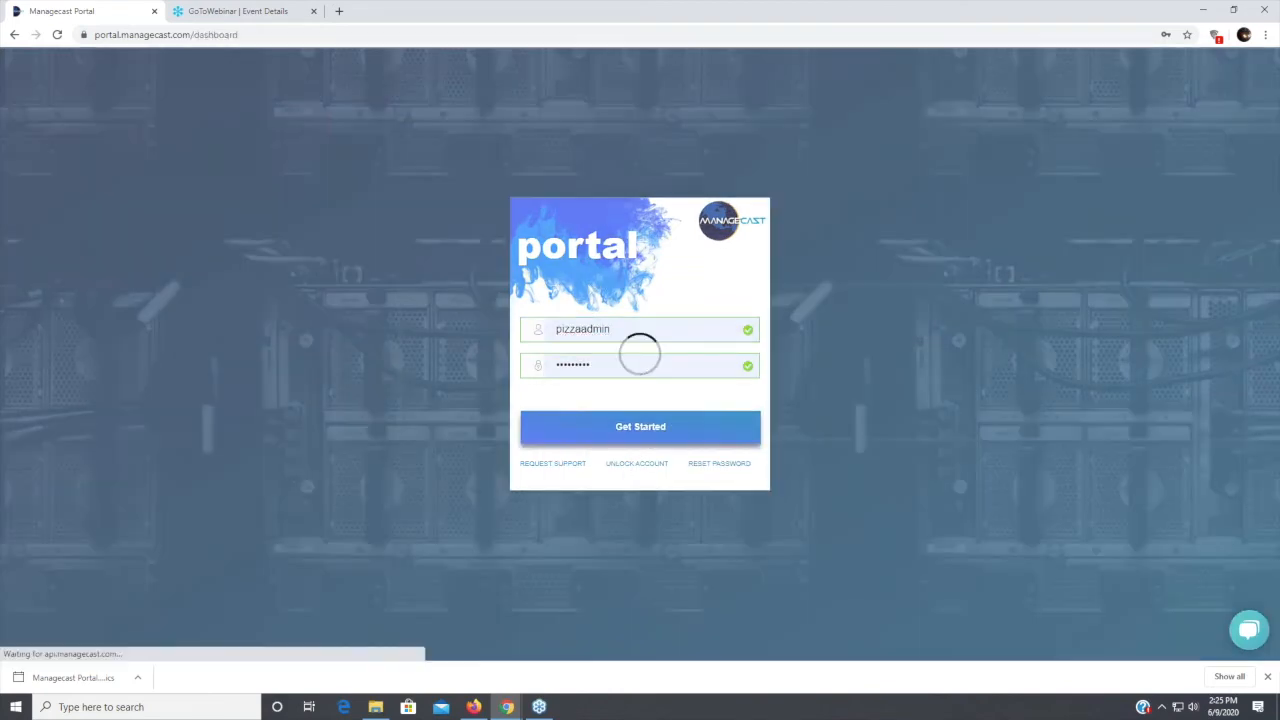
Sign in as the customer to load the CincinnatiPizzaCo Welcome Demo Admin dashboard.
left_click(640, 426)
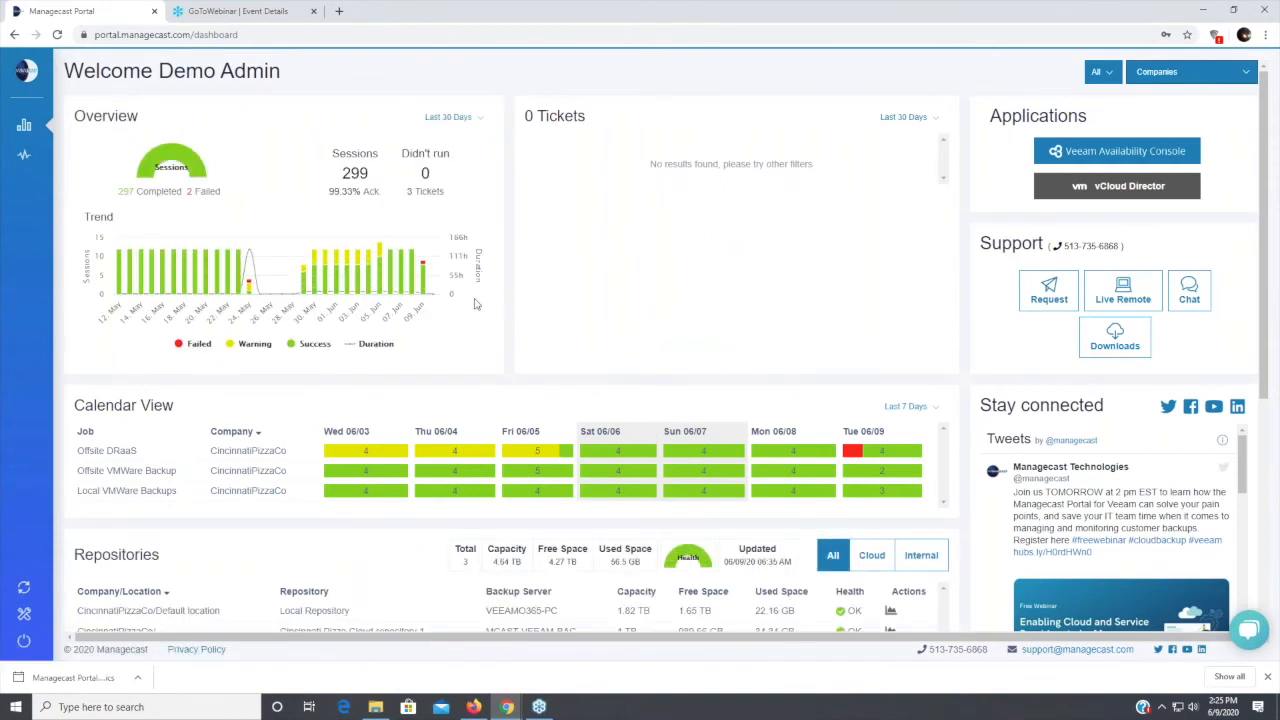
mouse_move(278, 295)
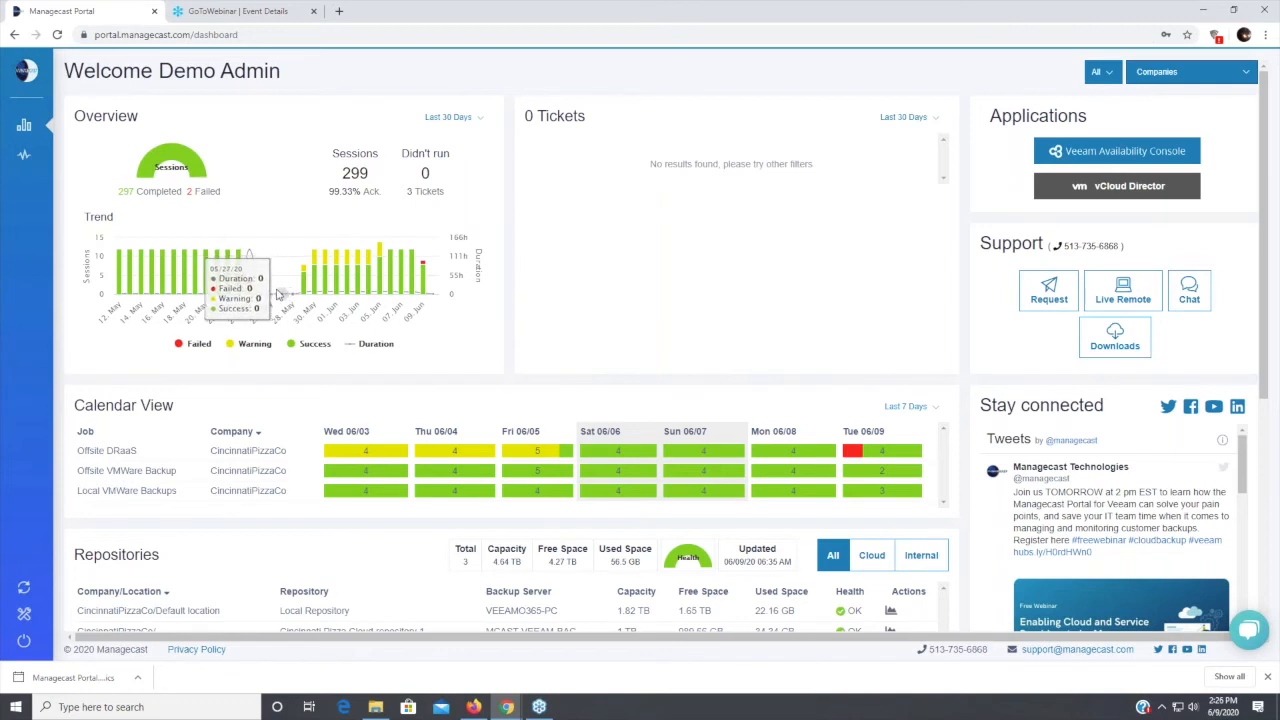
mouse_move(605, 315)
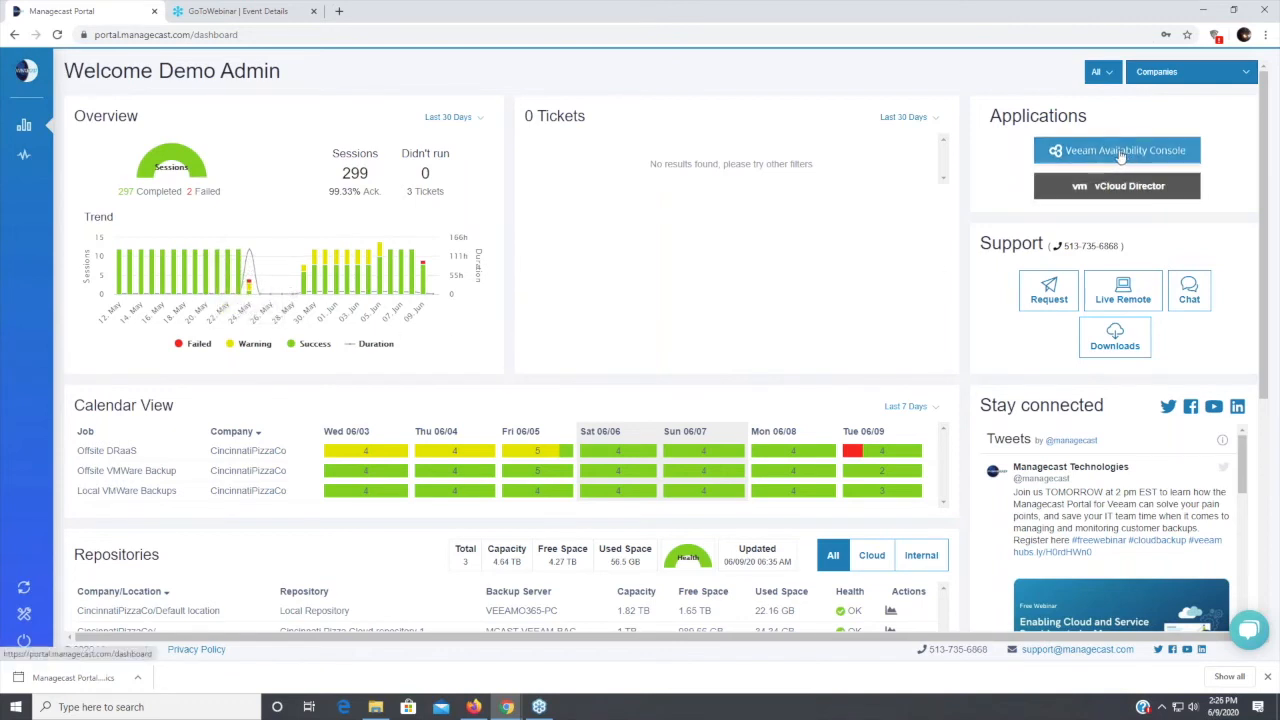
mouse_move(1160, 155)
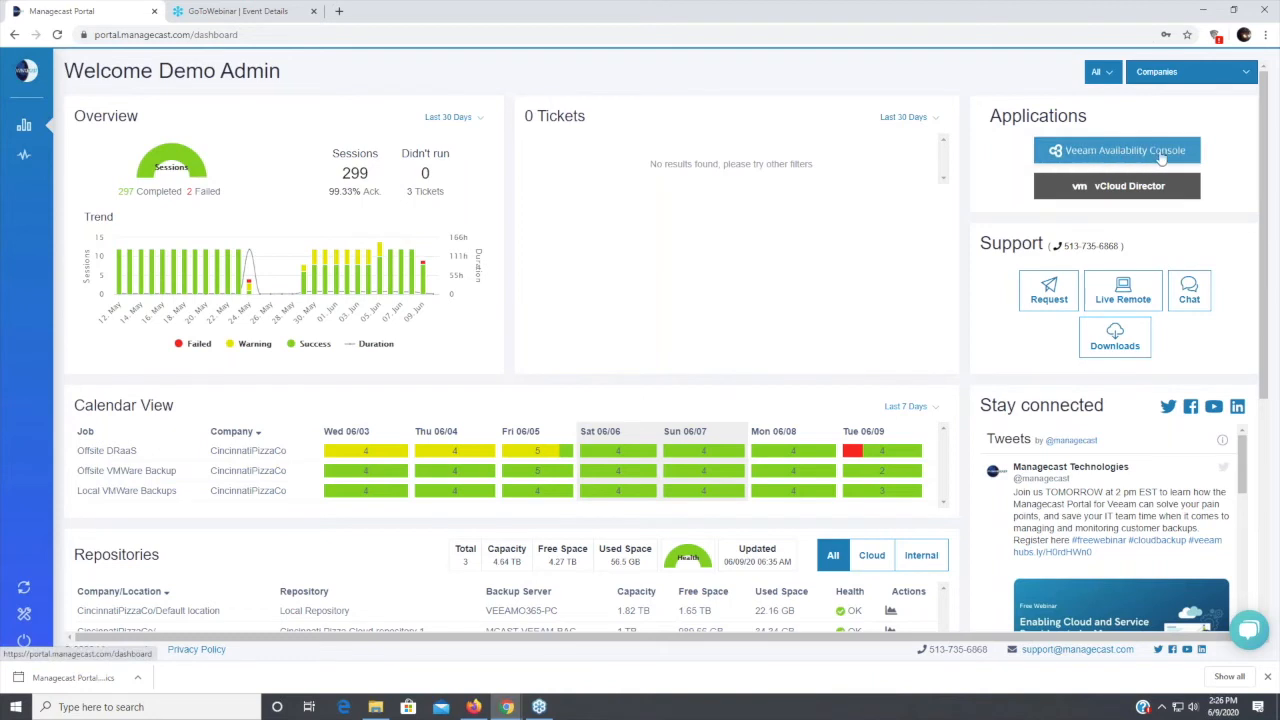
mouse_move(1091, 186)
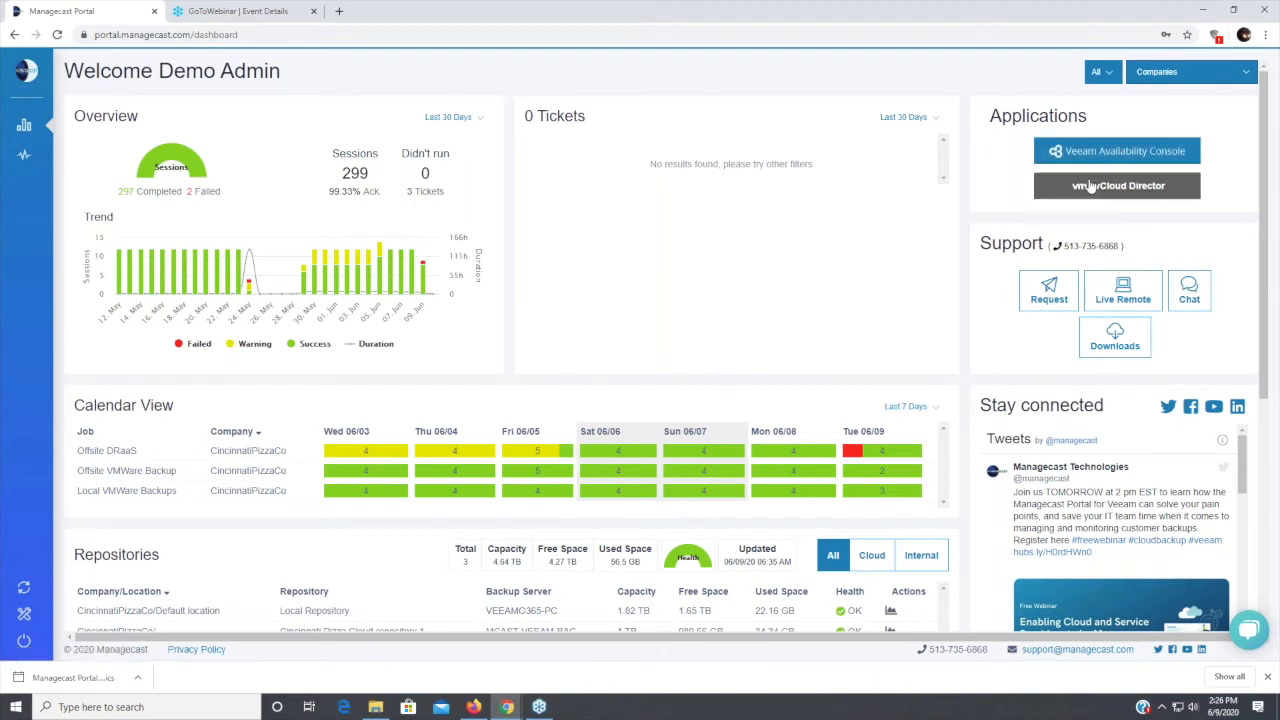
mouse_move(1116, 150)
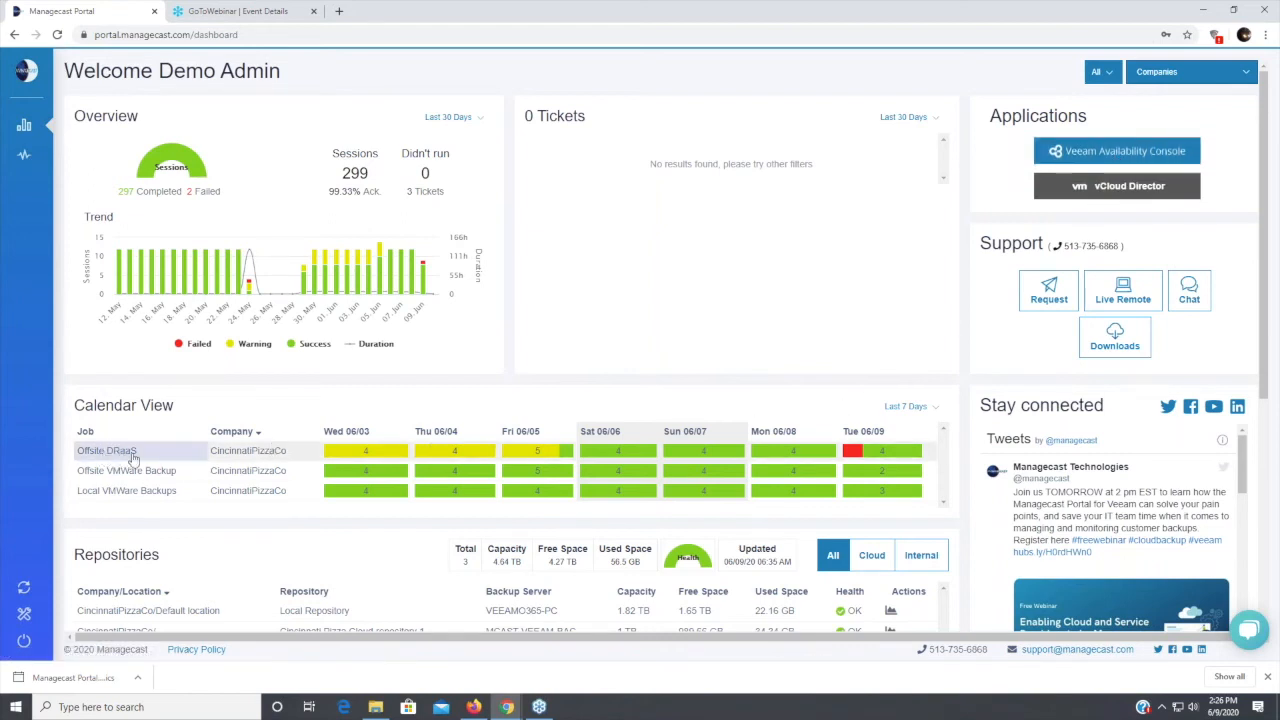
mouse_move(230, 475)
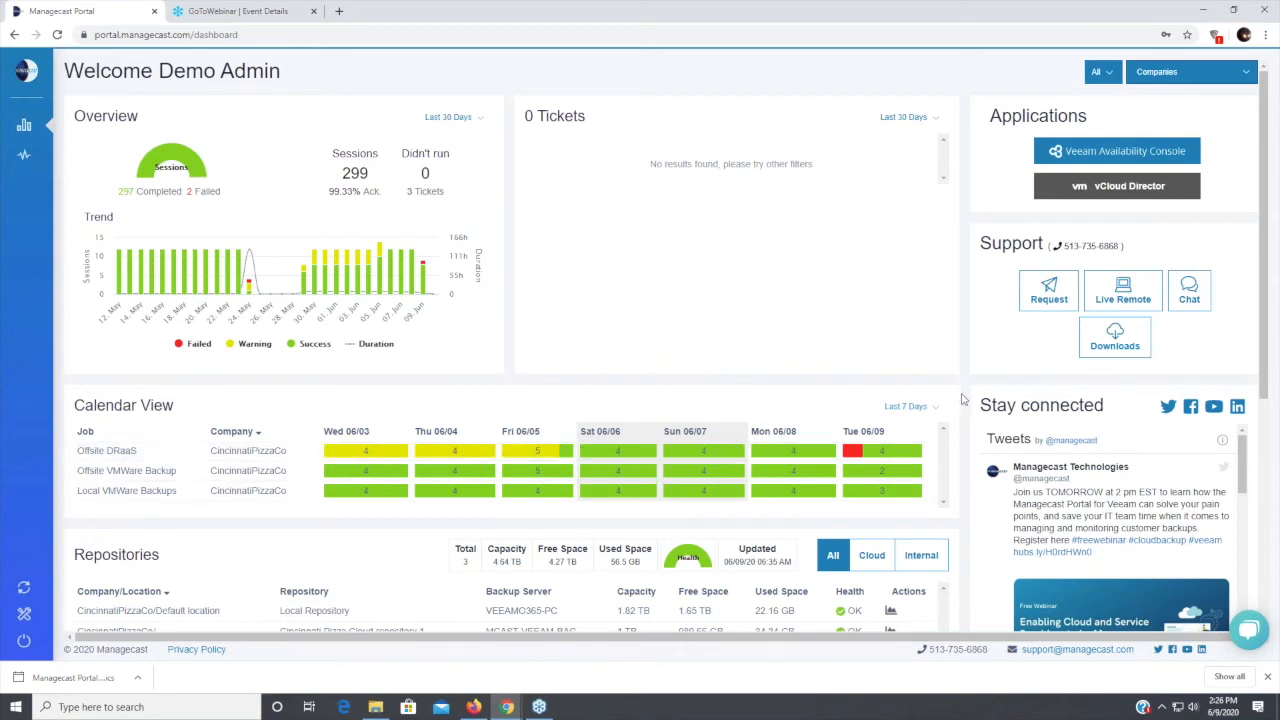
mouse_move(1024, 268)
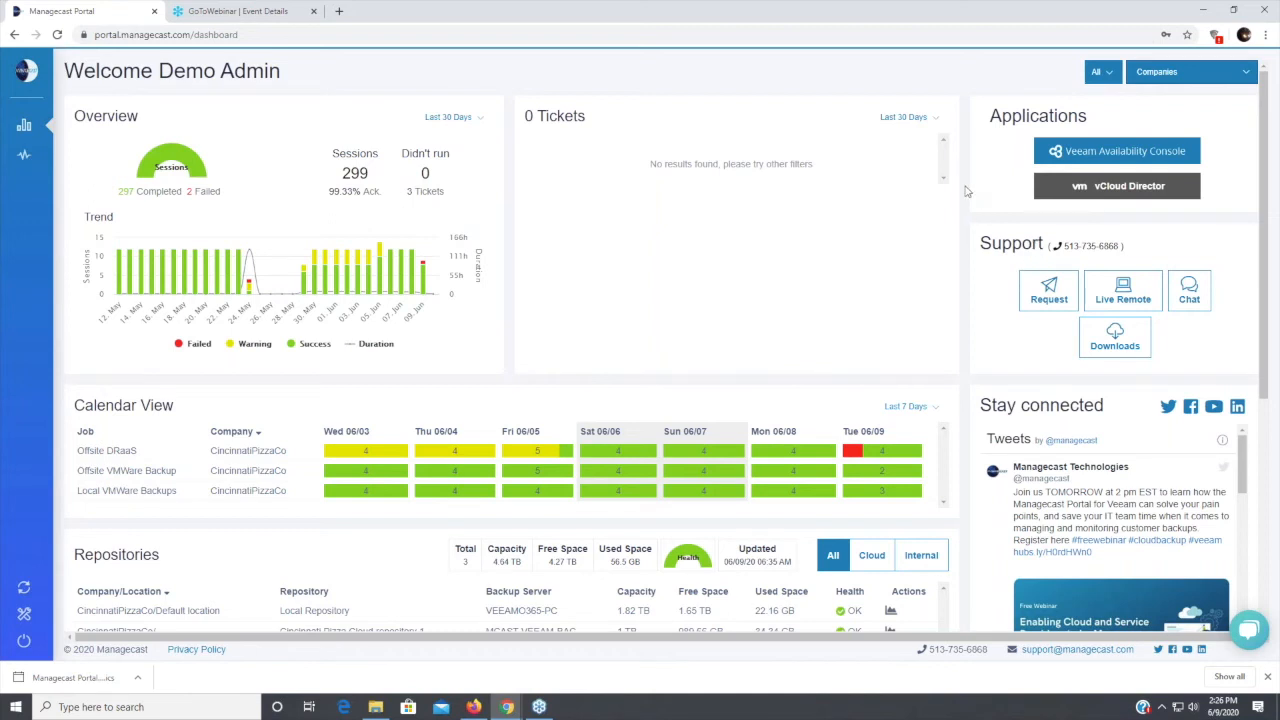
mouse_move(1085, 165)
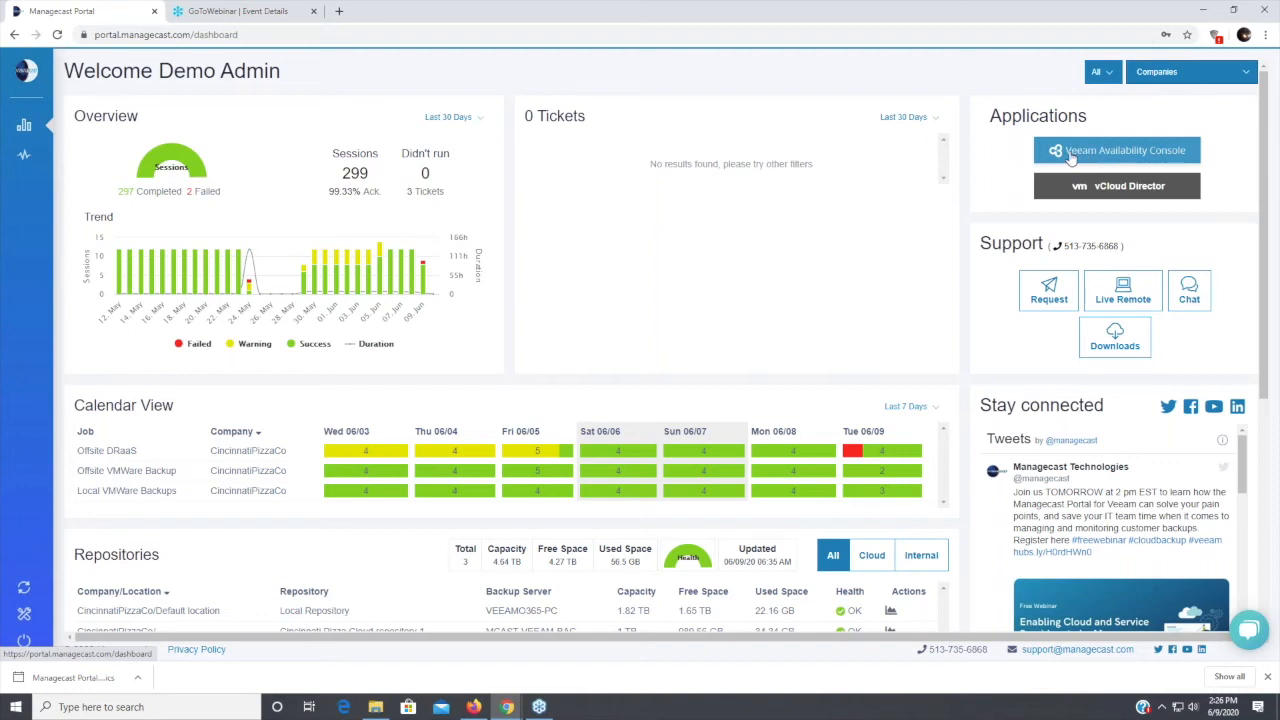
In the Veeam console, browse Protected Computers and Virtual Machines to CincinnatiPizzaCo's failover plans.
left_click(1117, 150)
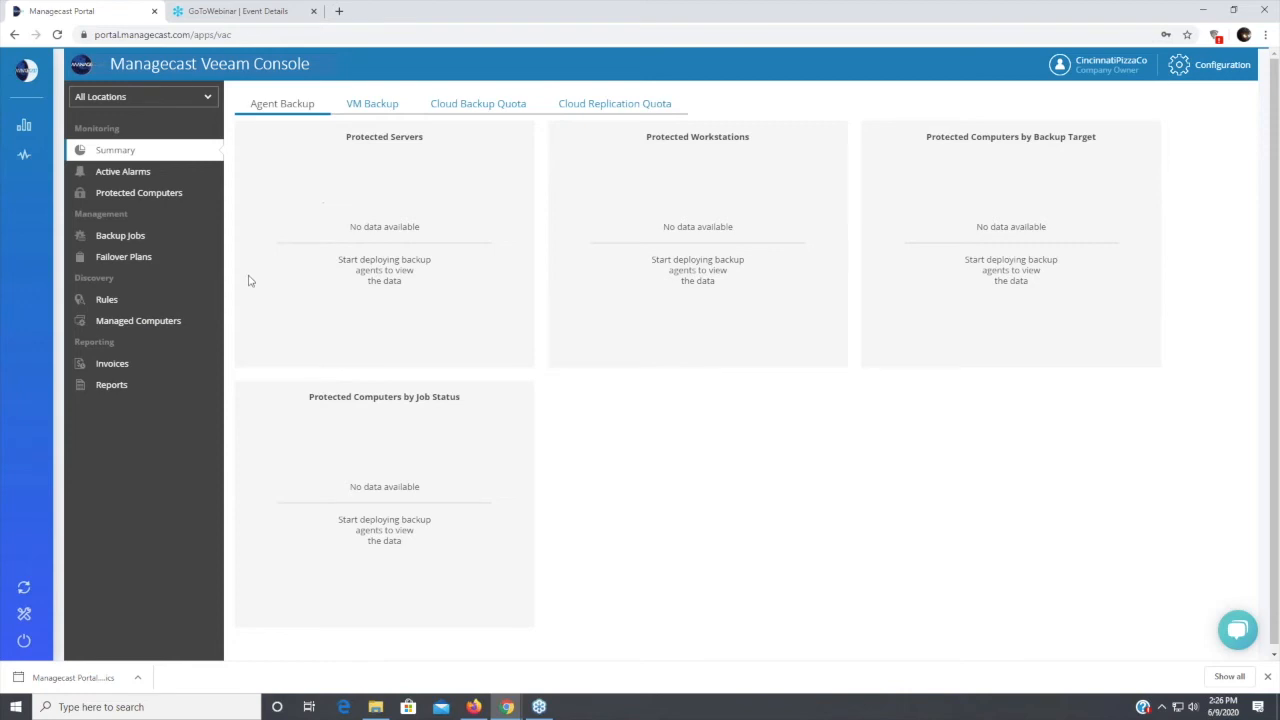
left_click(138, 192)
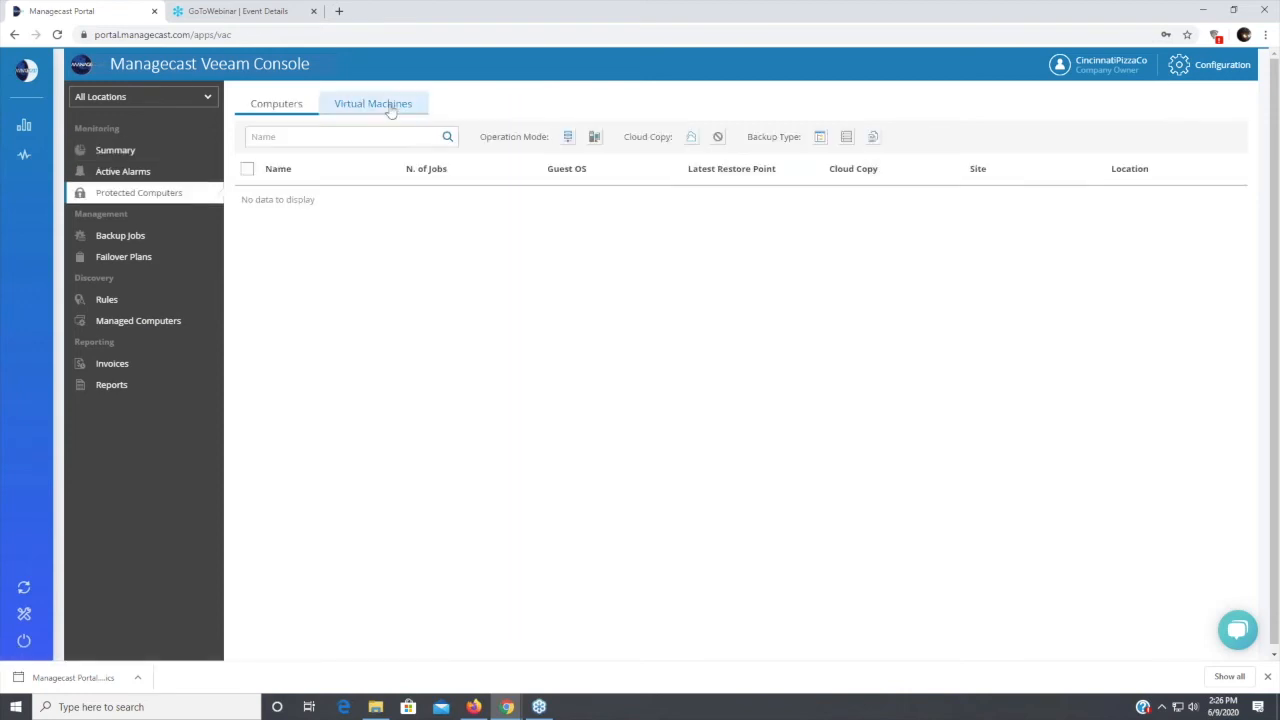
left_click(373, 103)
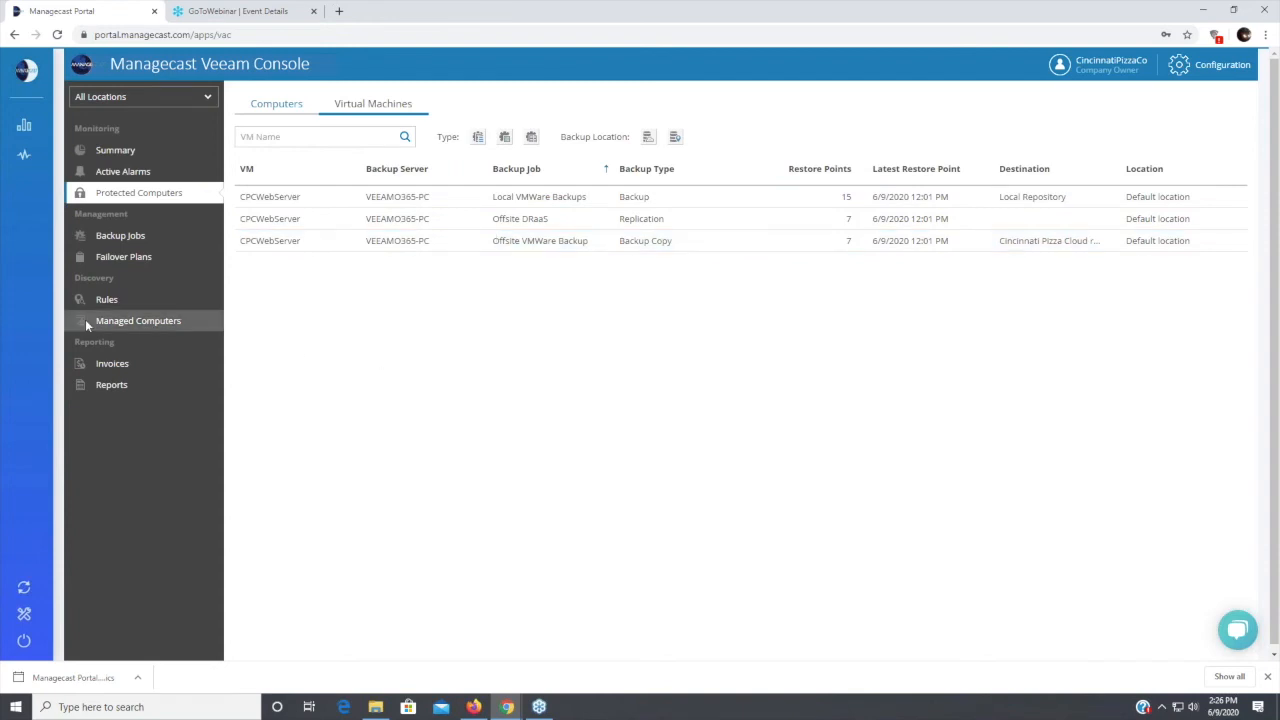
mouse_move(123, 256)
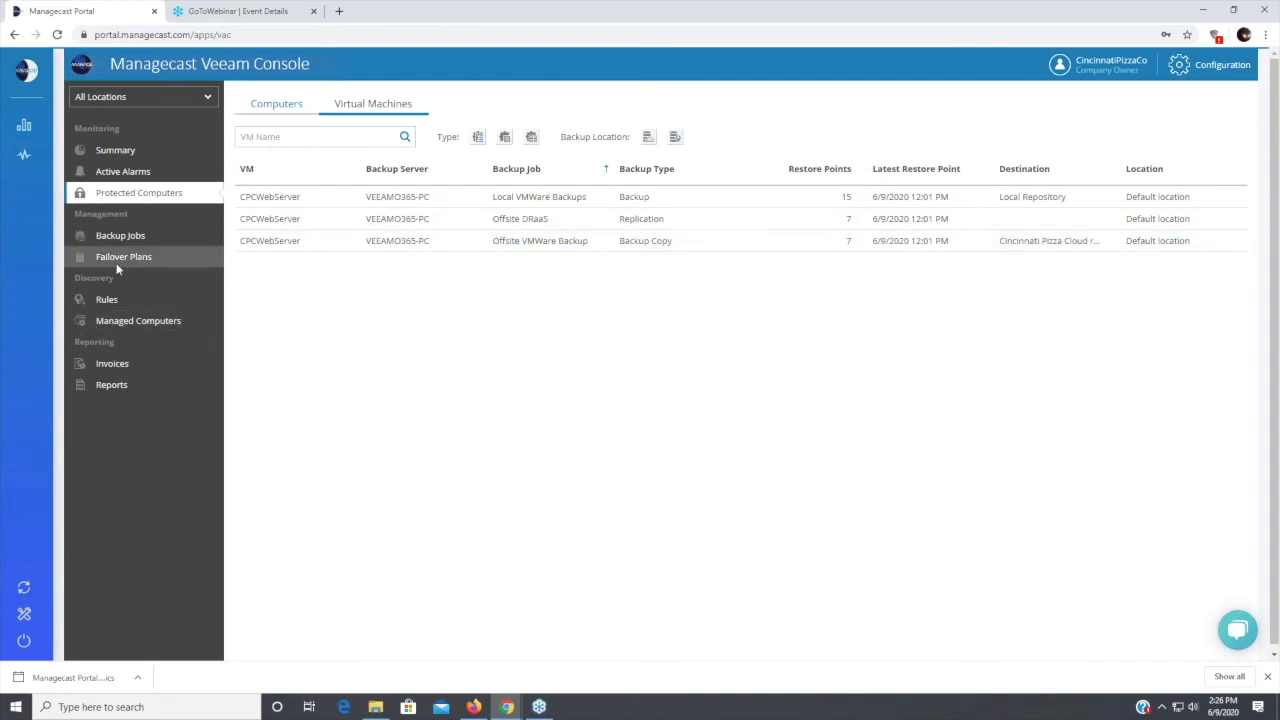
left_click(123, 256)
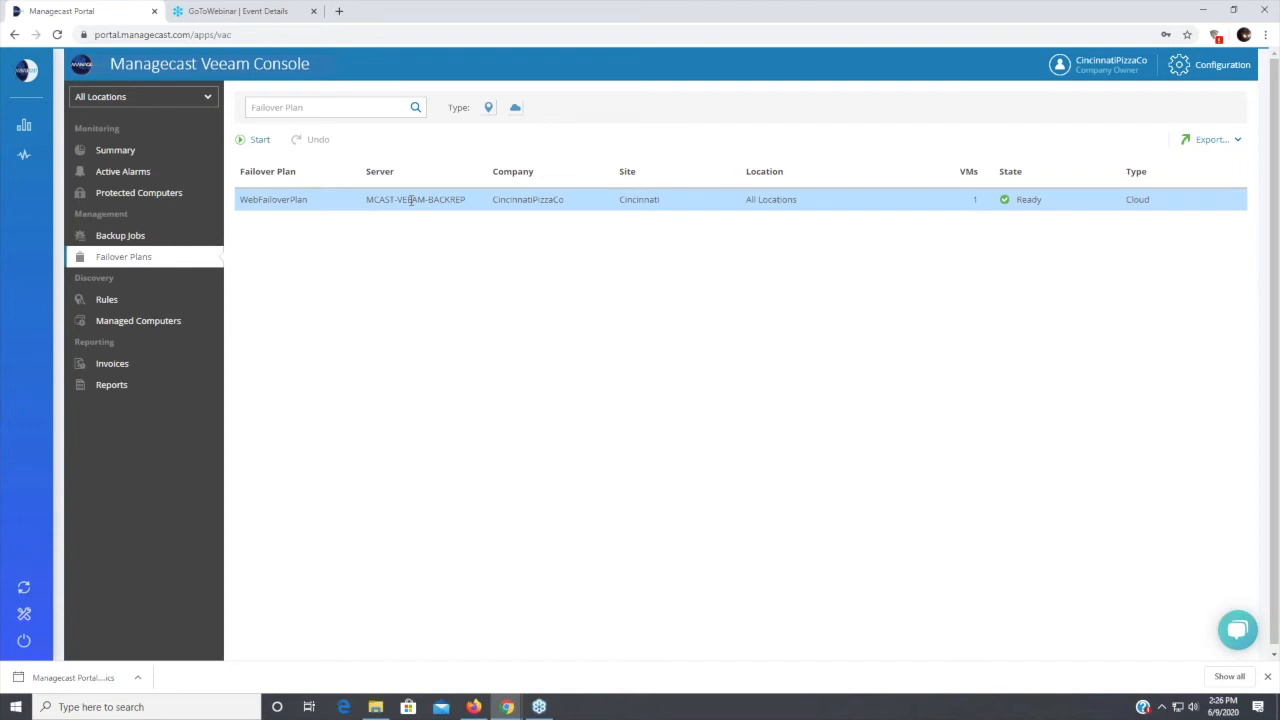
Start WebFailoverPlan to the latest restore point so its state reads In progress.
left_click(260, 139)
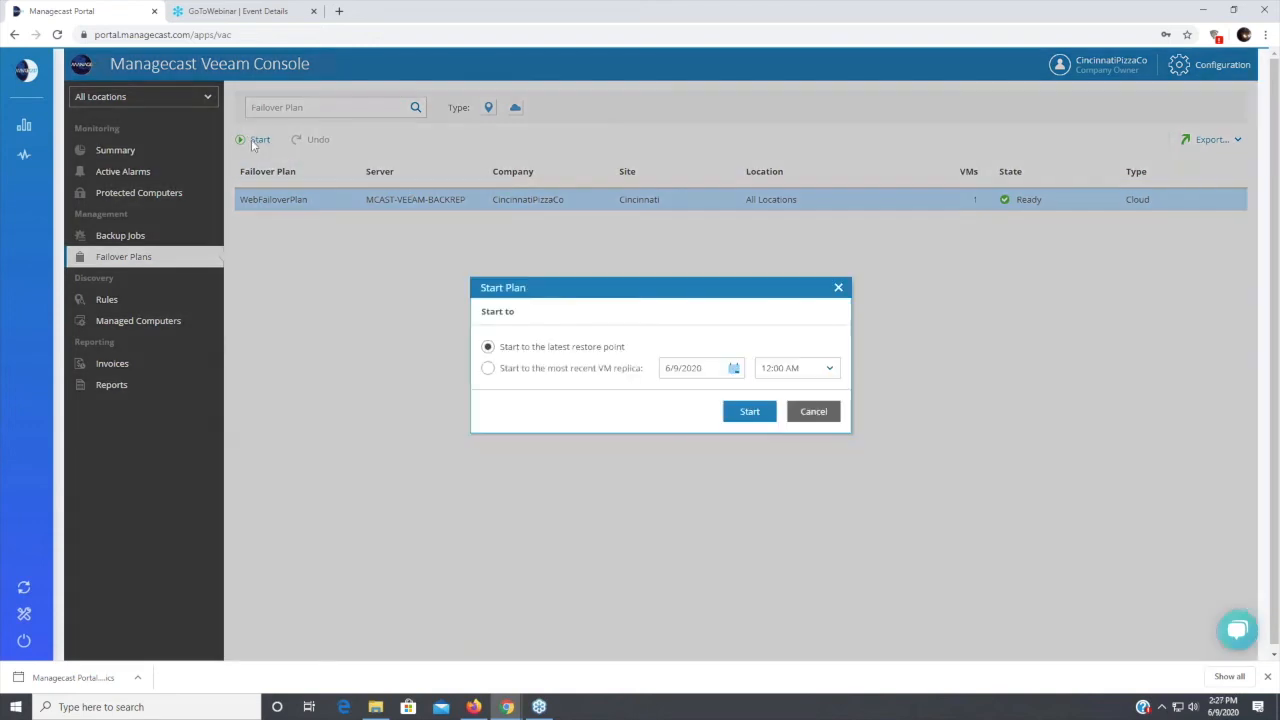
left_click(749, 411)
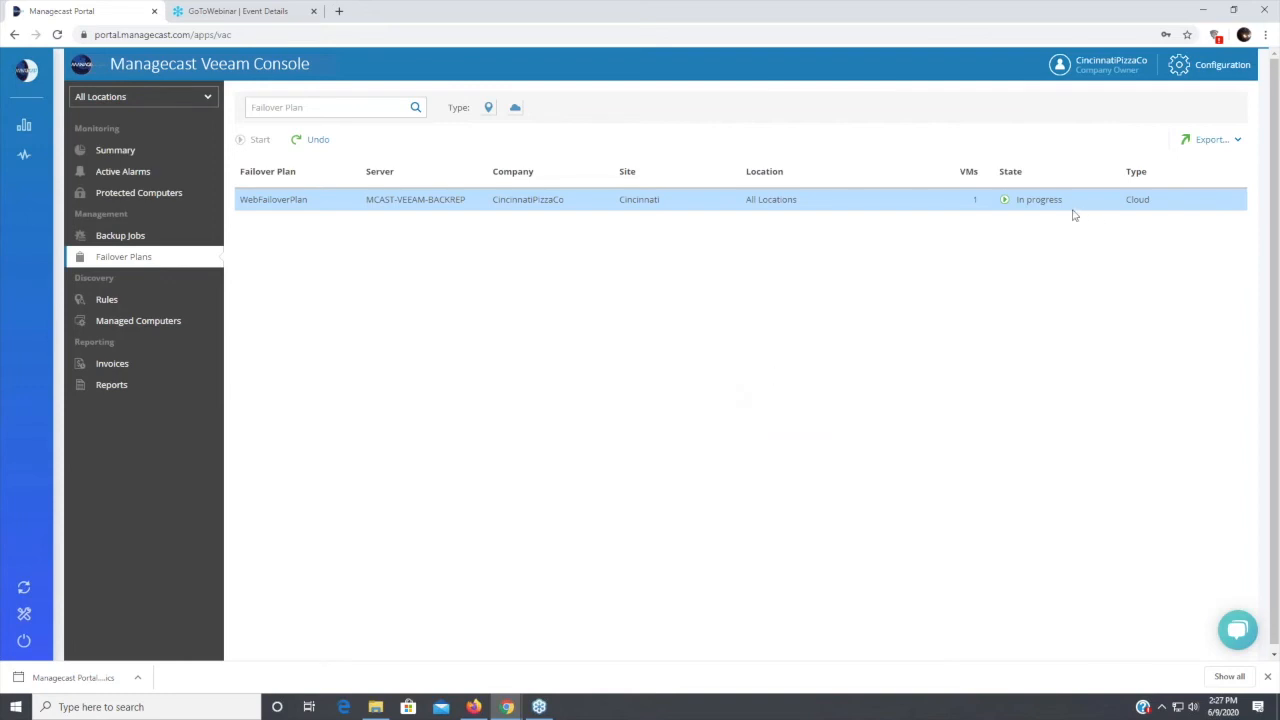
mouse_move(1058, 199)
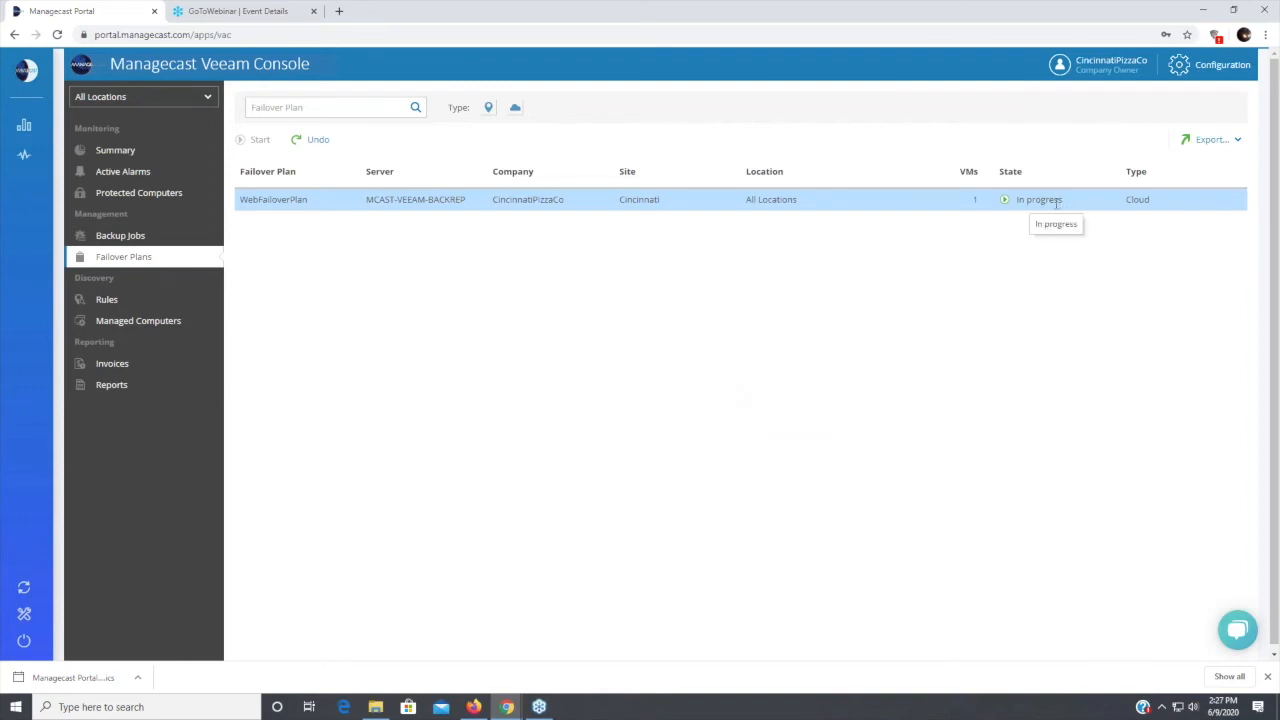
mouse_move(840, 250)
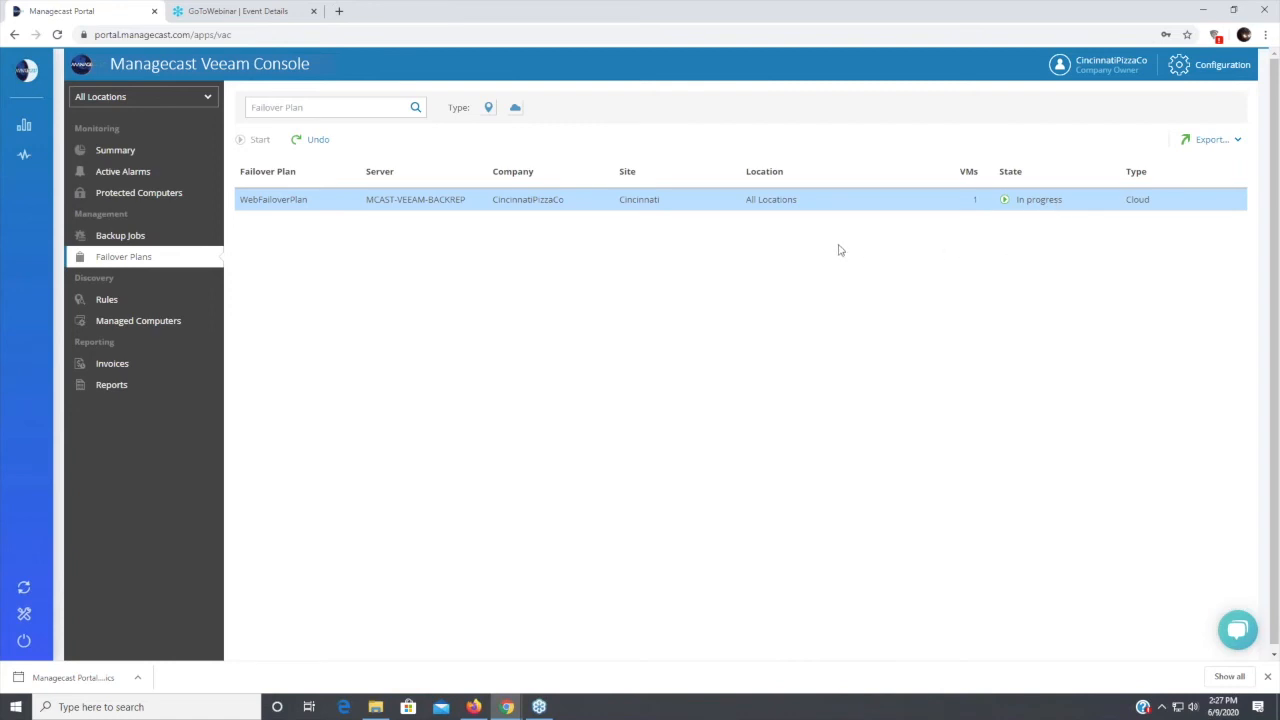
mouse_move(533, 239)
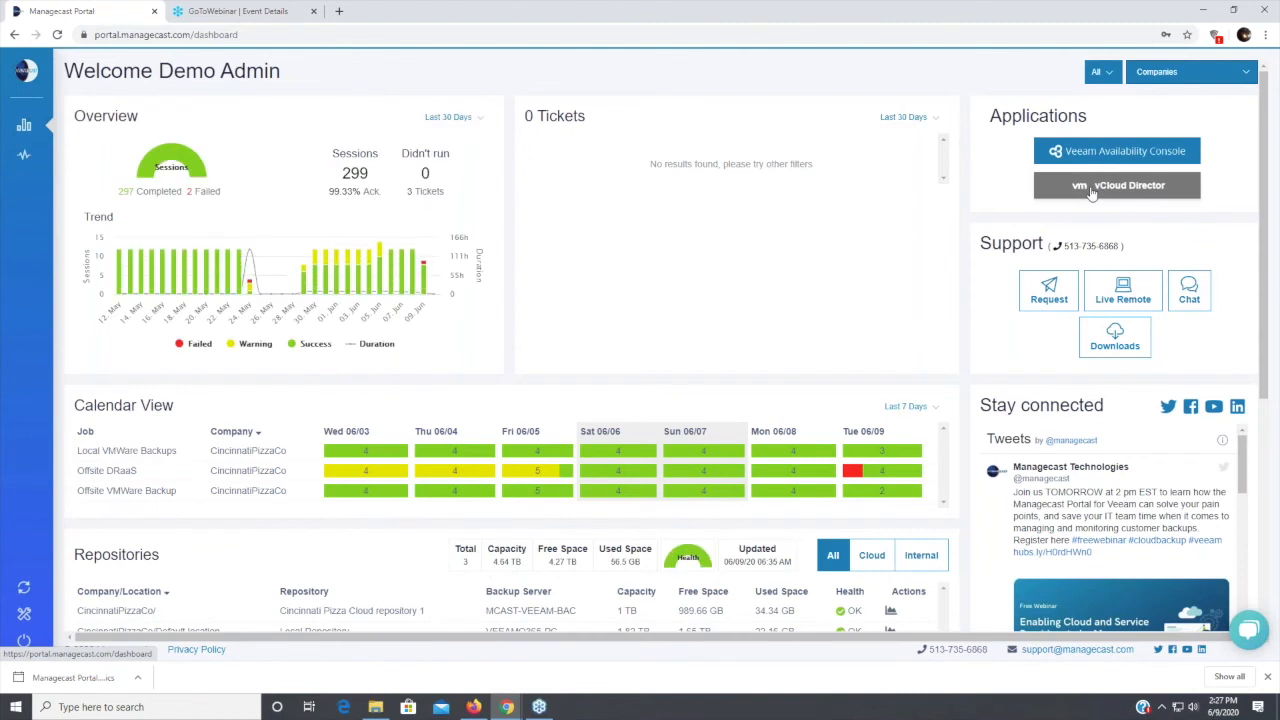
Open vCloud Director for CincinnatiPizzaCo, briefly returning to the portal before reopening it.
left_click(1116, 185)
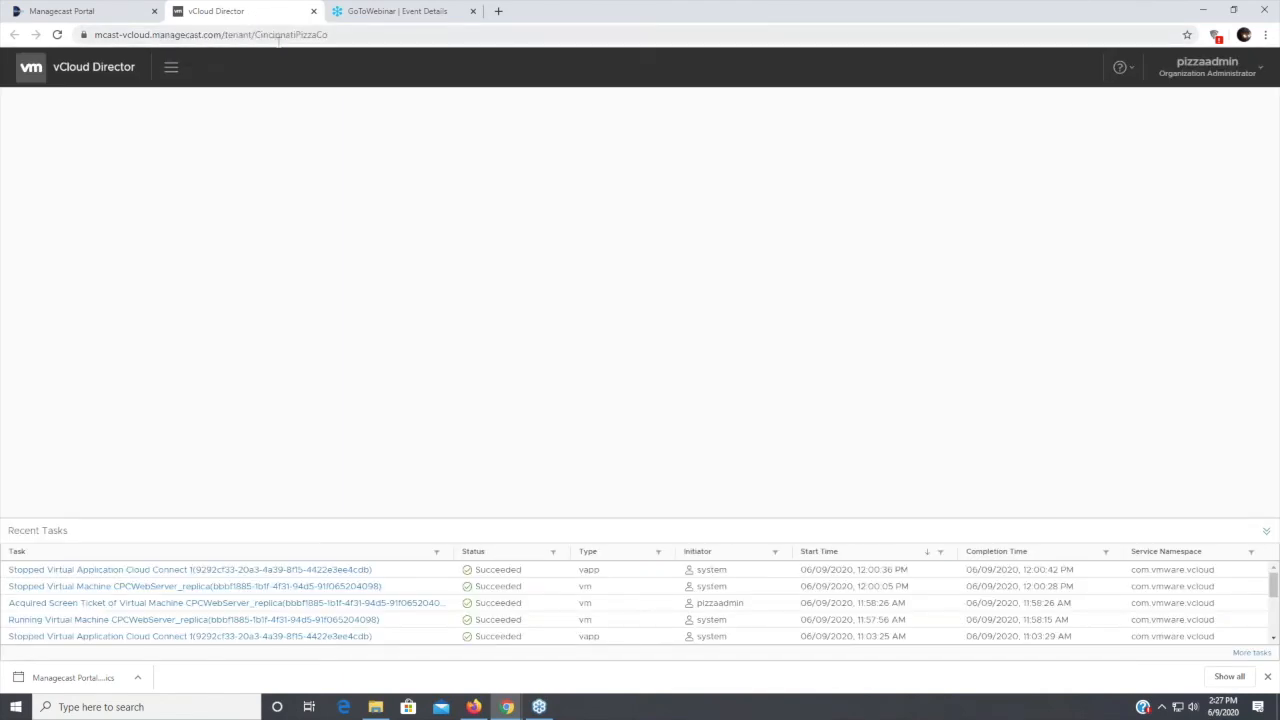
left_click(80, 11)
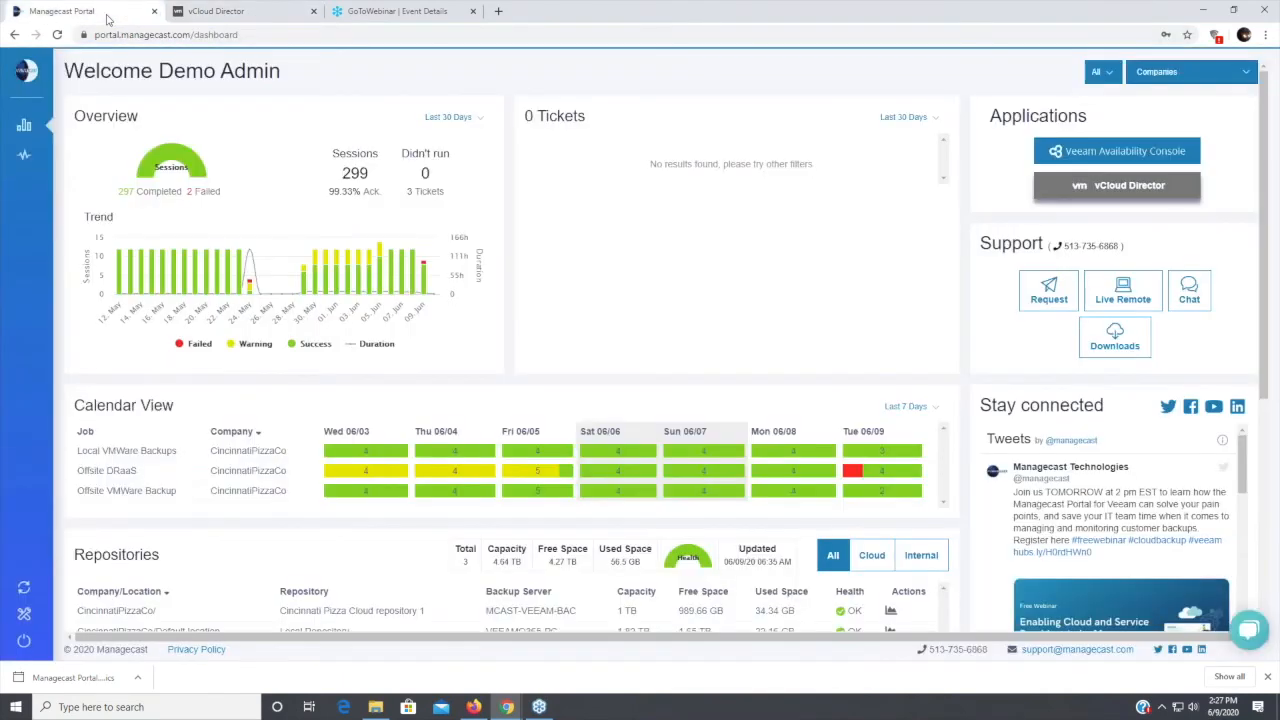
left_click(1116, 185)
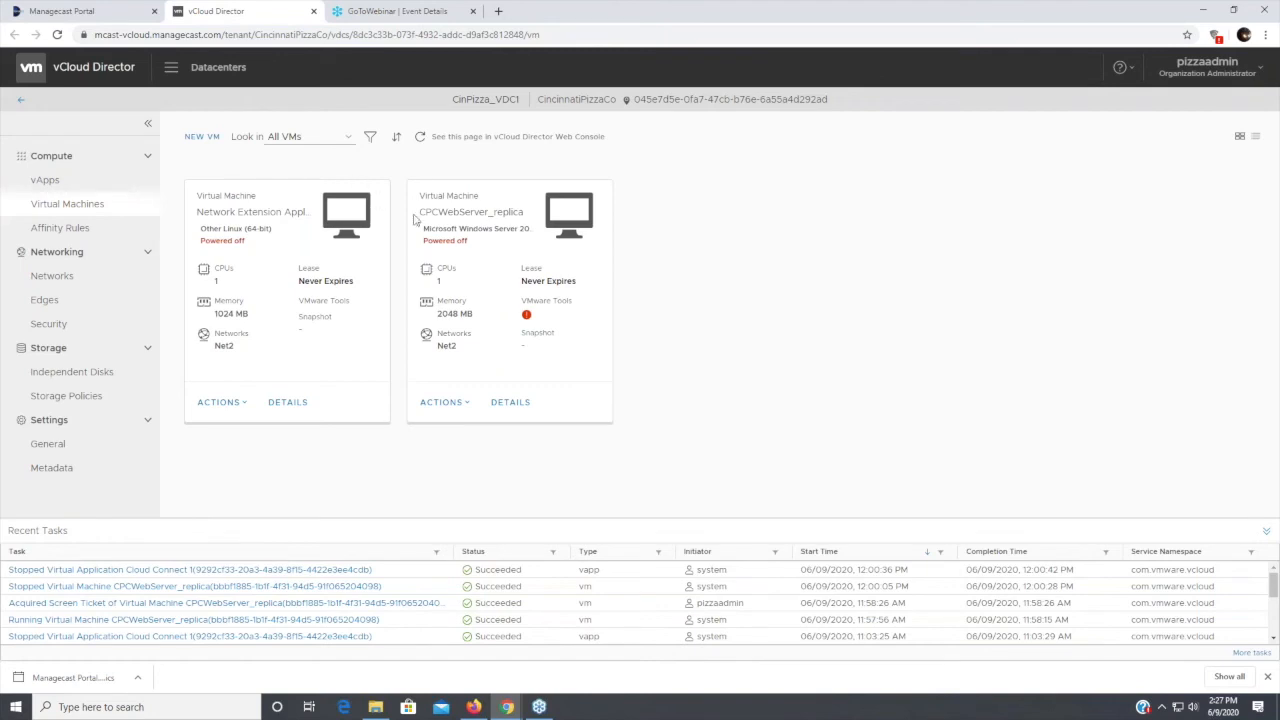
mouse_move(465, 262)
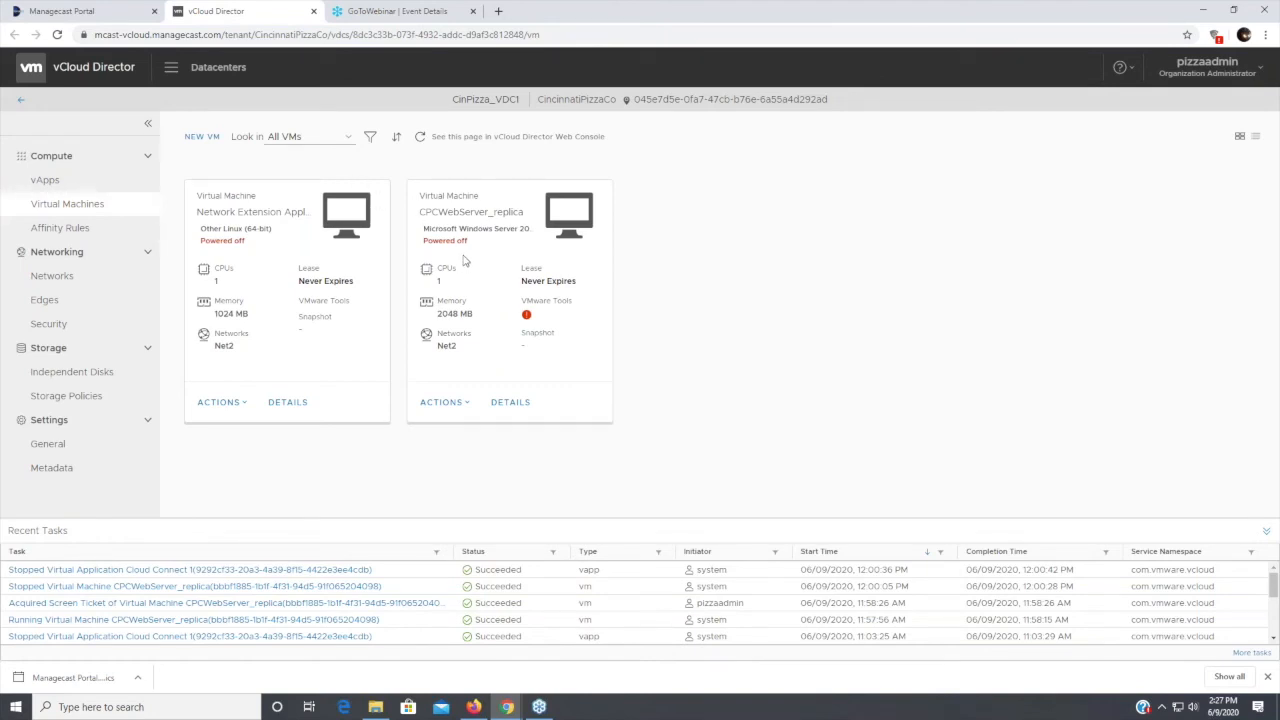
mouse_move(470, 212)
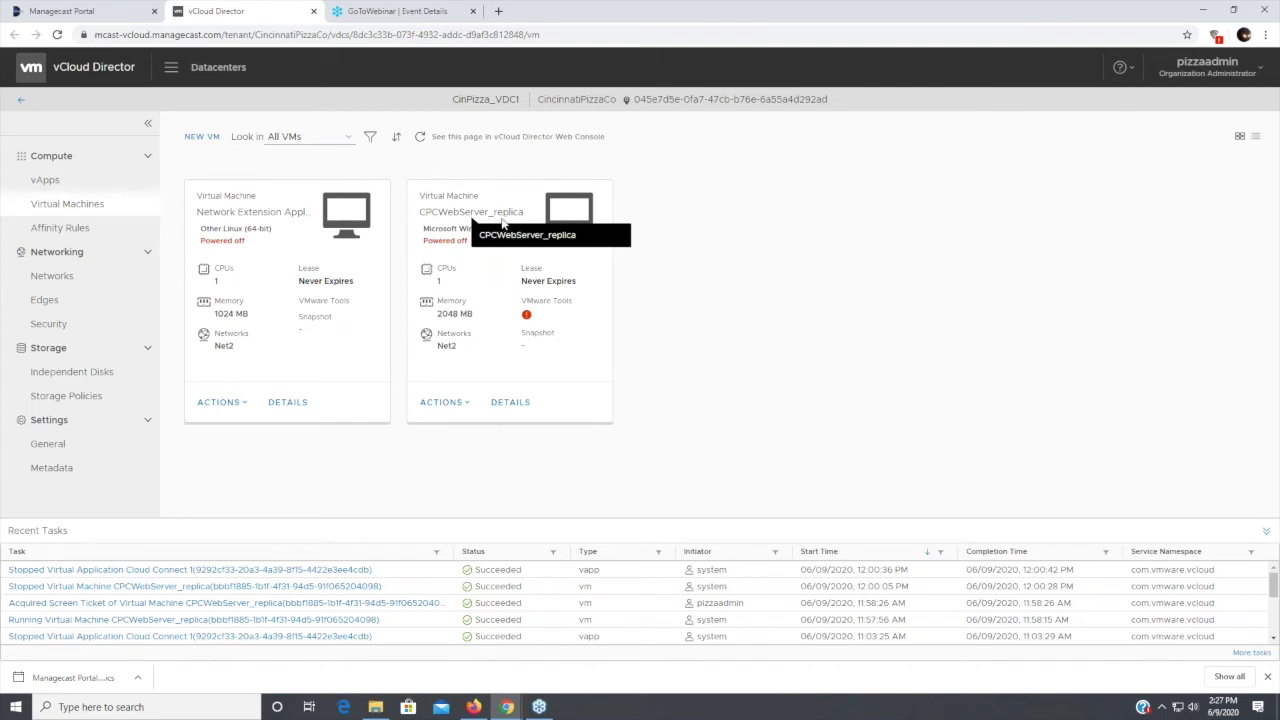
mouse_move(570, 453)
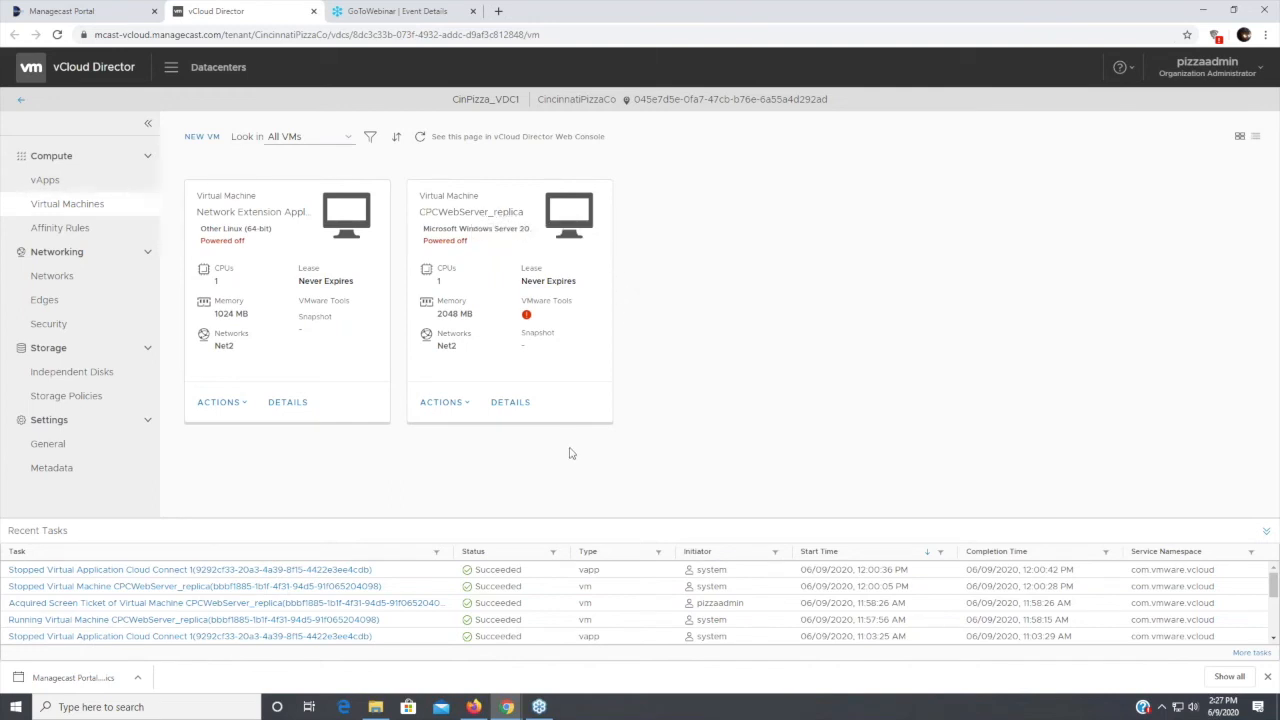
mouse_move(370, 539)
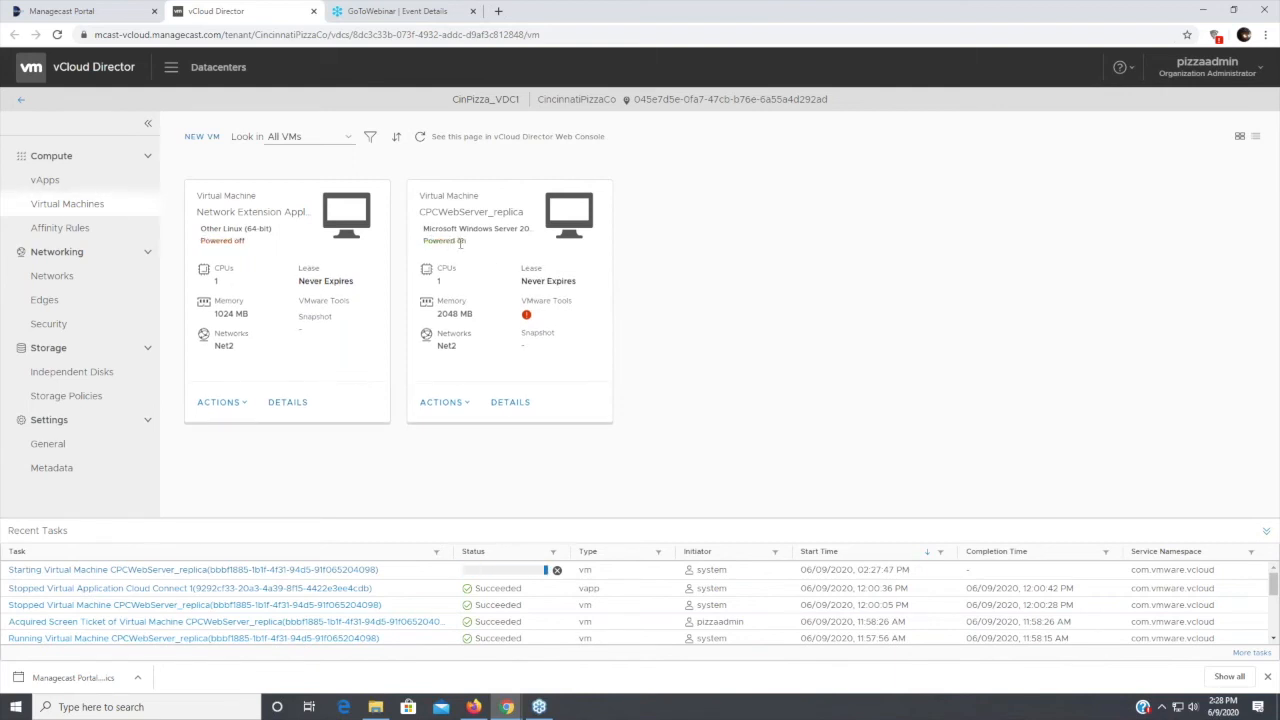
Launch the replica's VMware Remote Console and enter the Administrator password.
left_click(444, 402)
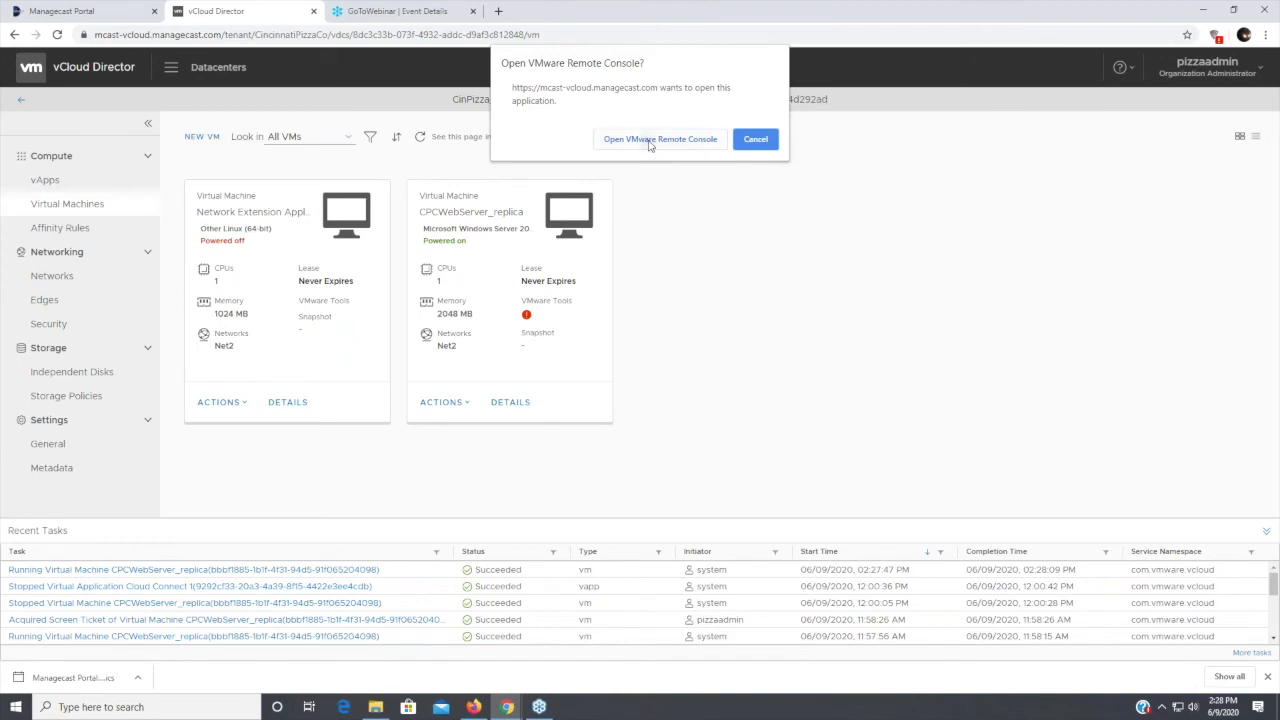
left_click(755, 139)
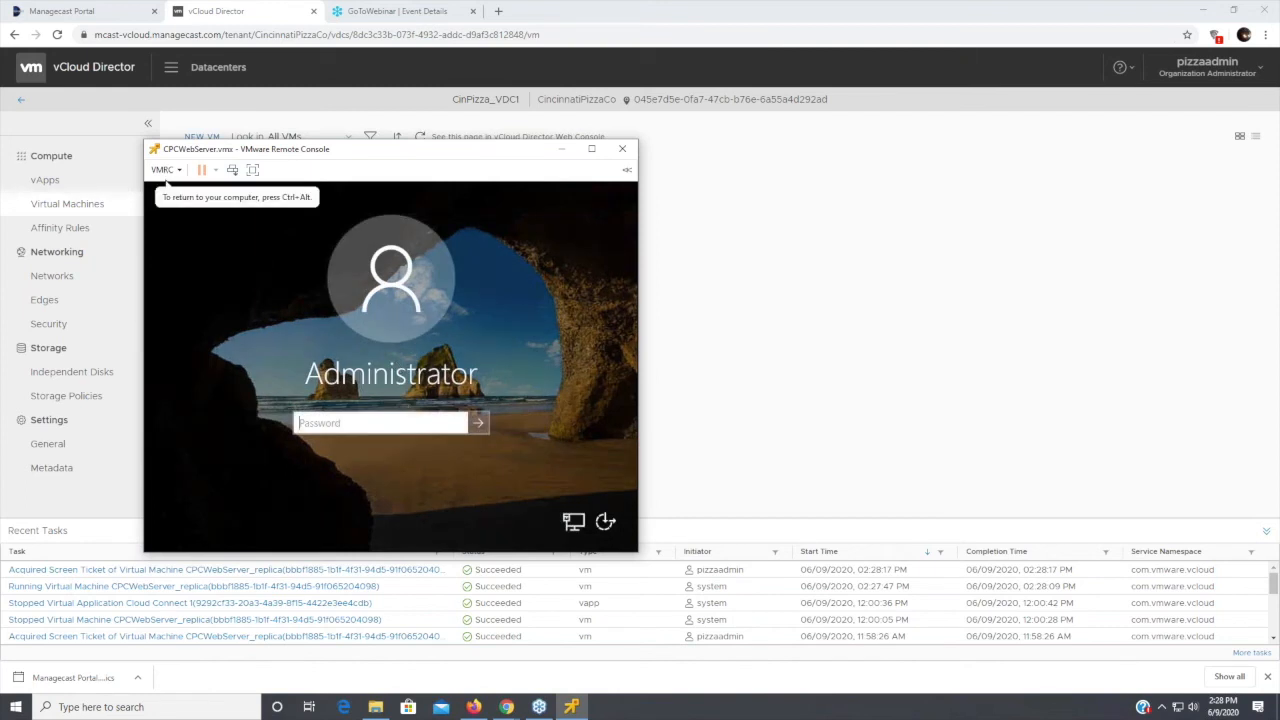
type("password")
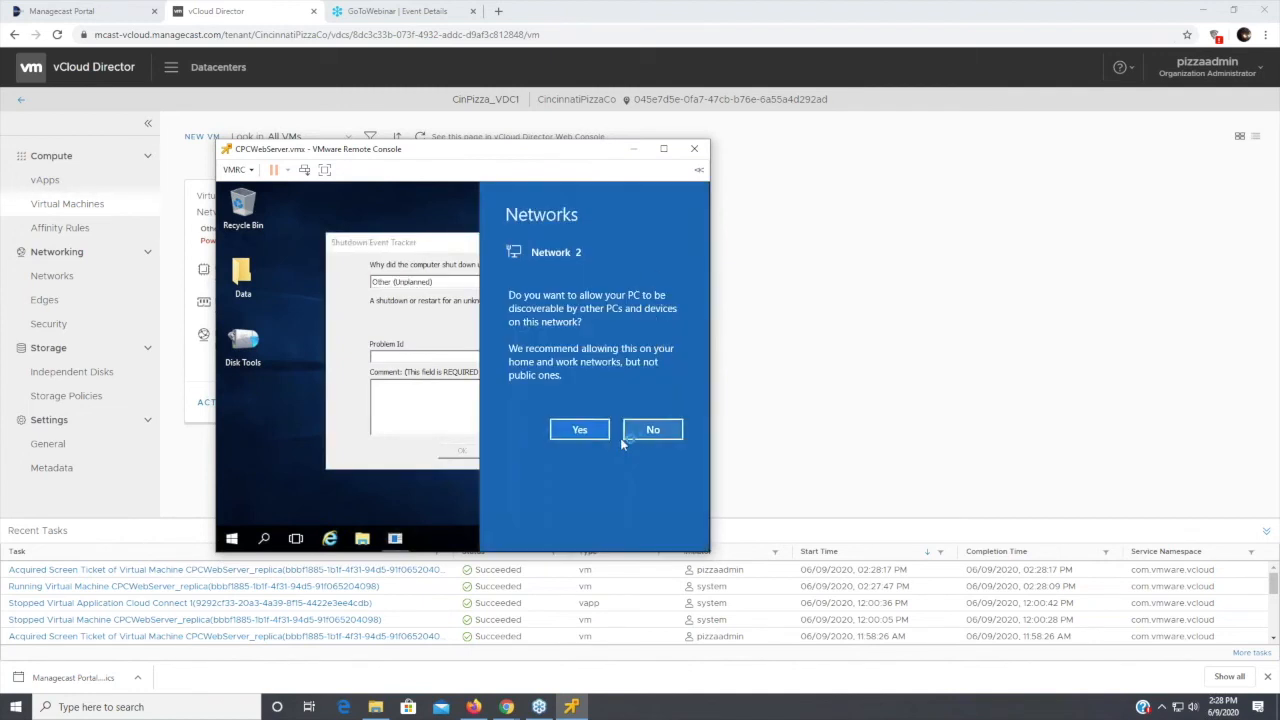
Decline network discovery, cancel the Shutdown Event Tracker, and return to the portal.
left_click(653, 429)
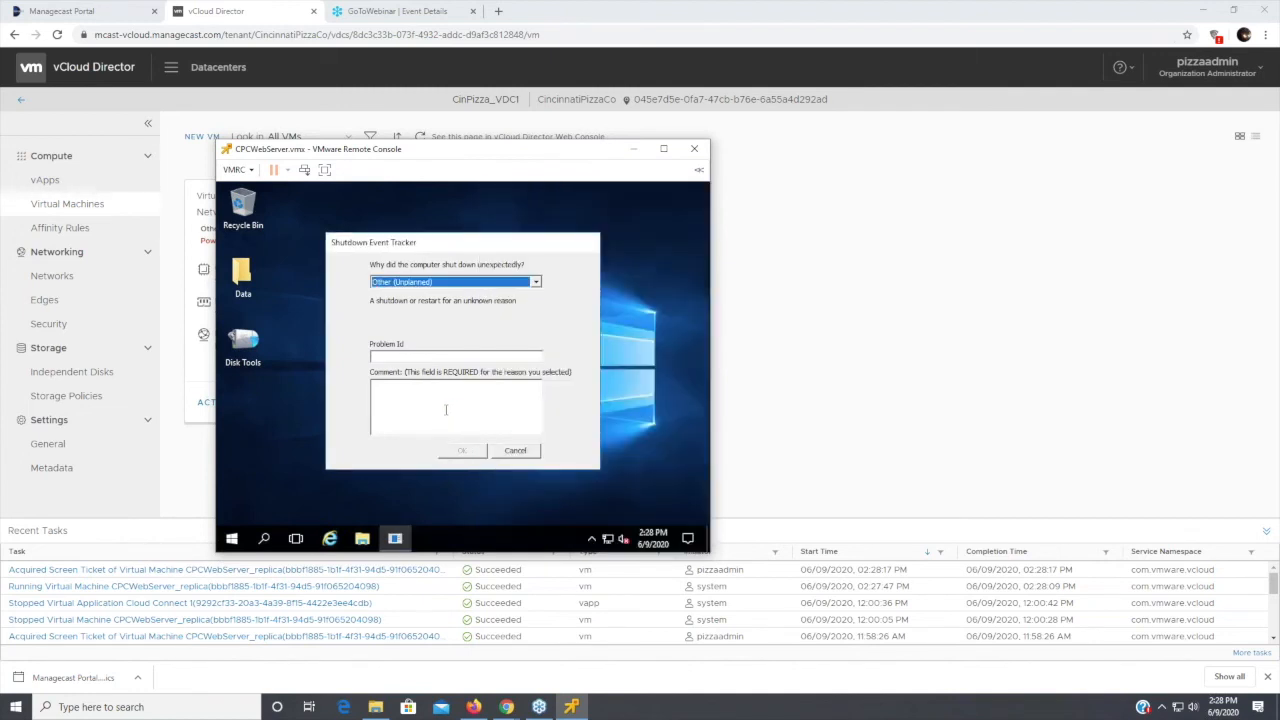
left_click(515, 450)
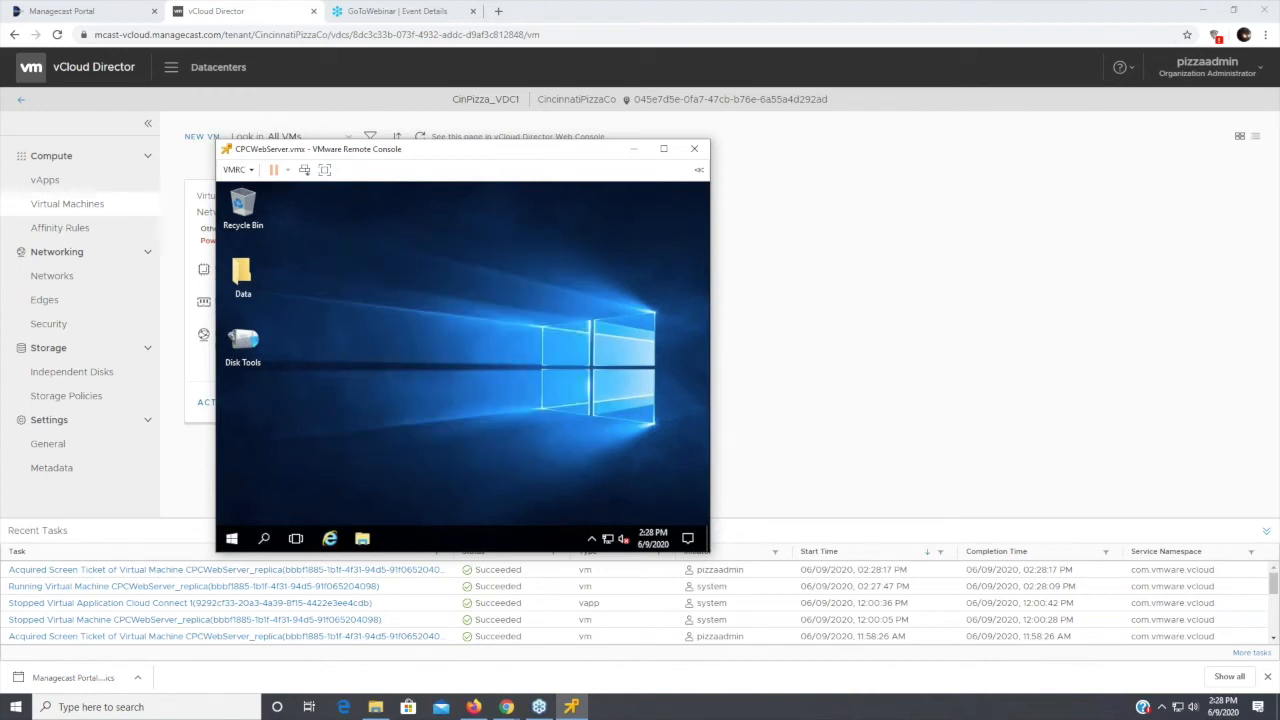
mouse_move(415, 294)
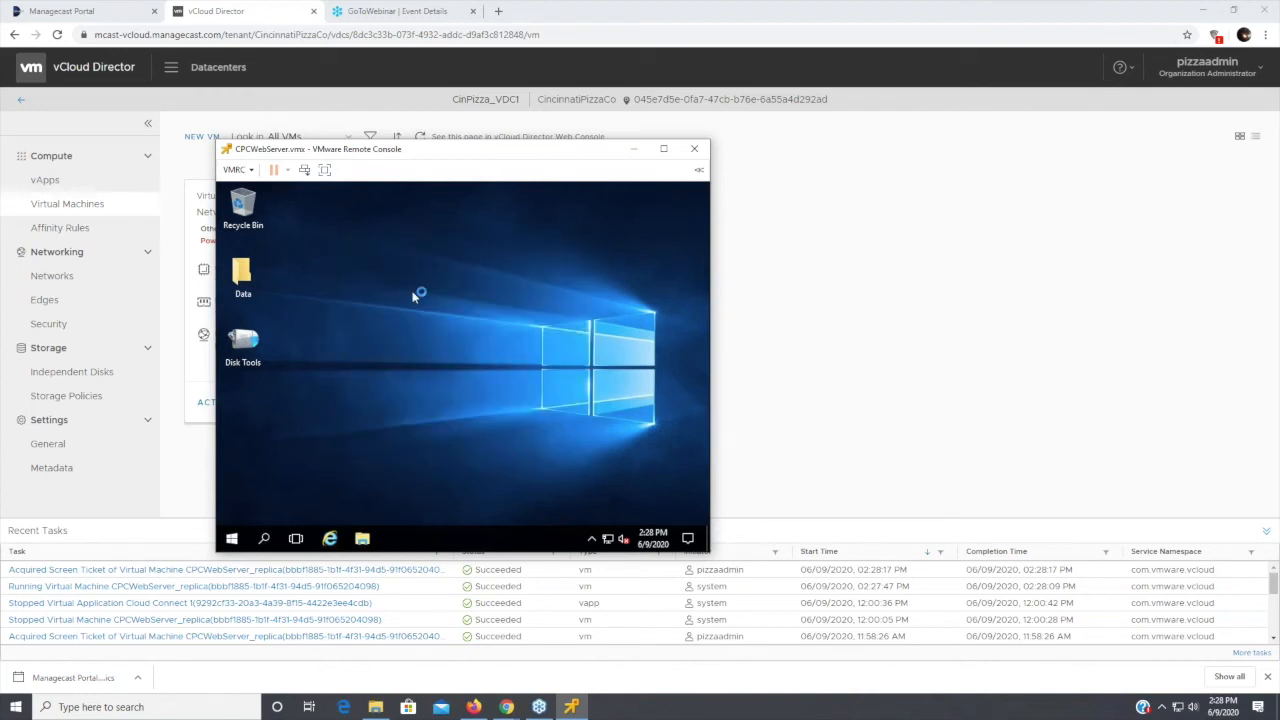
left_click(62, 11)
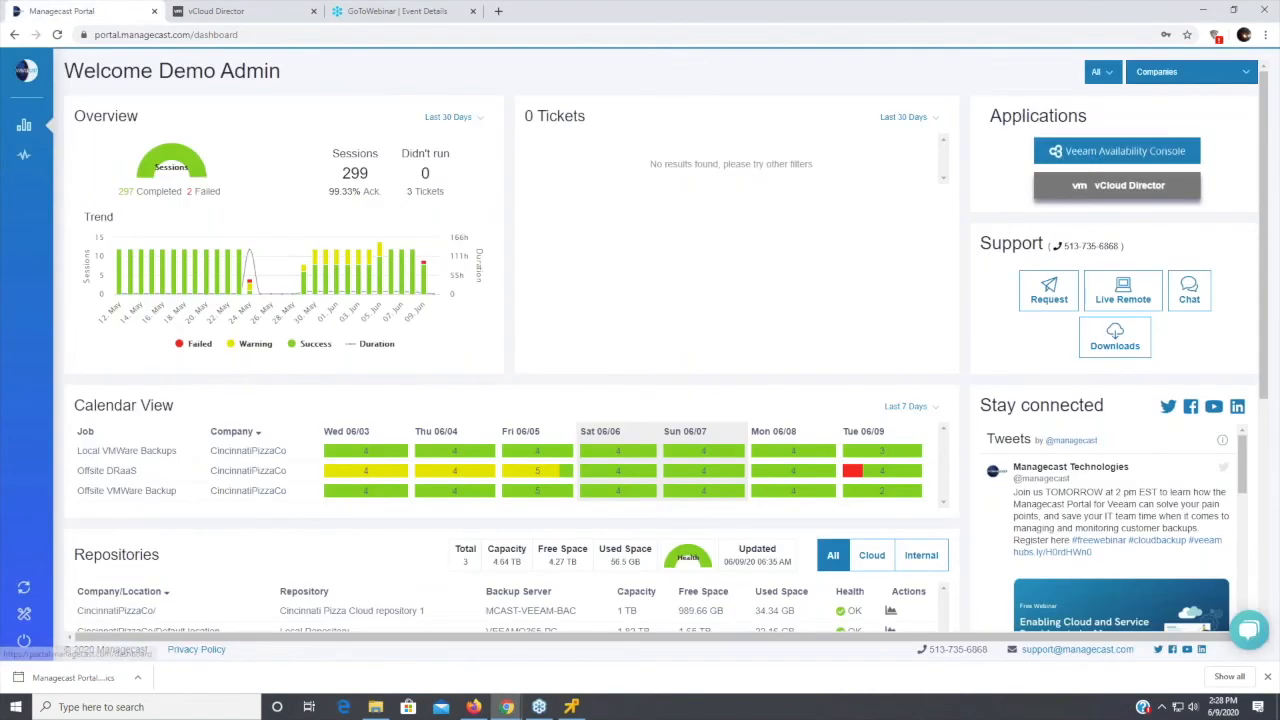
mouse_move(1116, 150)
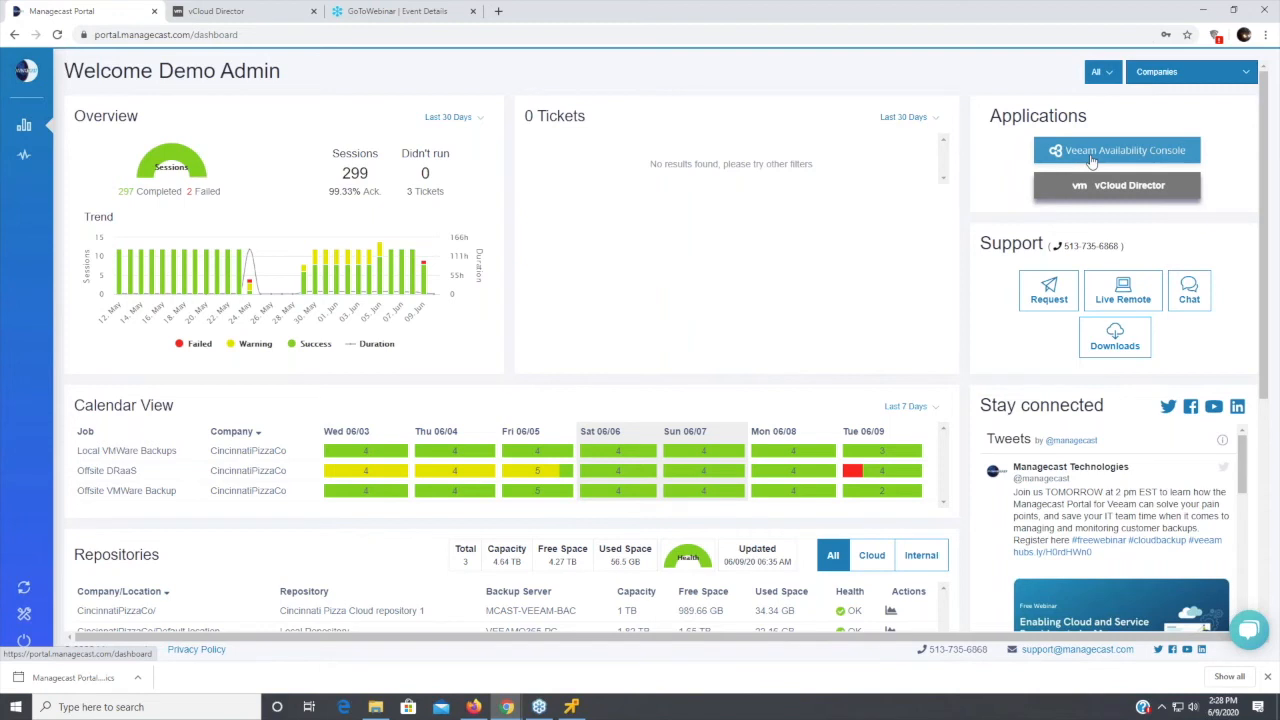
mouse_move(772, 291)
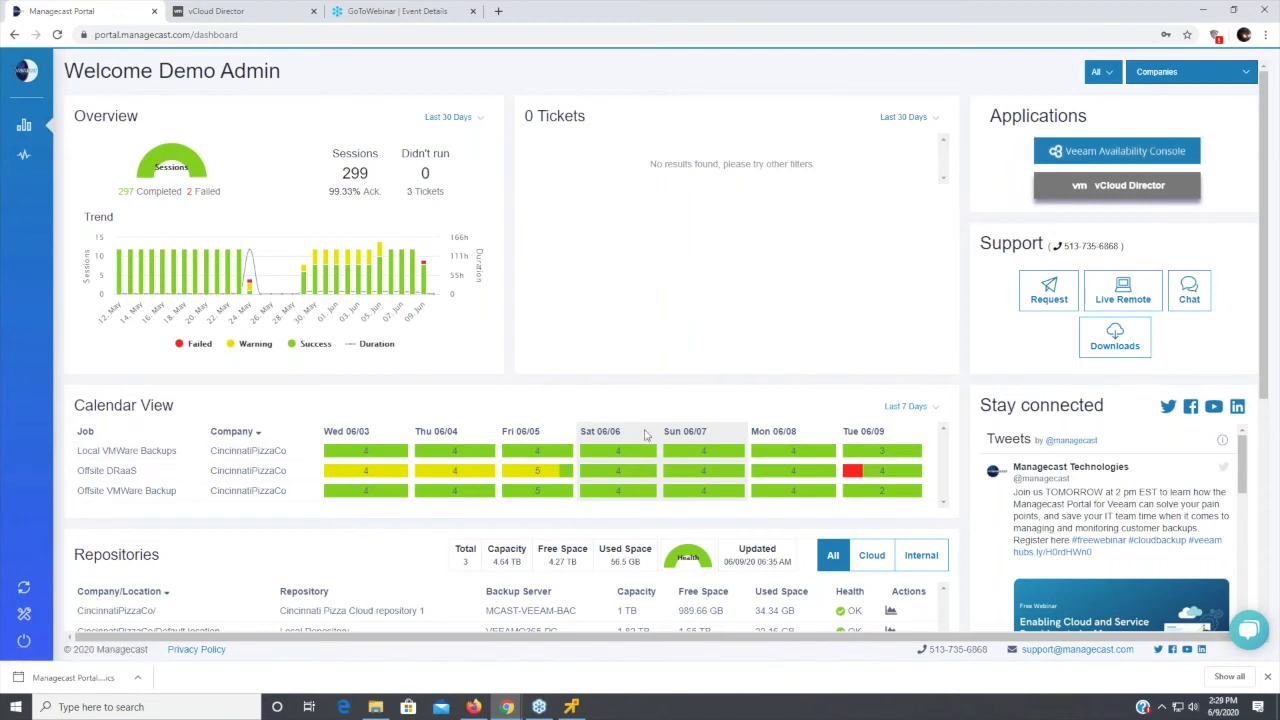
mouse_move(726, 383)
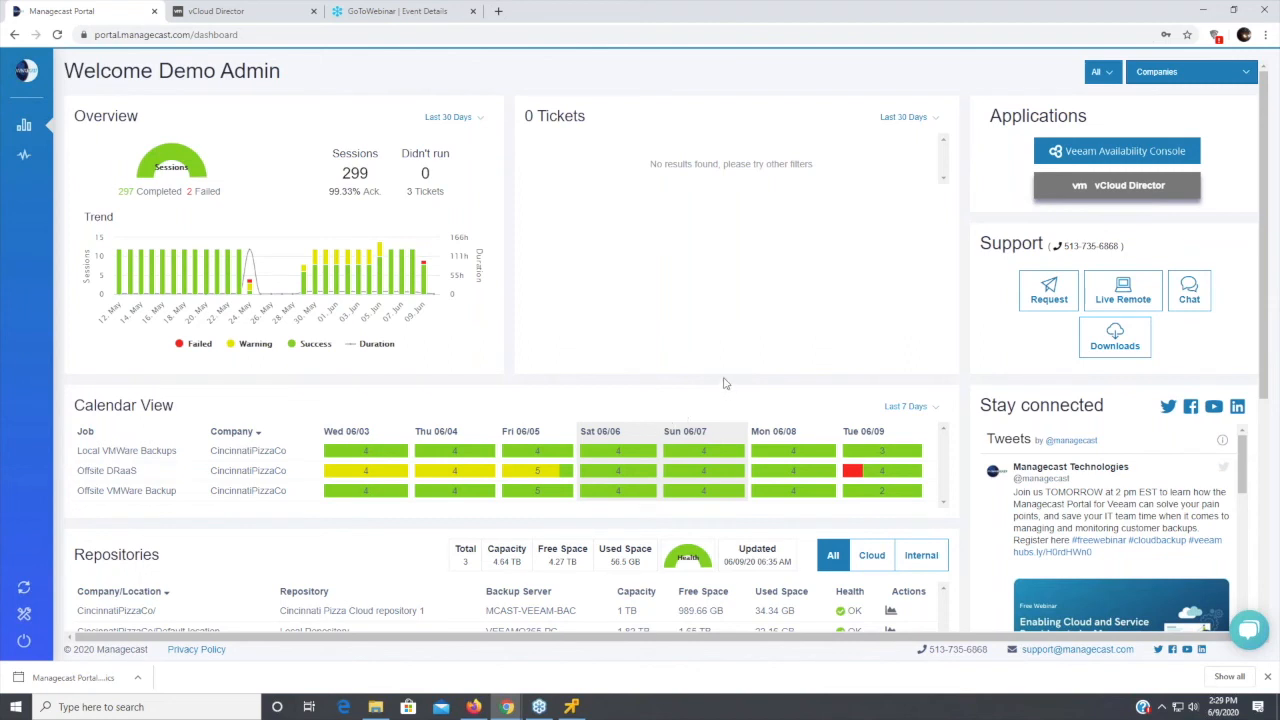